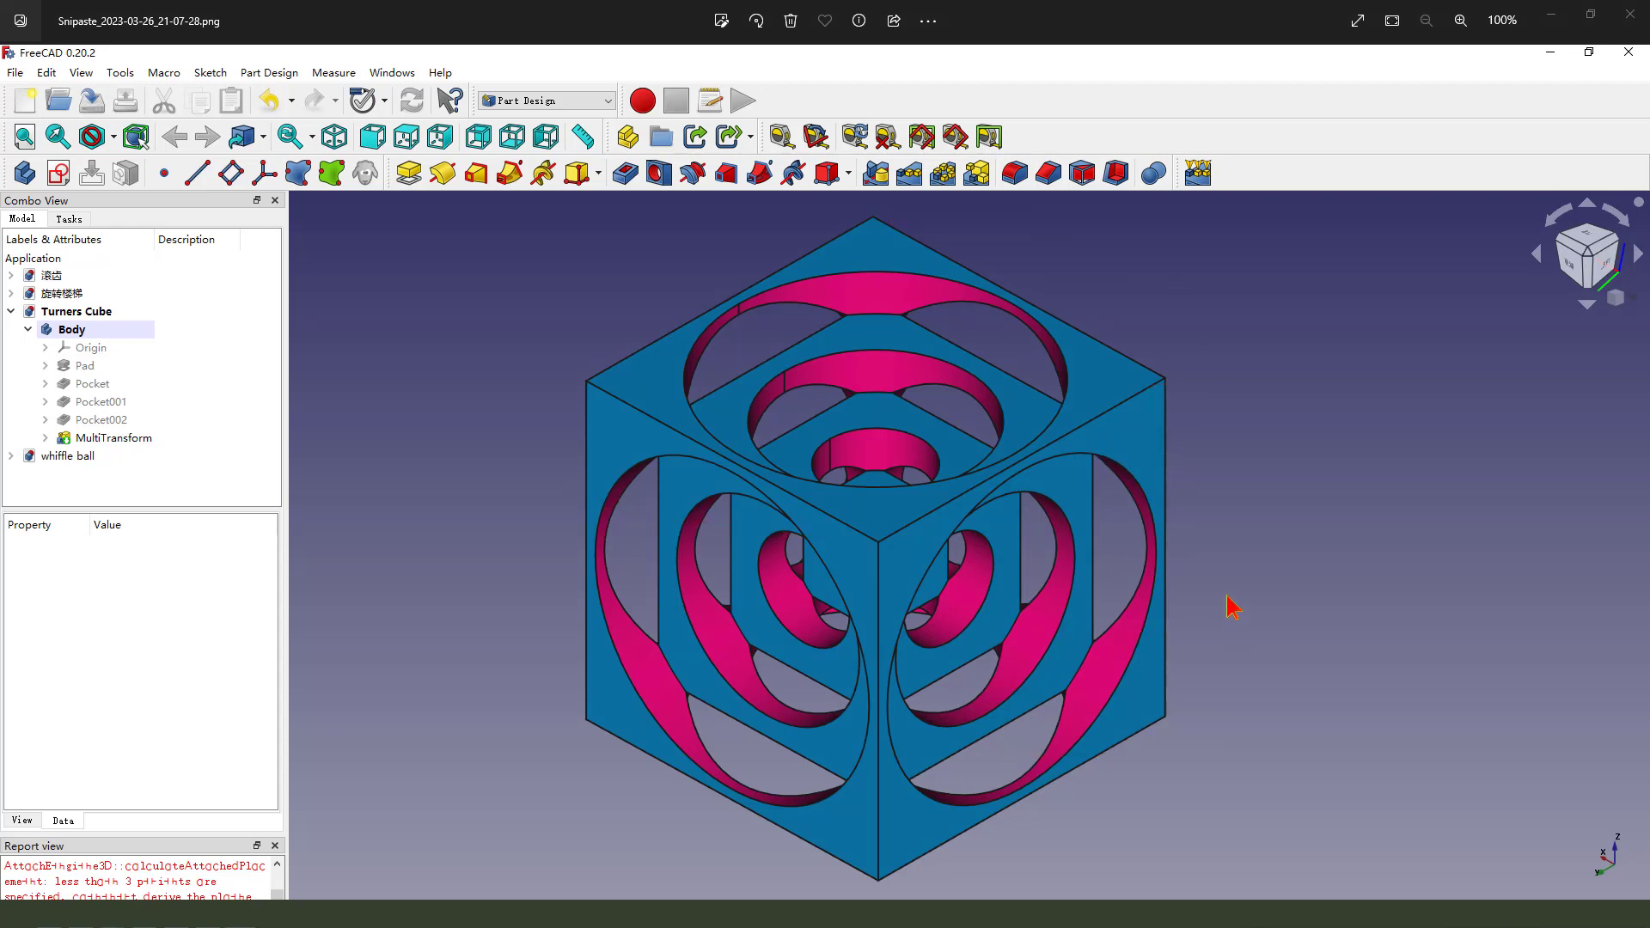
mouse_move(623, 410)
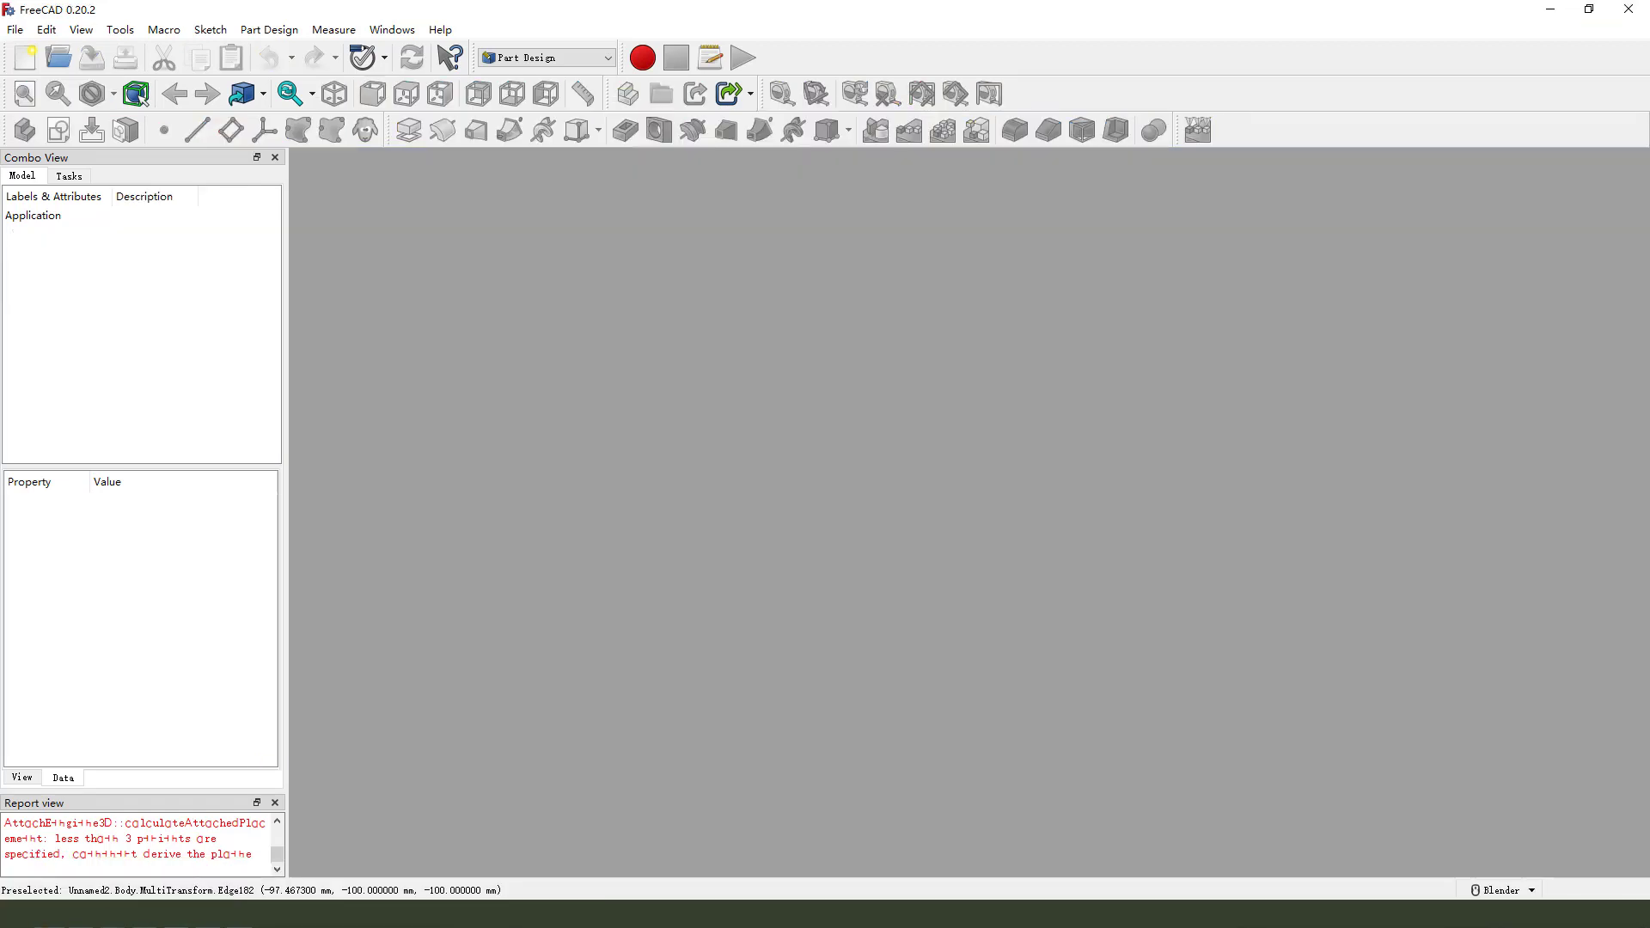
mouse_move(23, 57)
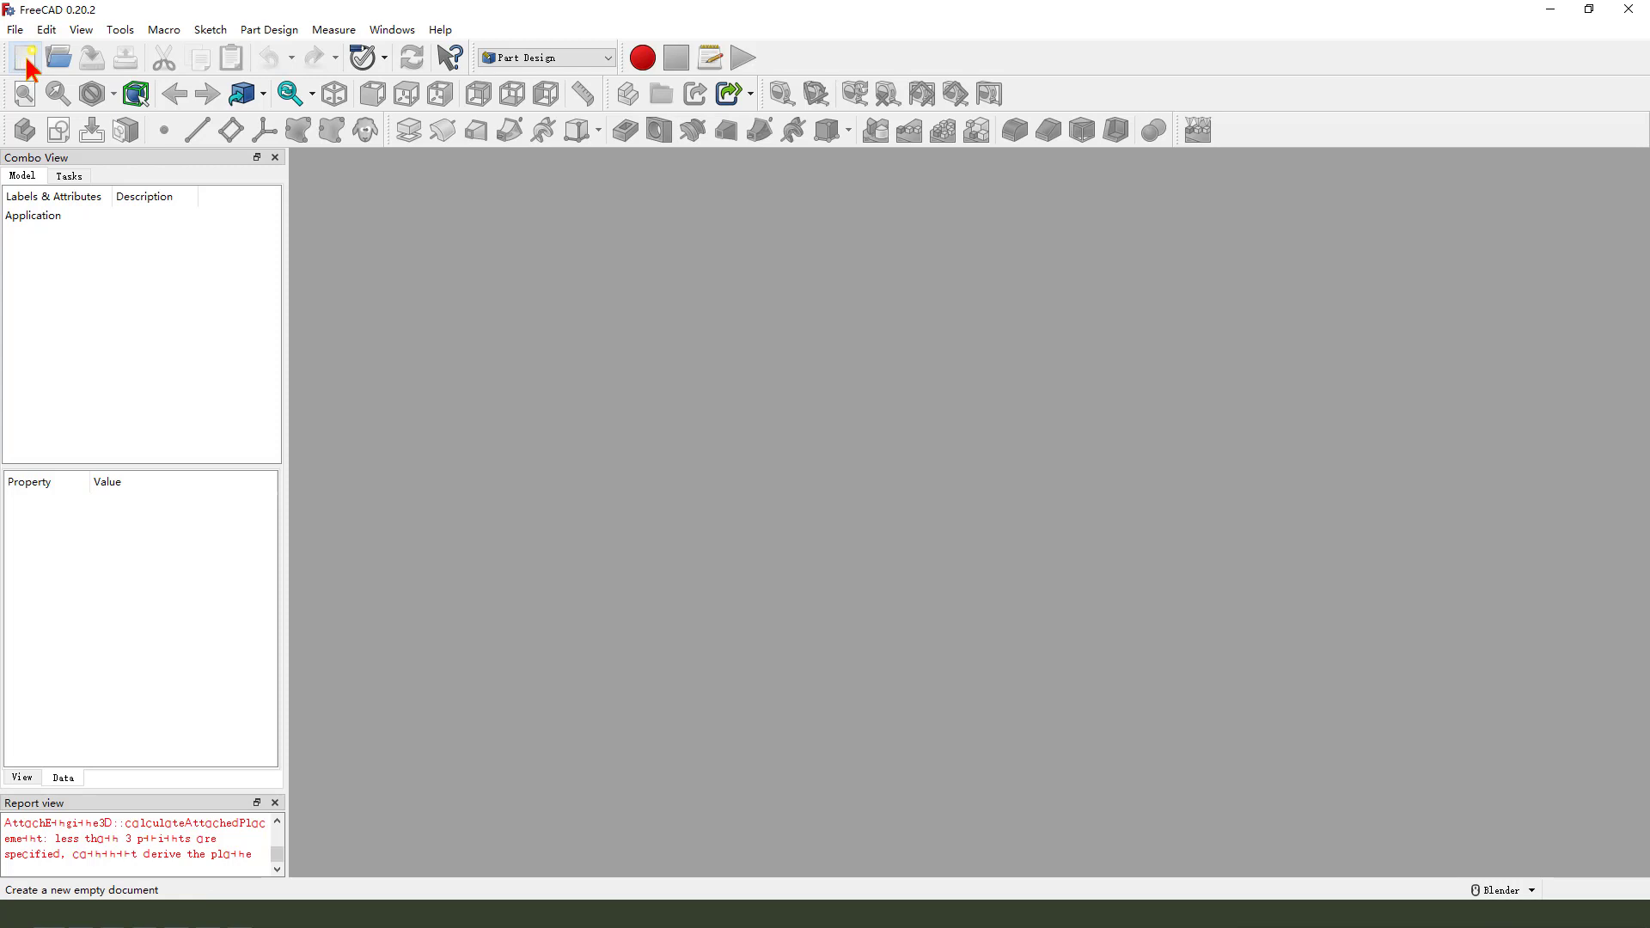
Create a new document with a body and a sketch on the XY plane.
click(23, 57)
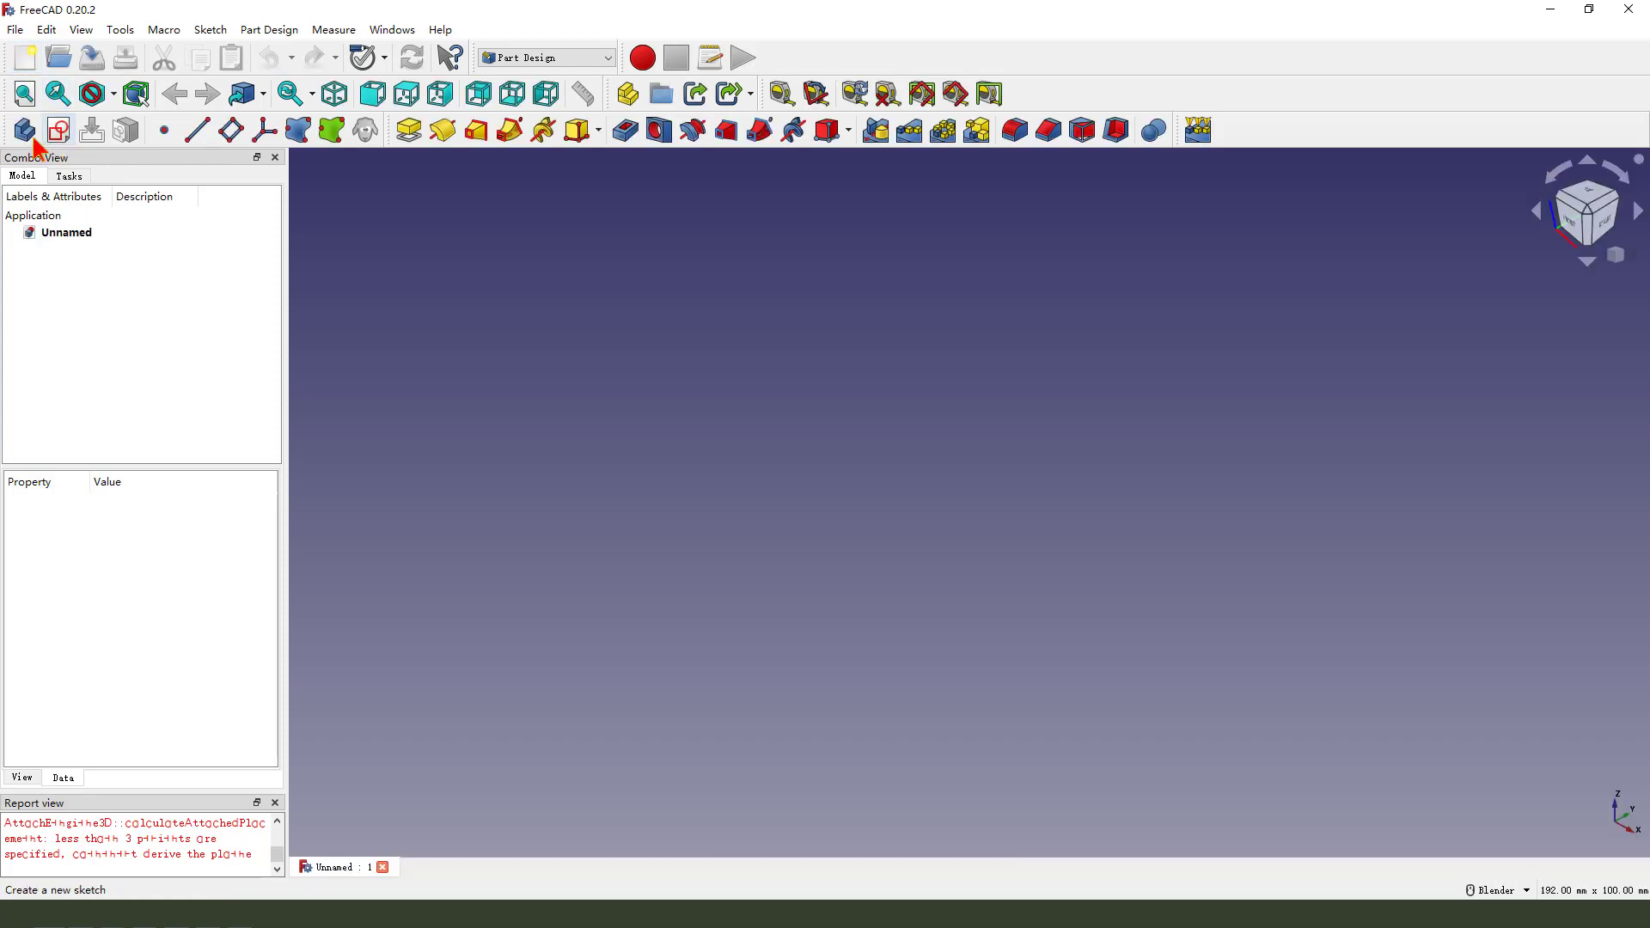
mouse_move(23, 130)
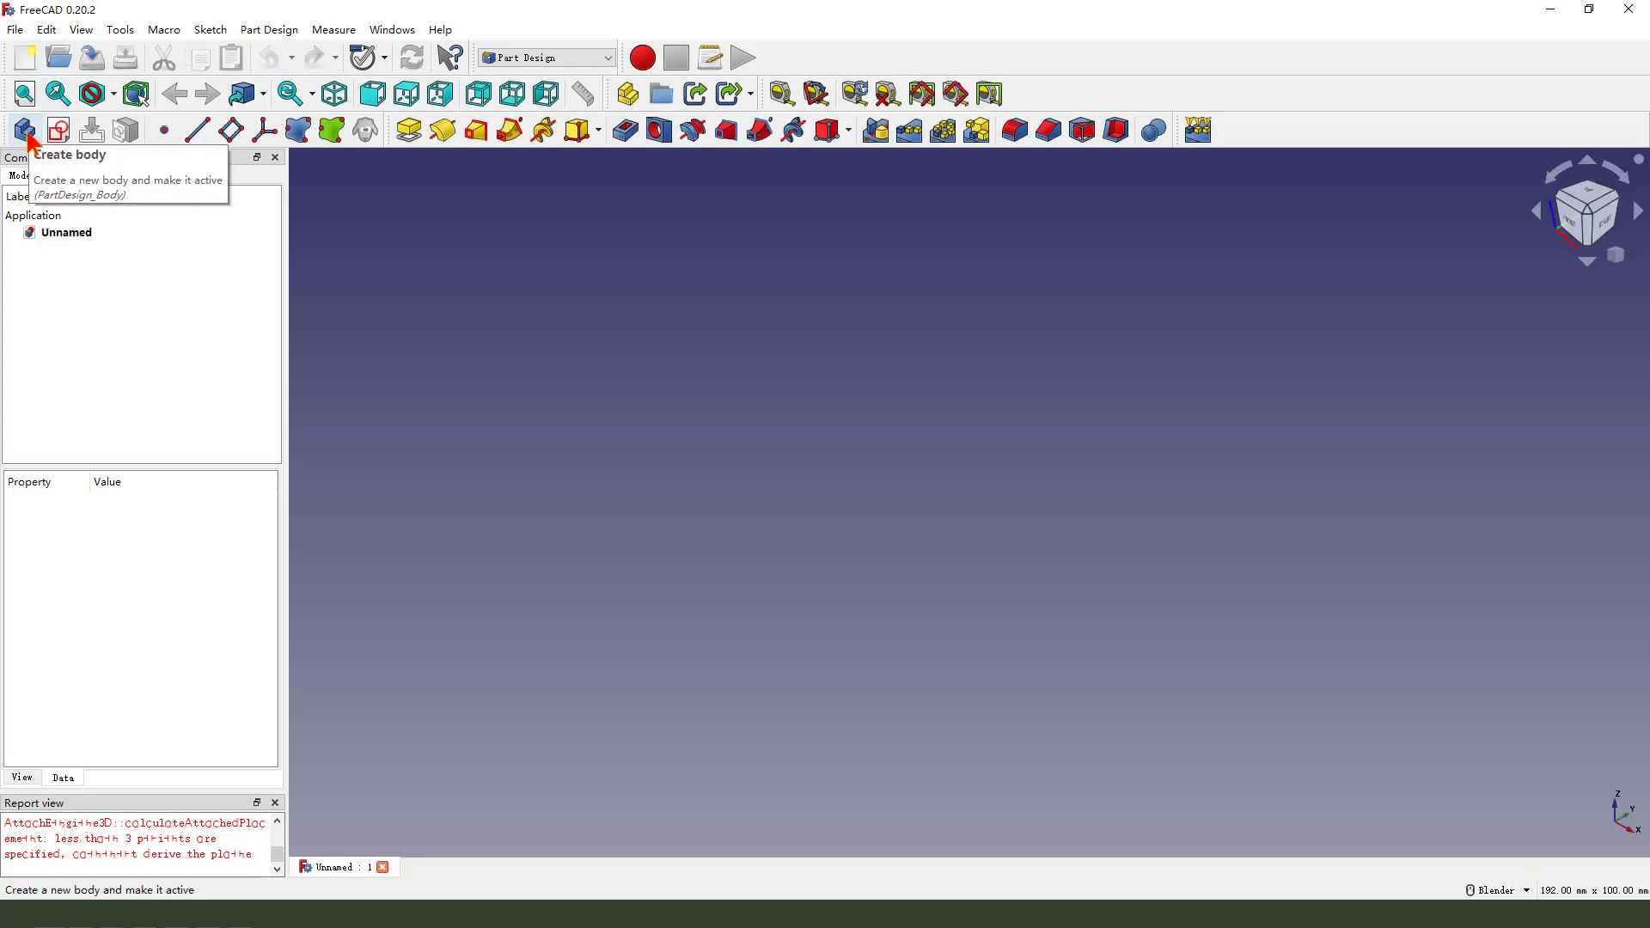
click(23, 130)
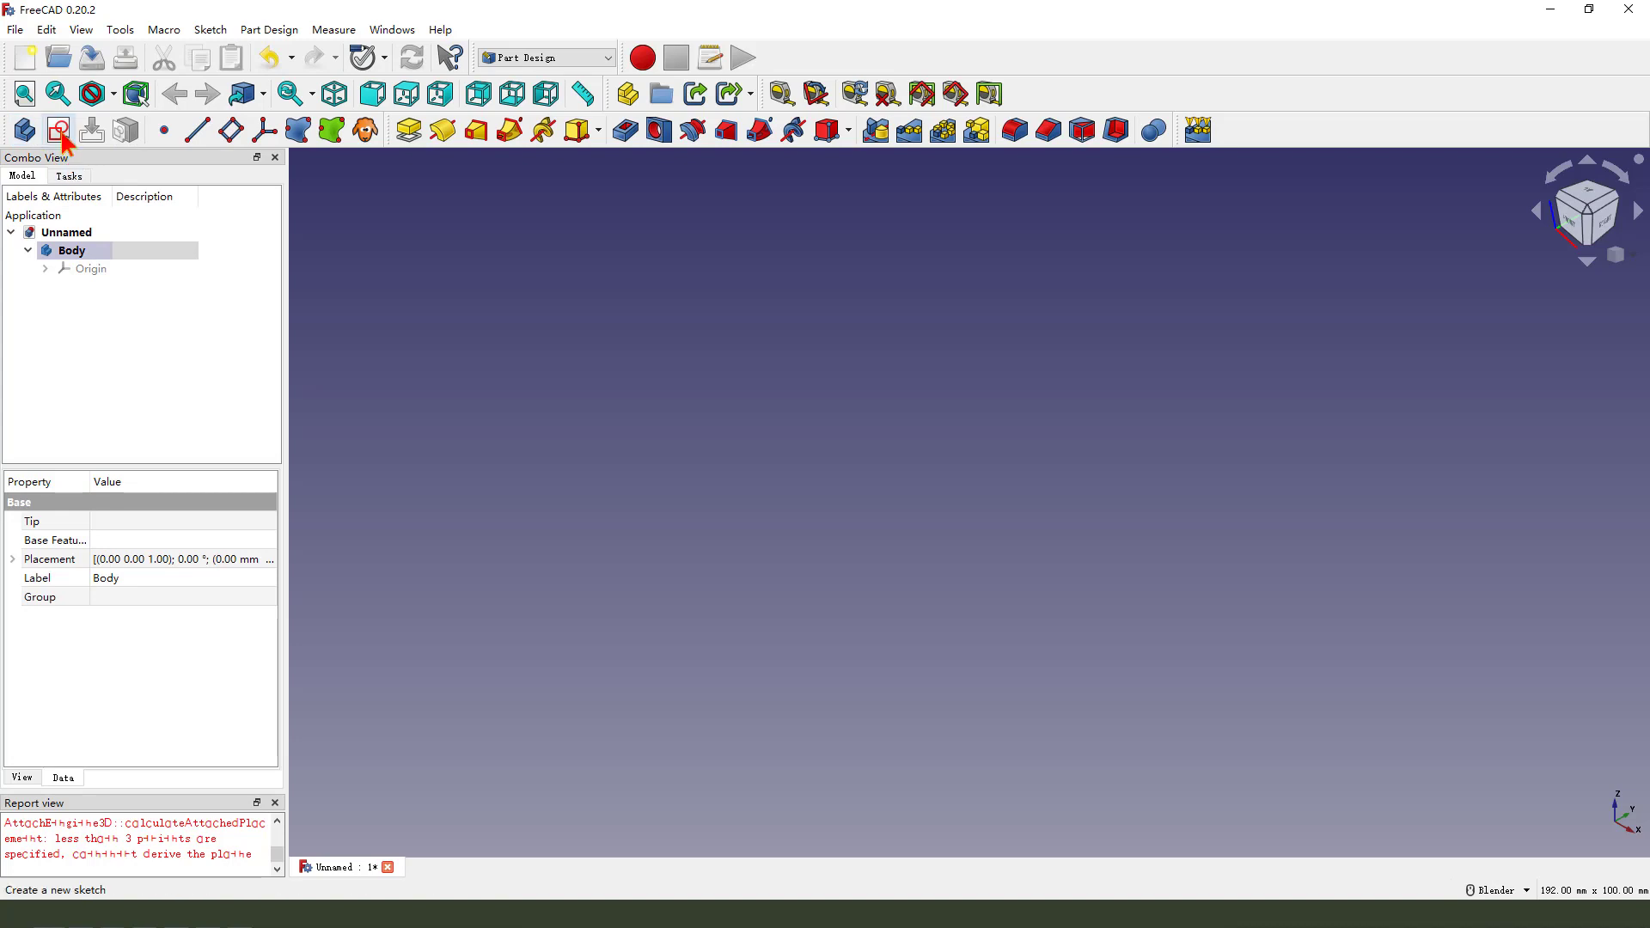
click(56, 128)
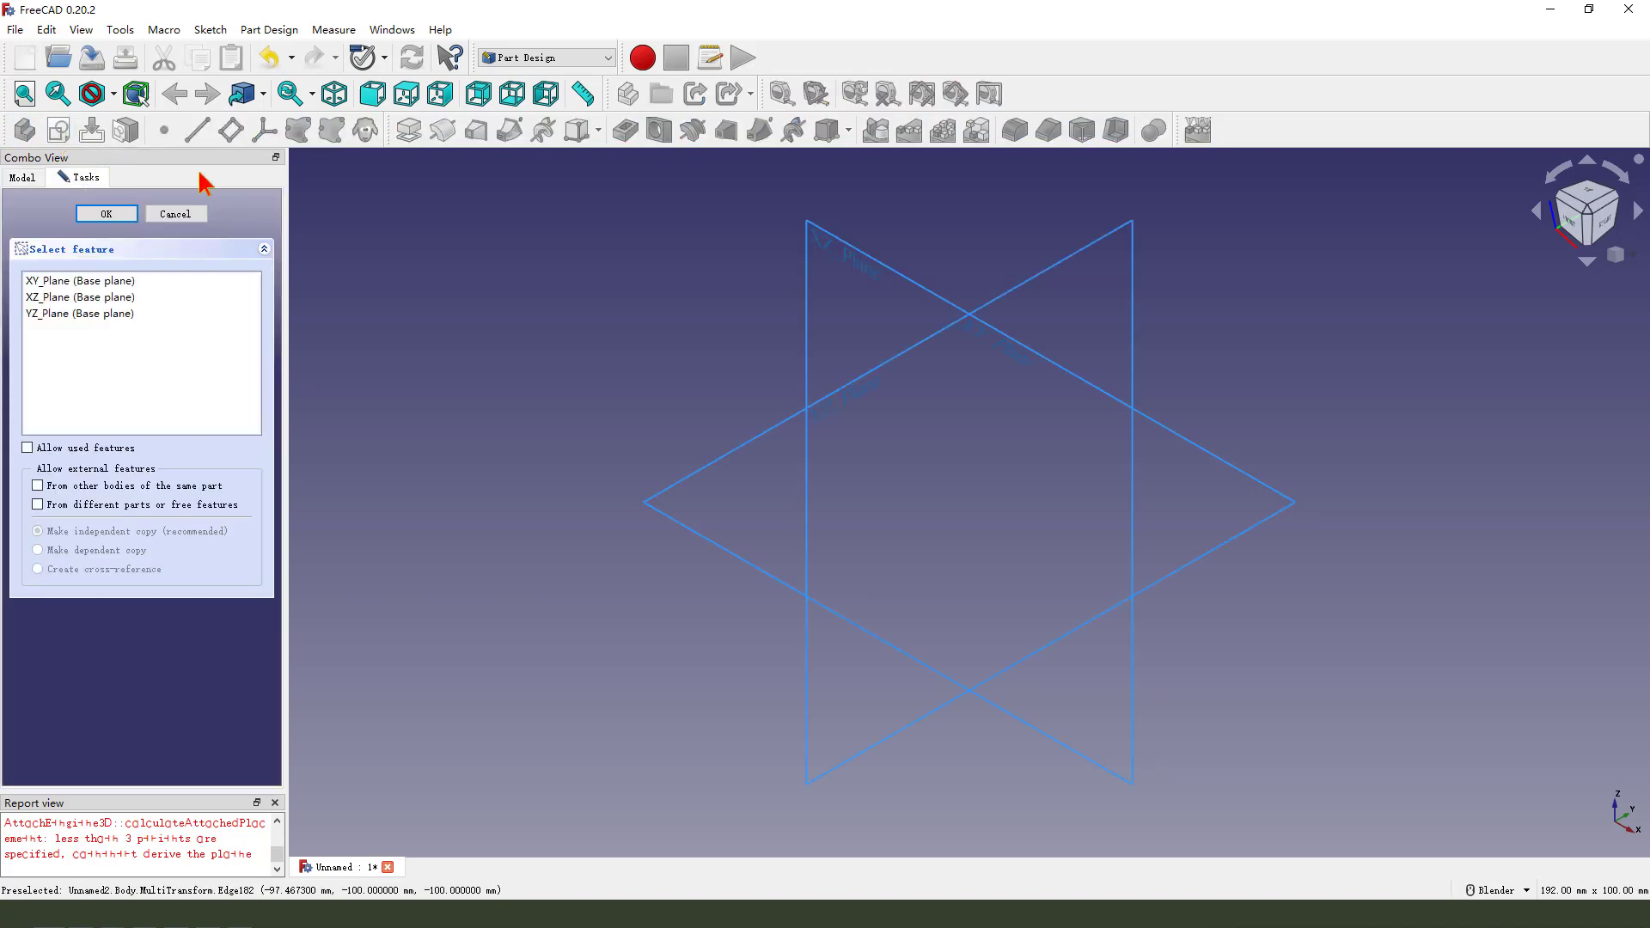
click(79, 281)
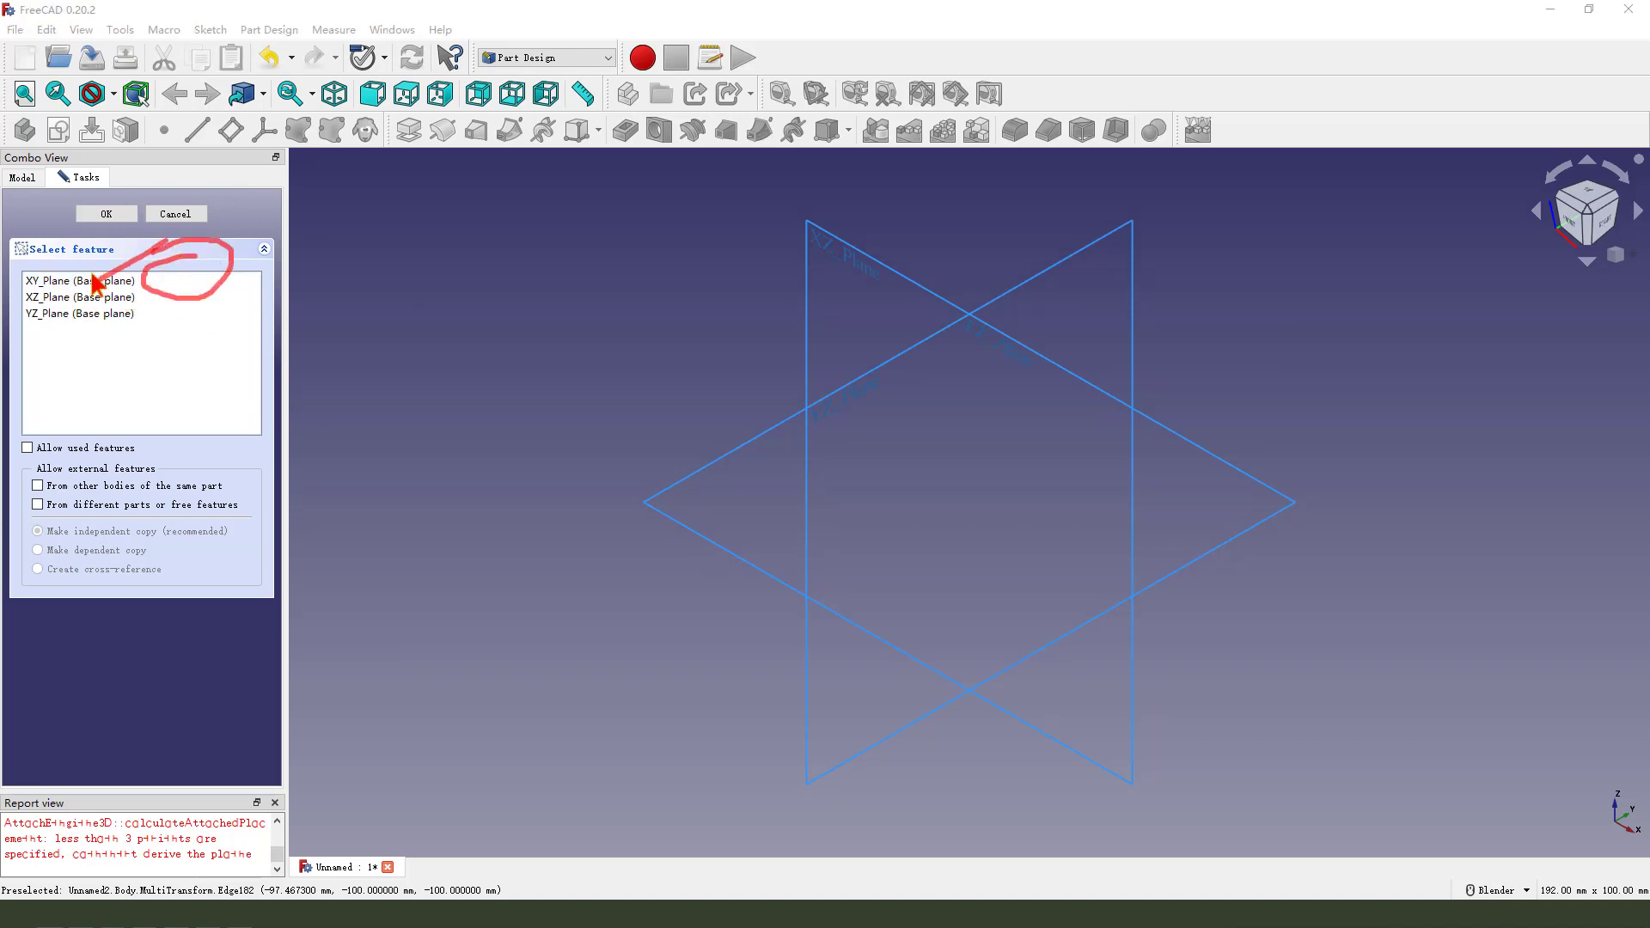
click(79, 281)
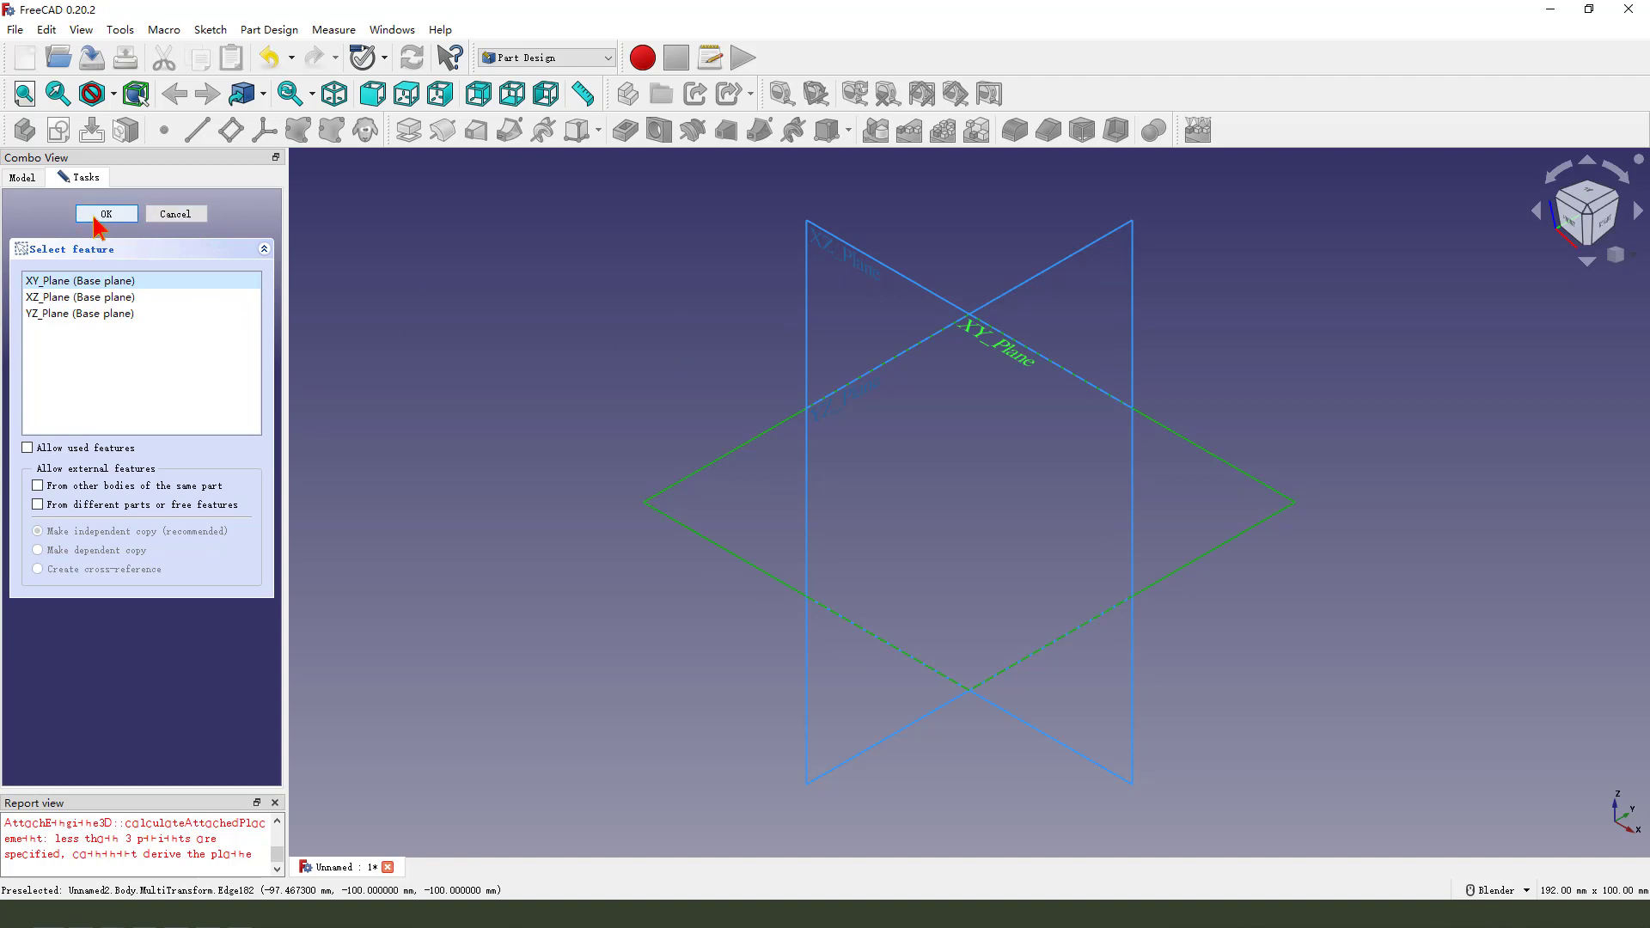
click(107, 214)
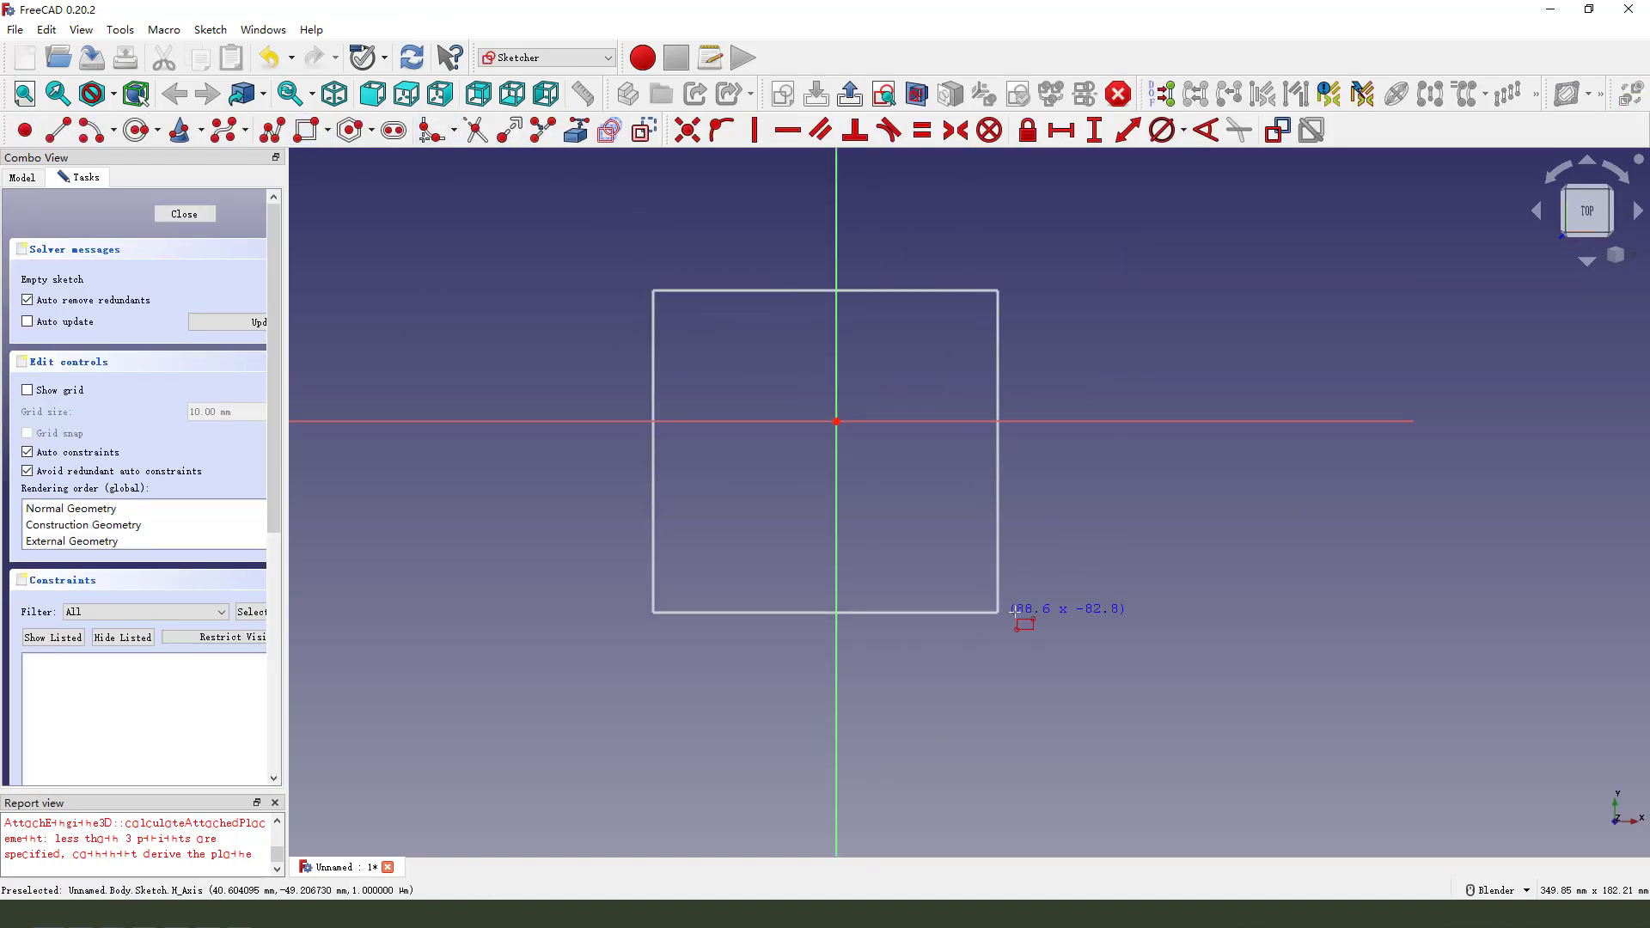
Place the centred square and constrain its width to 200 mm.
click(1030, 290)
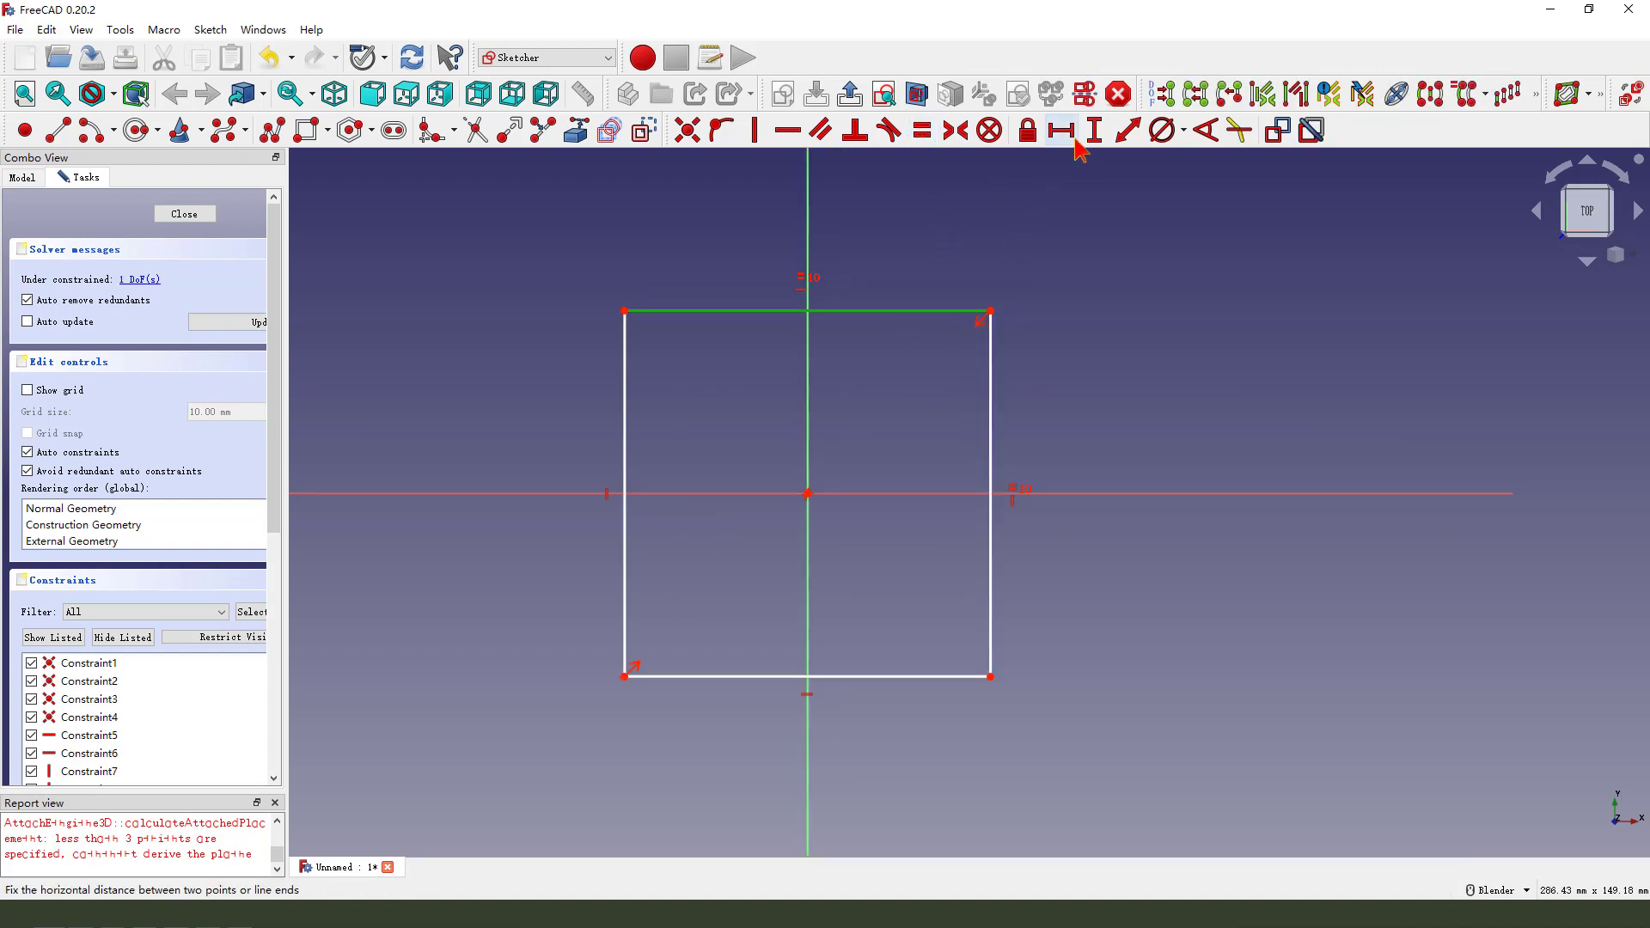
click(1094, 129)
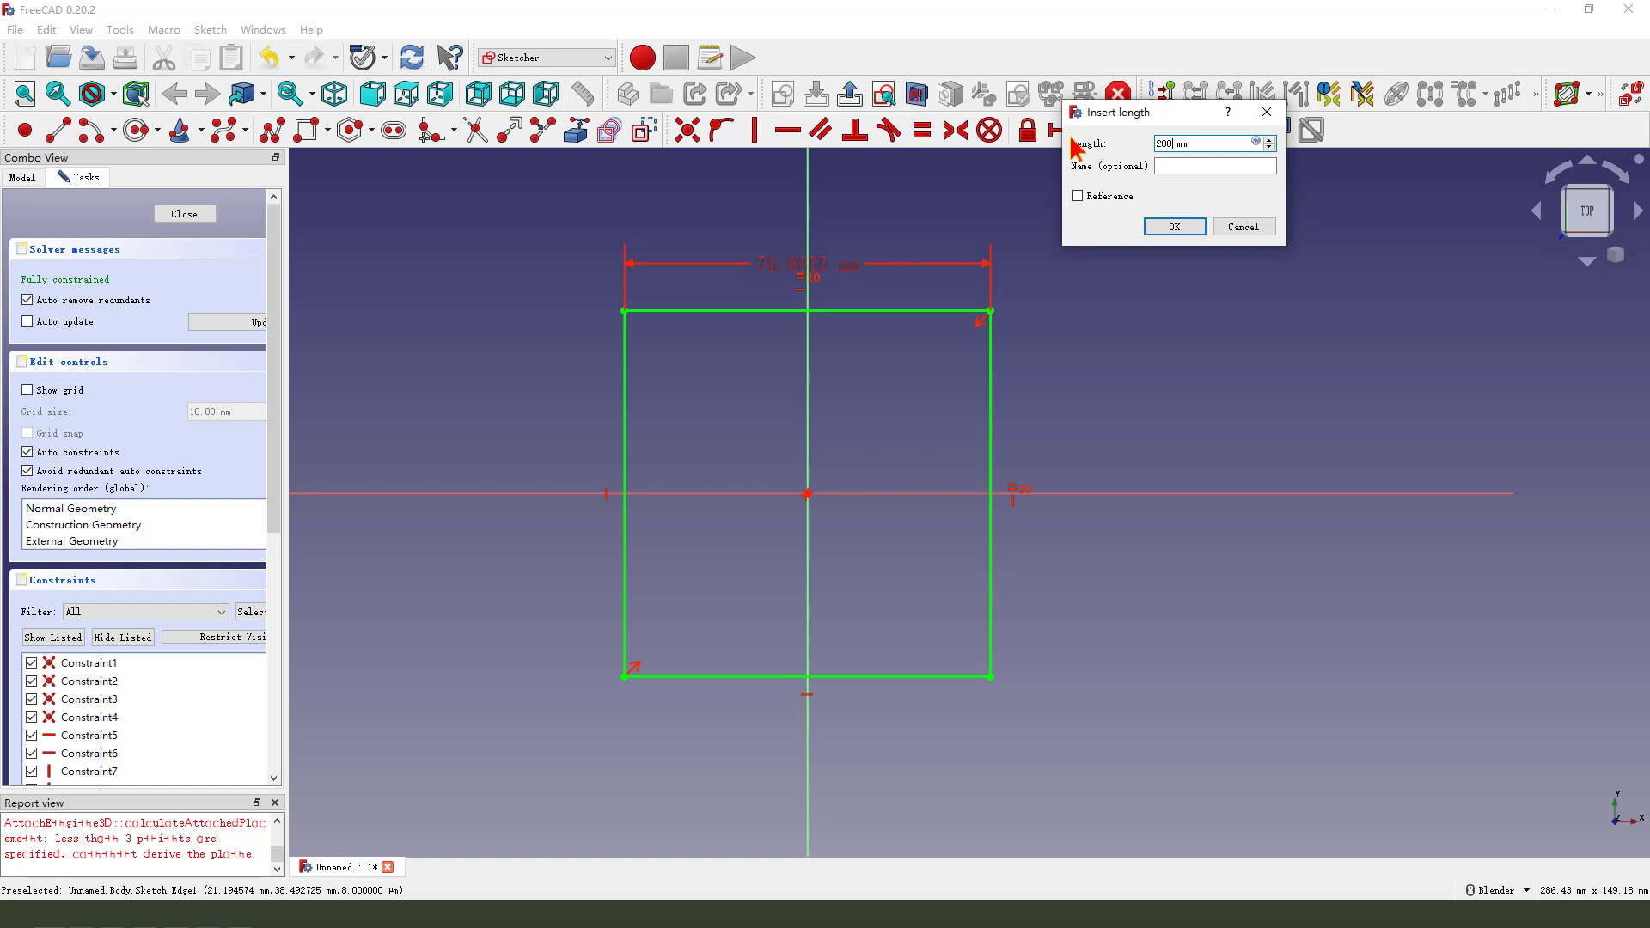
click(1173, 226)
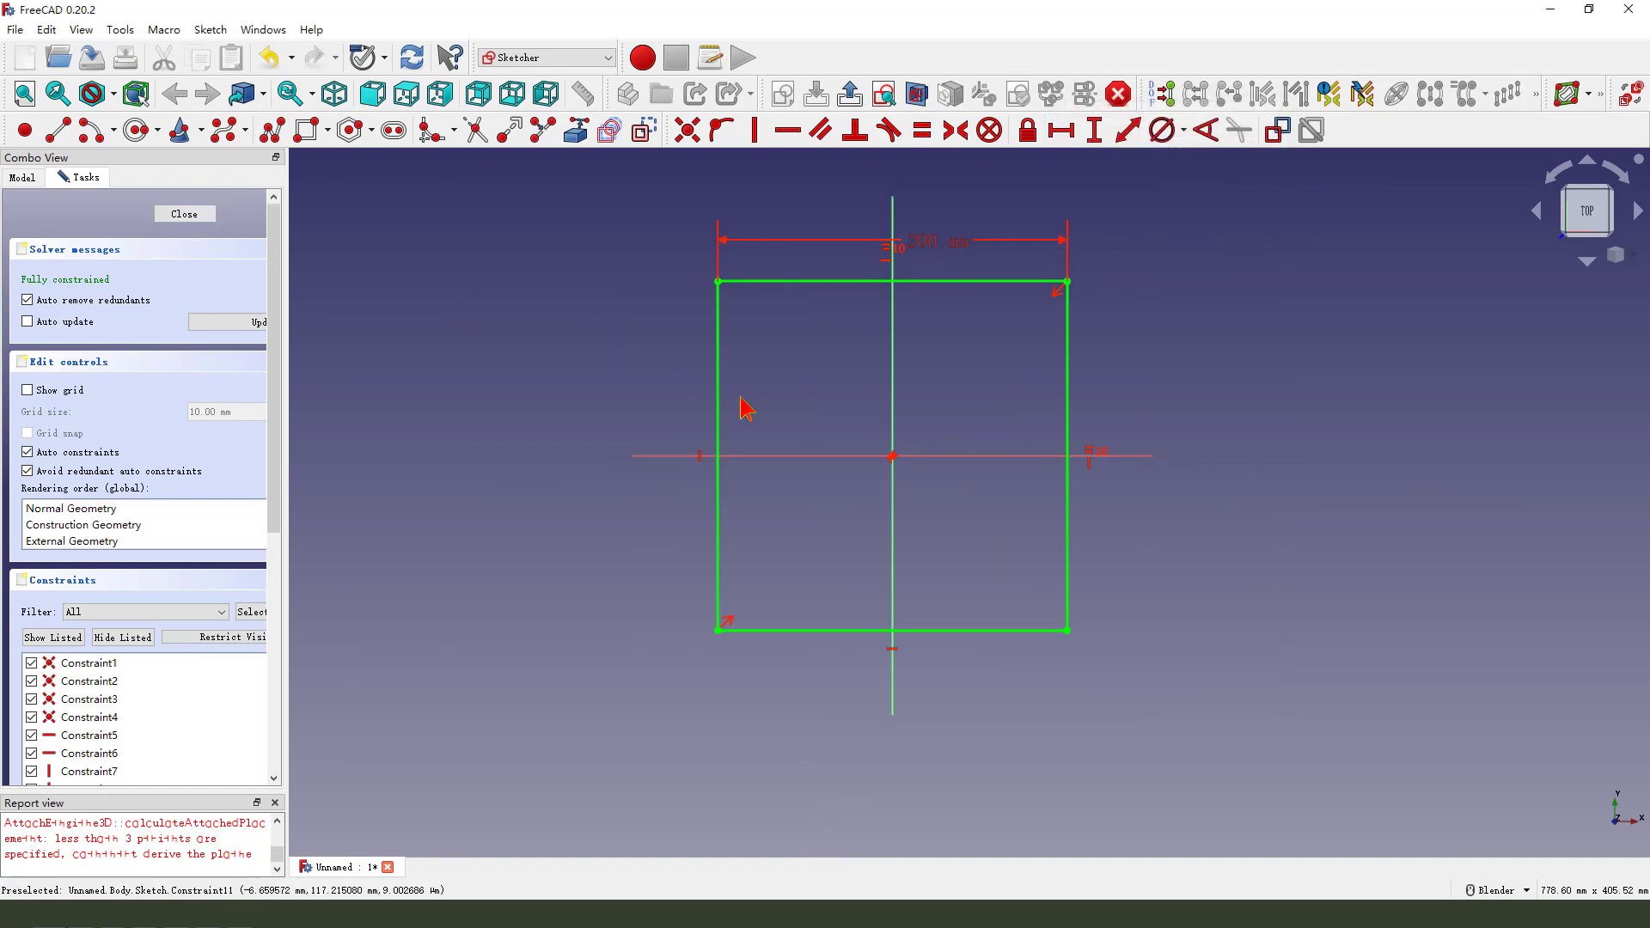
mouse_move(850, 93)
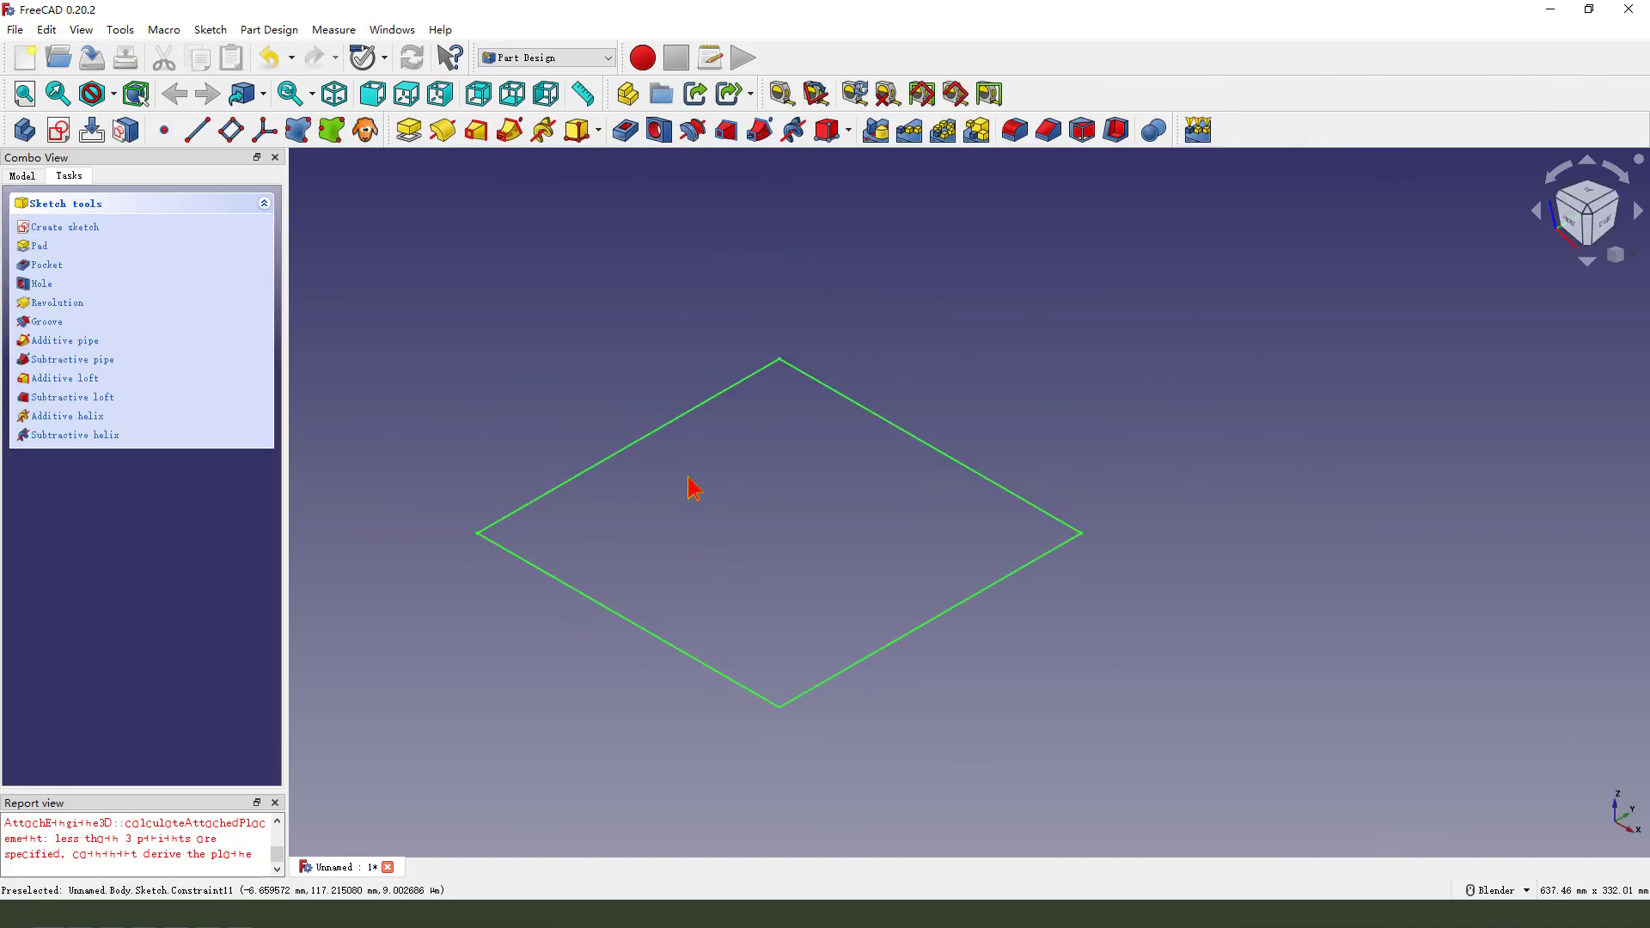
Pad the square 200 mm, symmetric to the sketch plane.
click(38, 245)
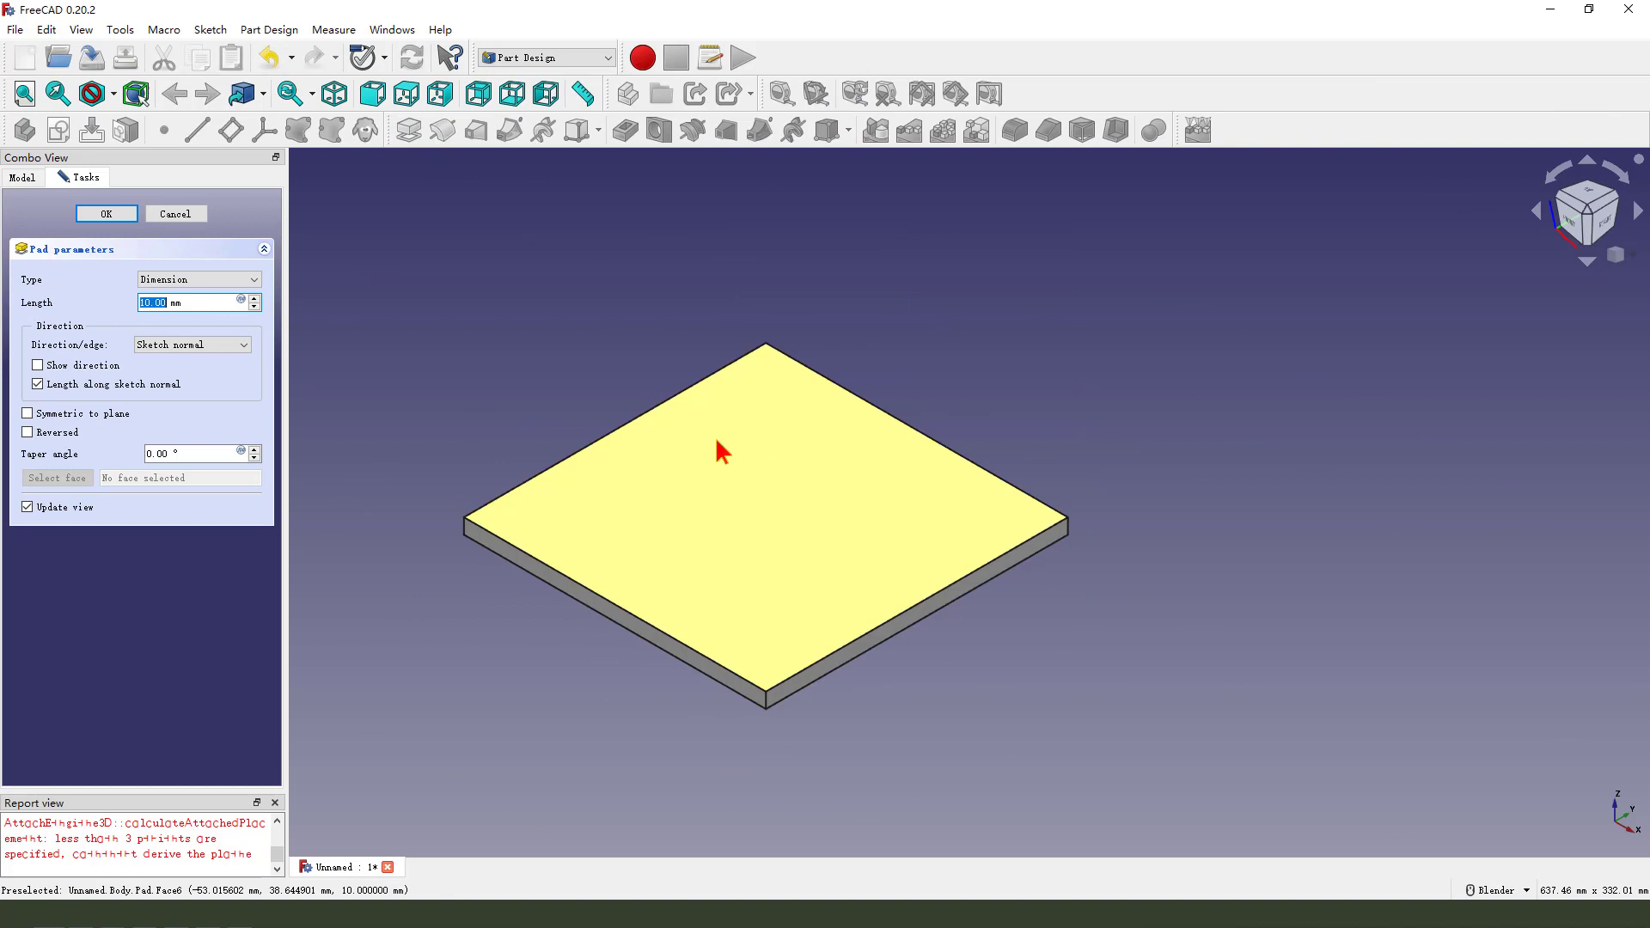
text(200)
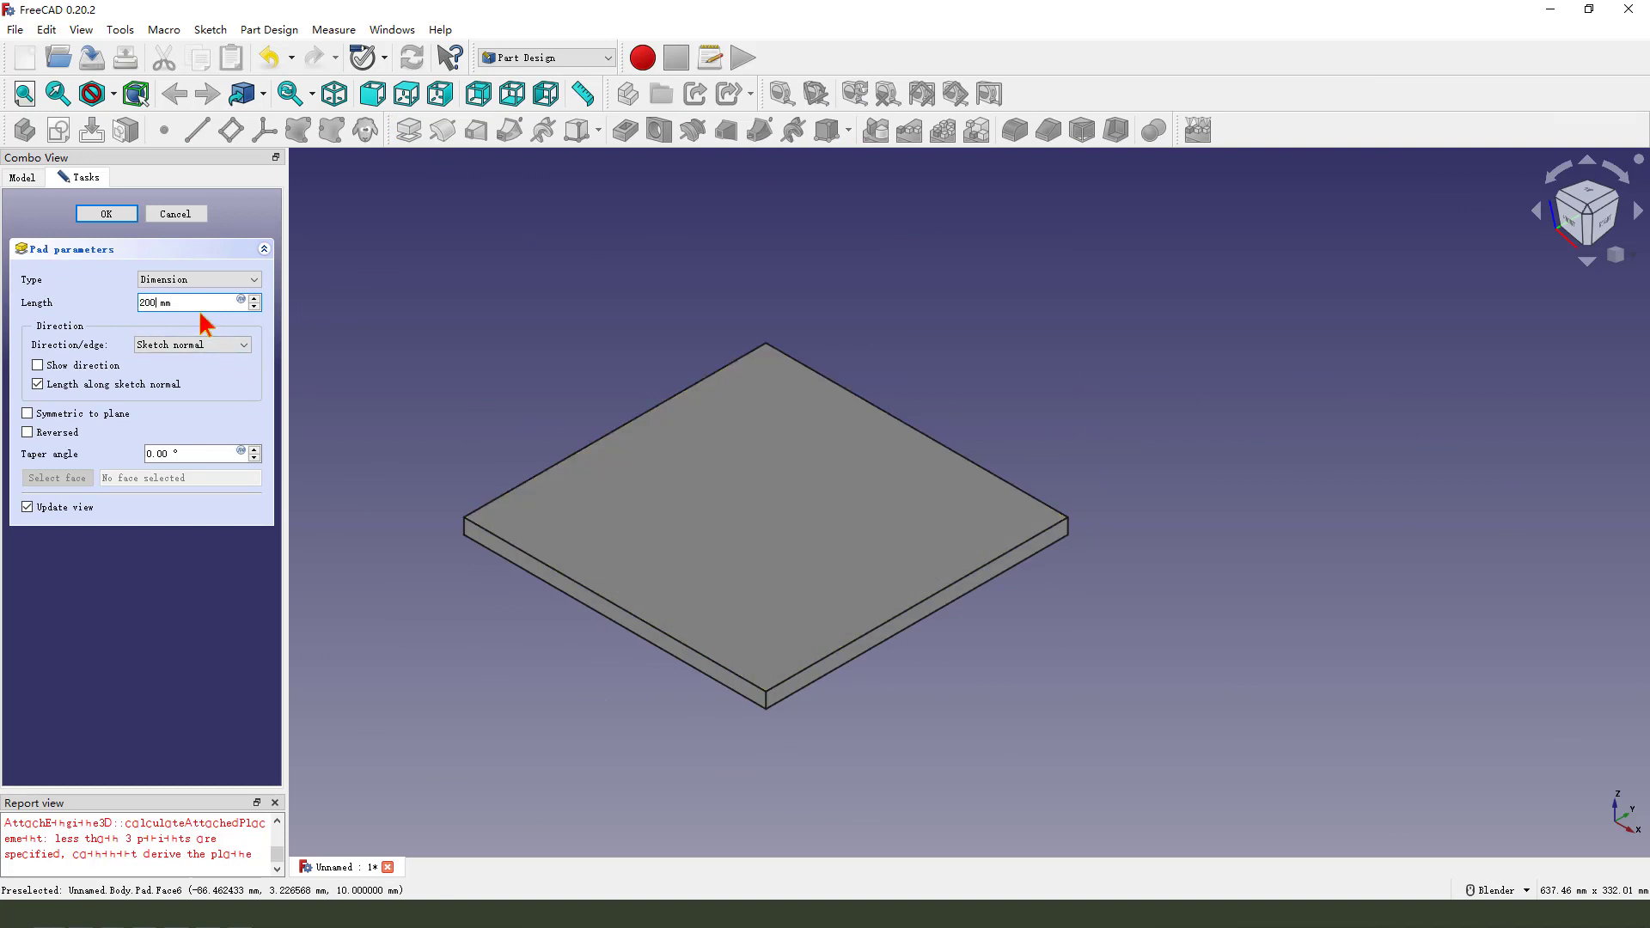
mouse_move(77, 432)
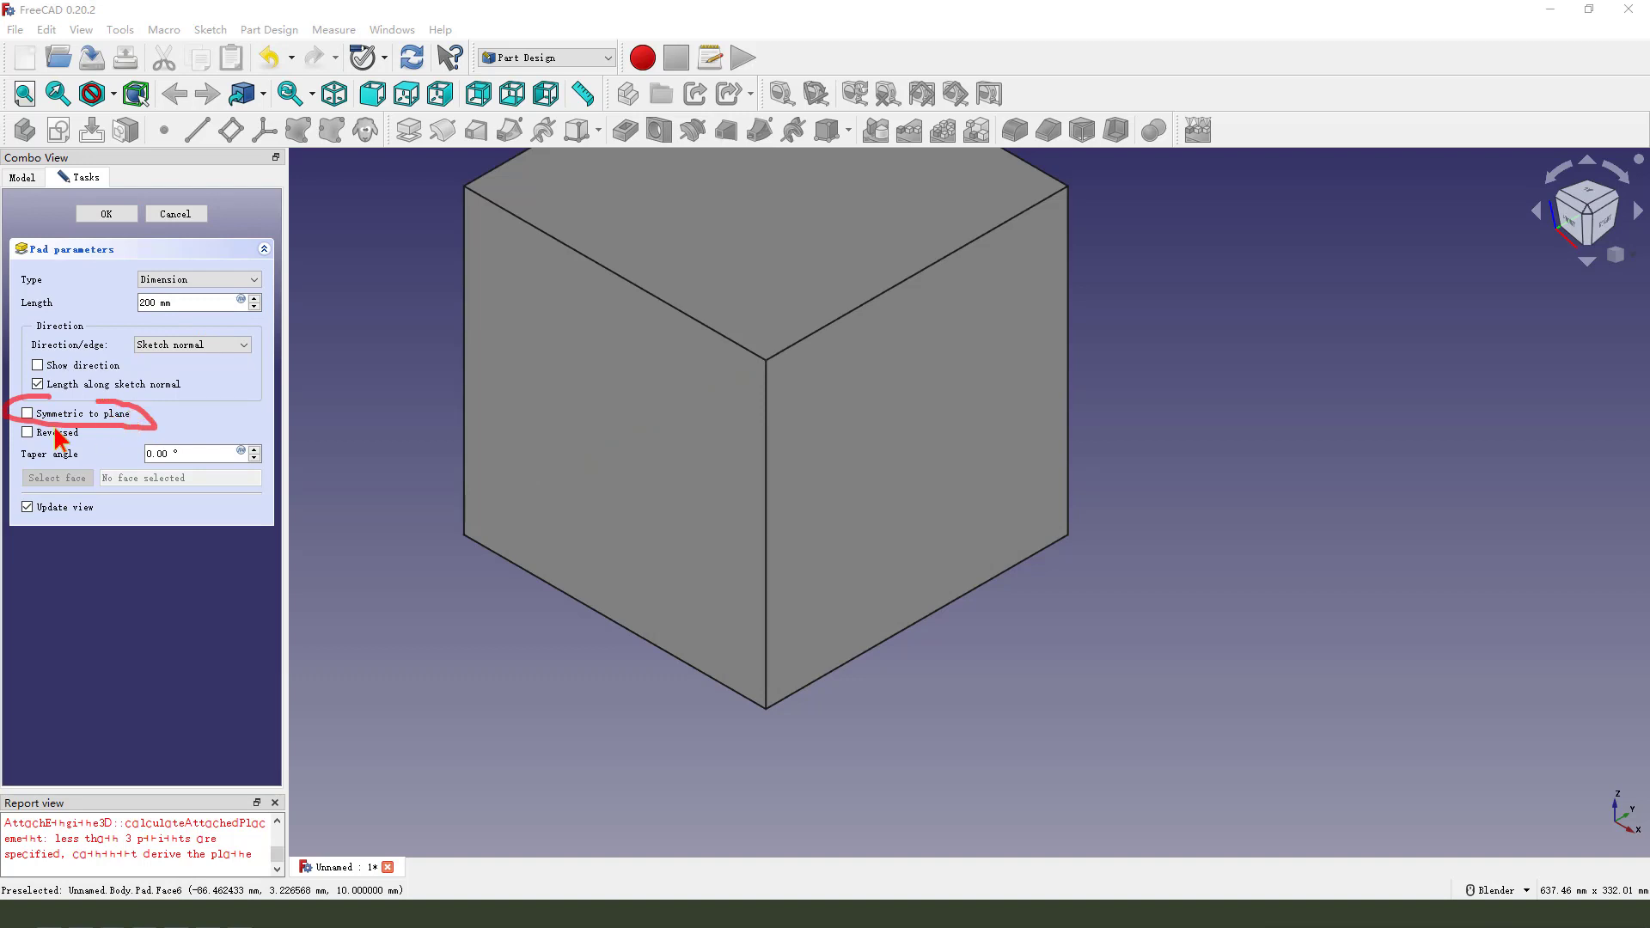
click(27, 413)
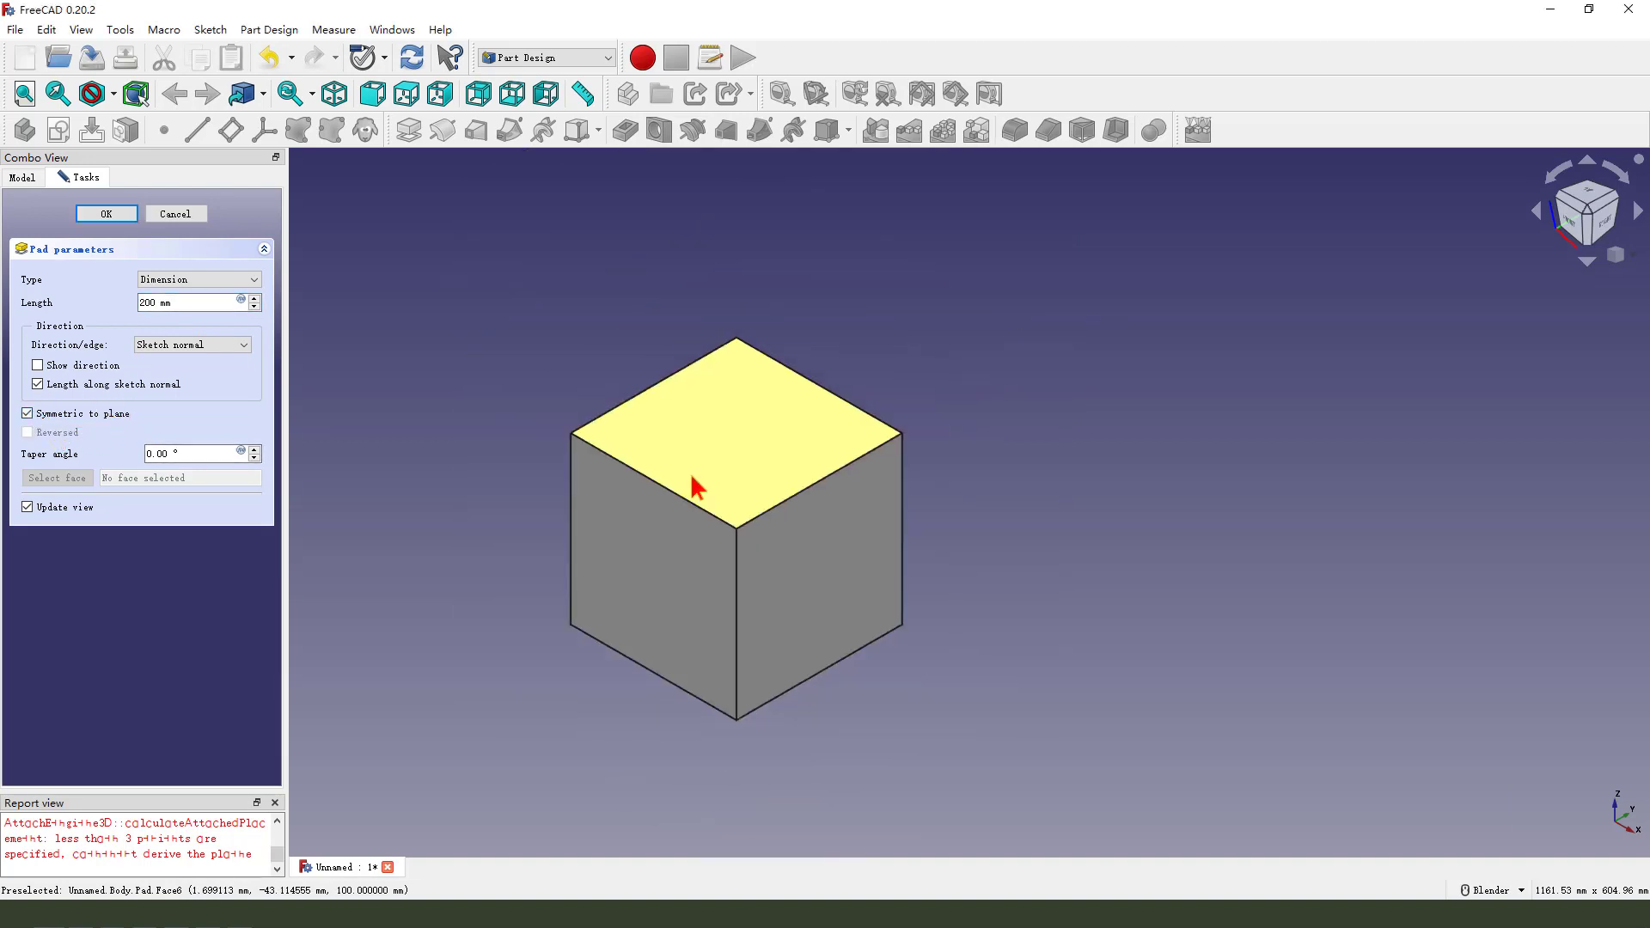
click(105, 214)
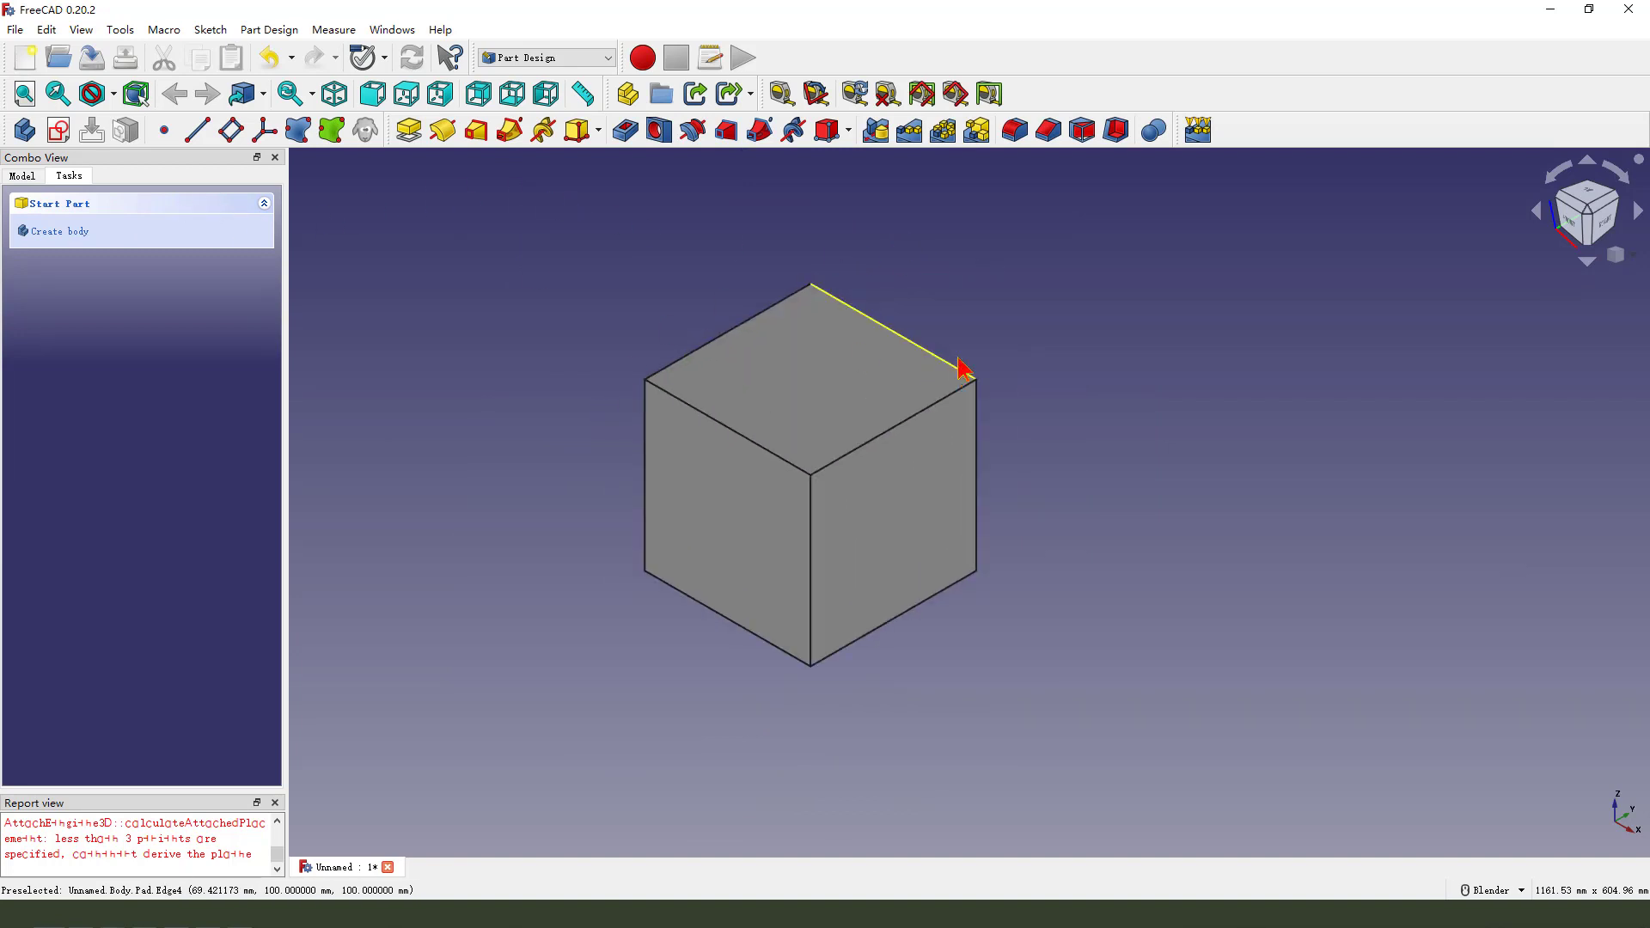
mouse_move(807, 370)
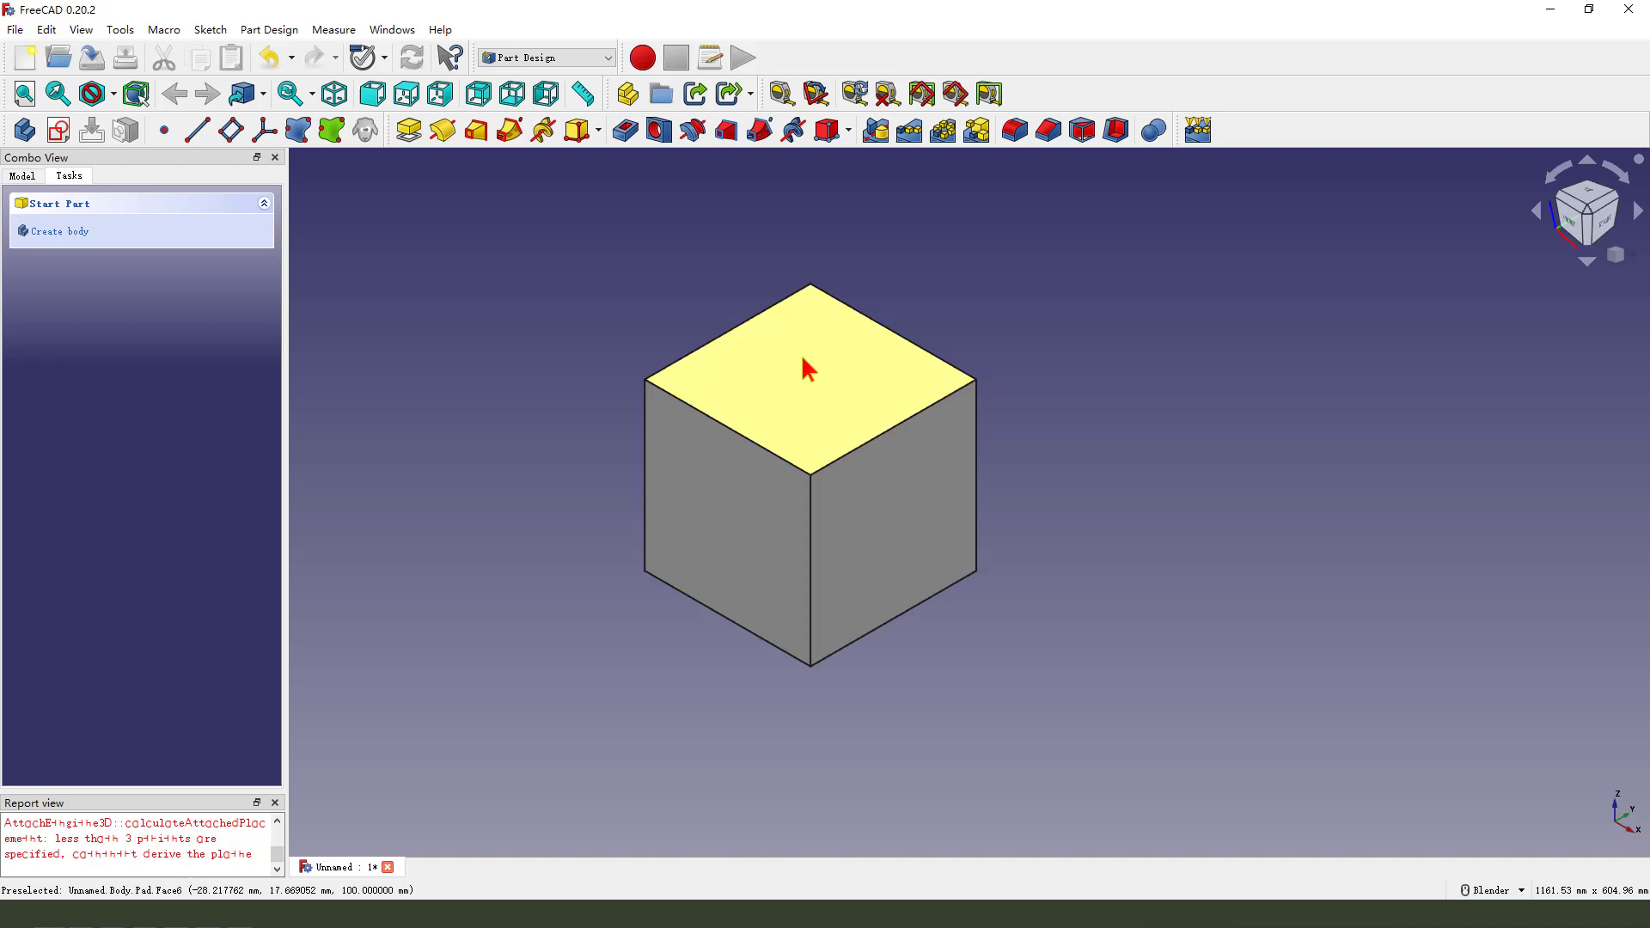
Sketch a centred circle of radius 93.75 mm on the cube's top face.
click(800, 368)
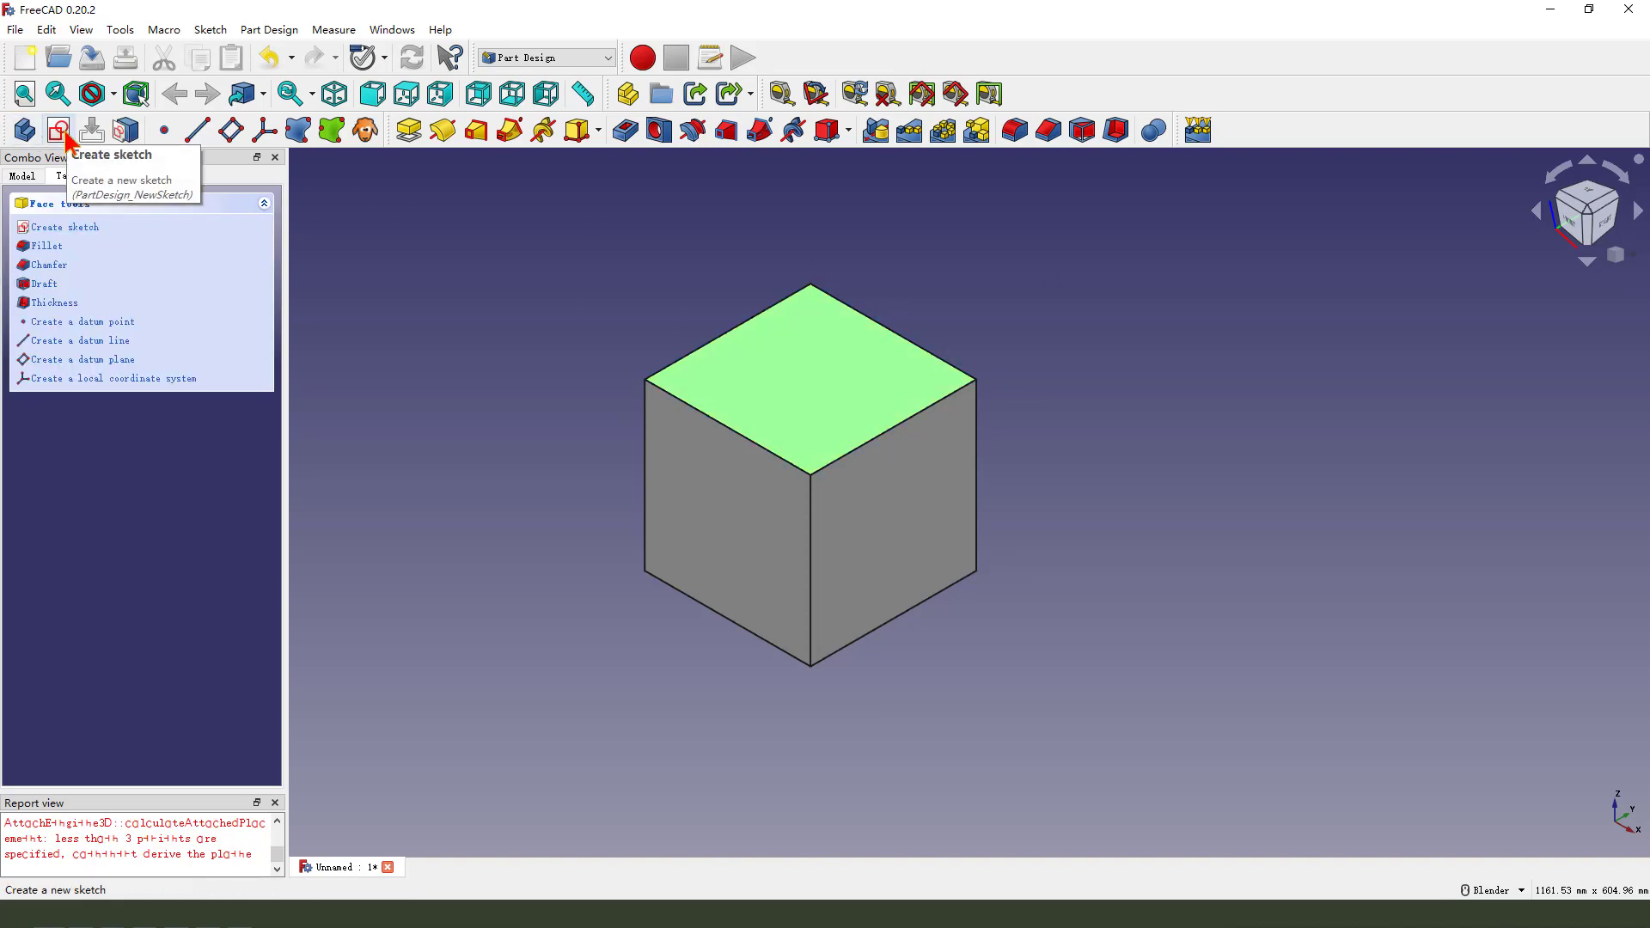
click(59, 128)
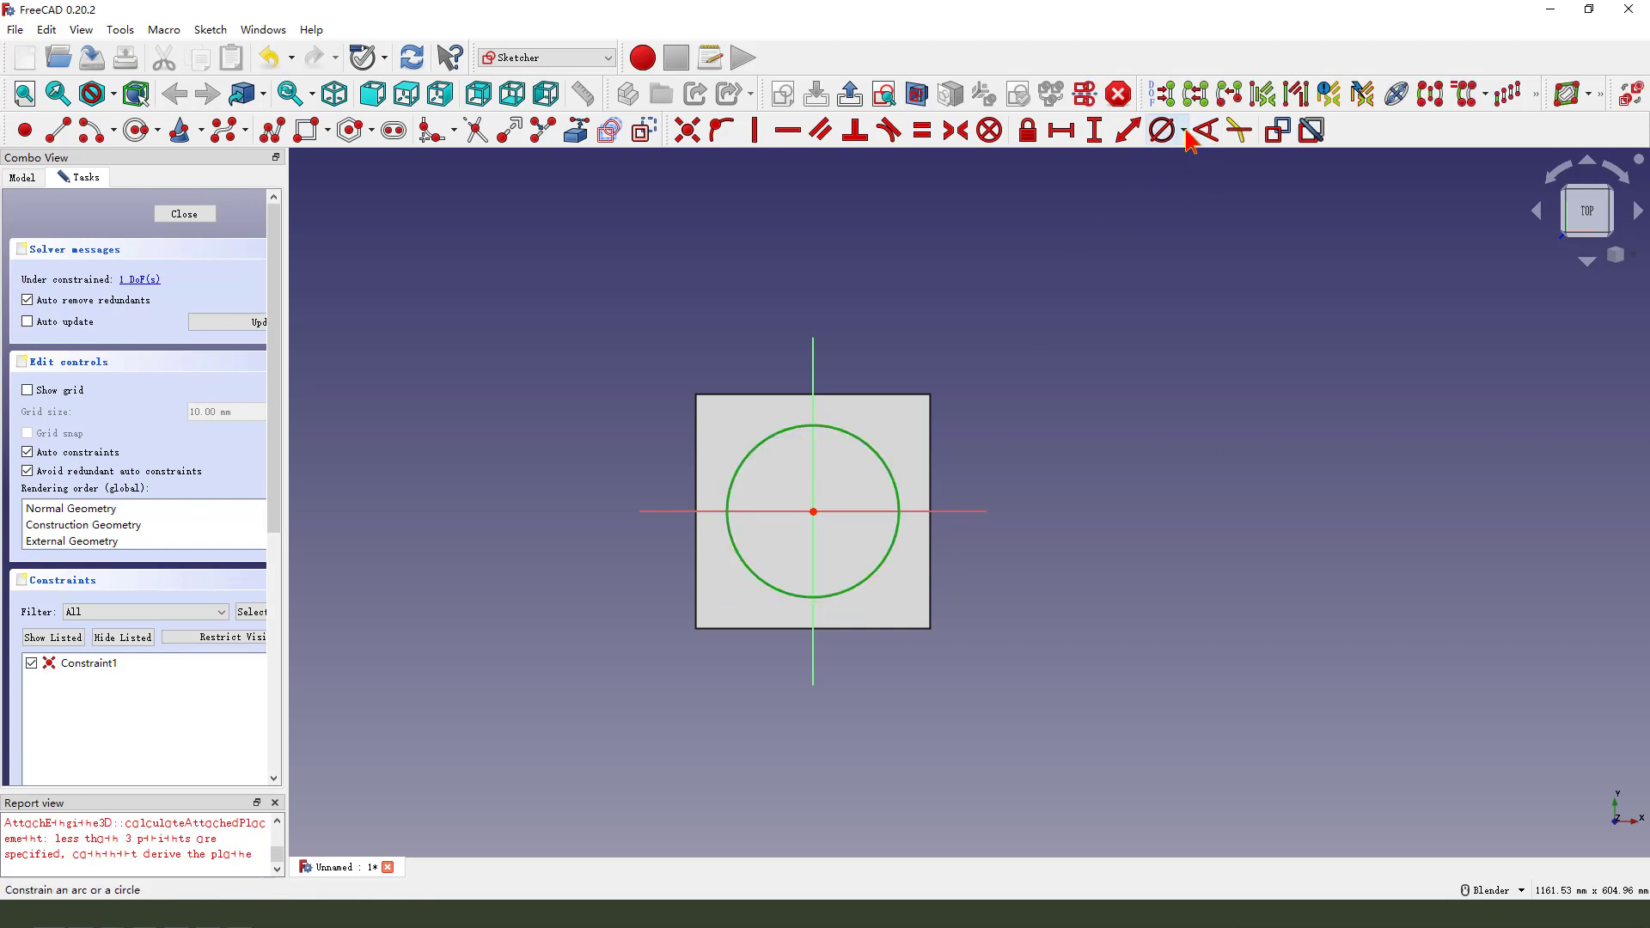
click(1162, 130)
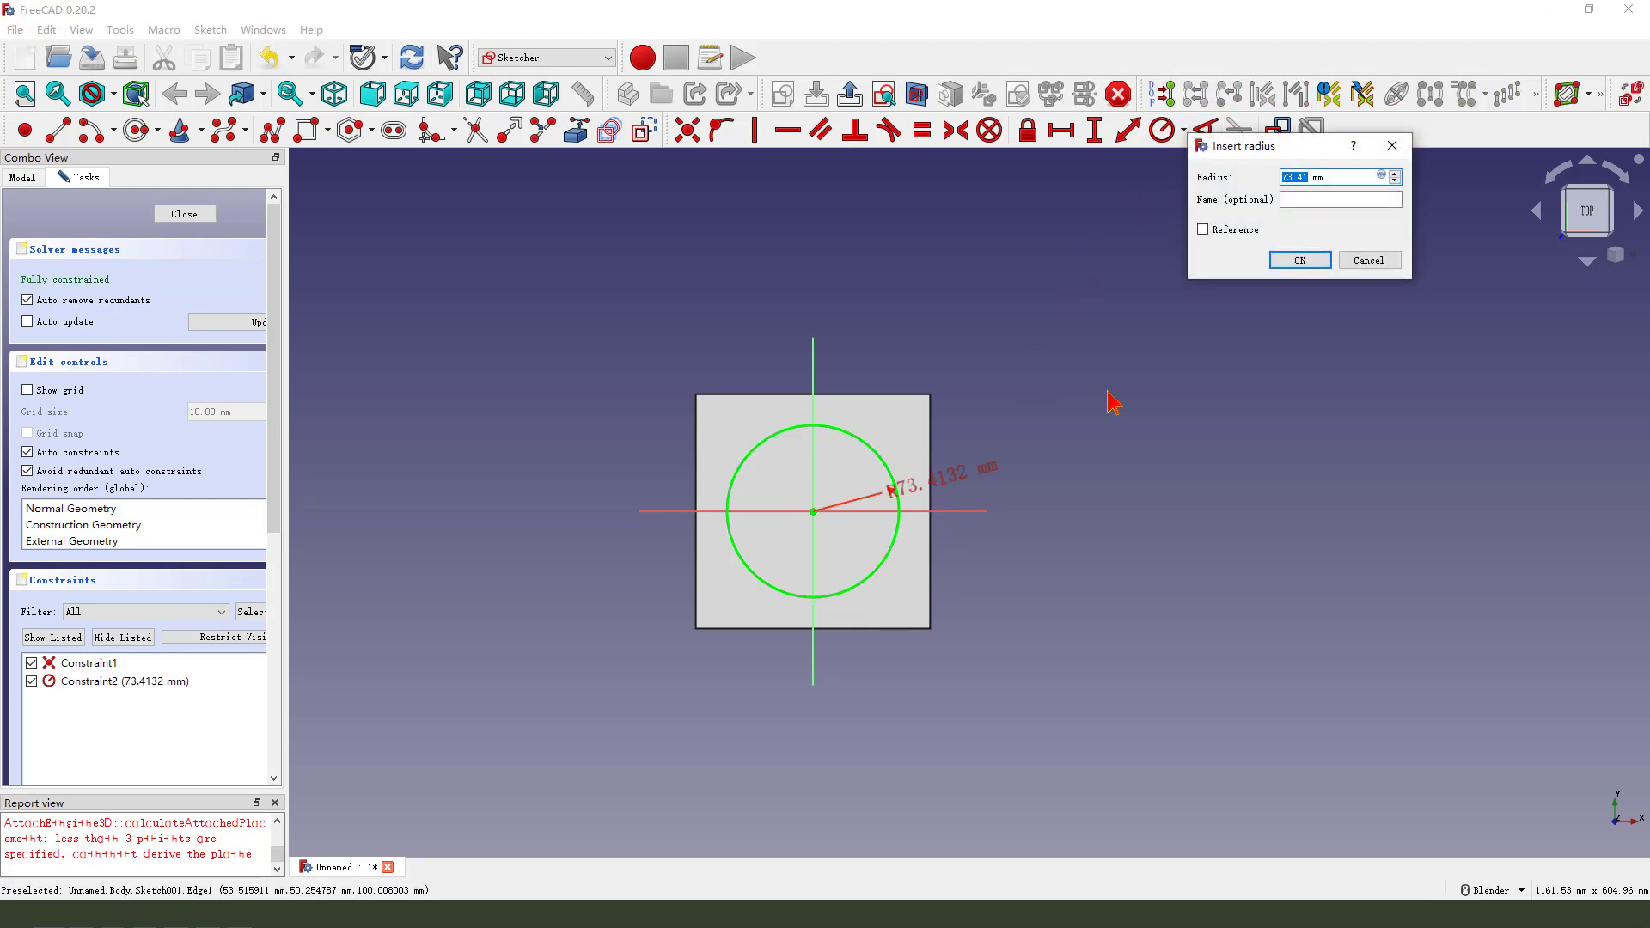
text(9)
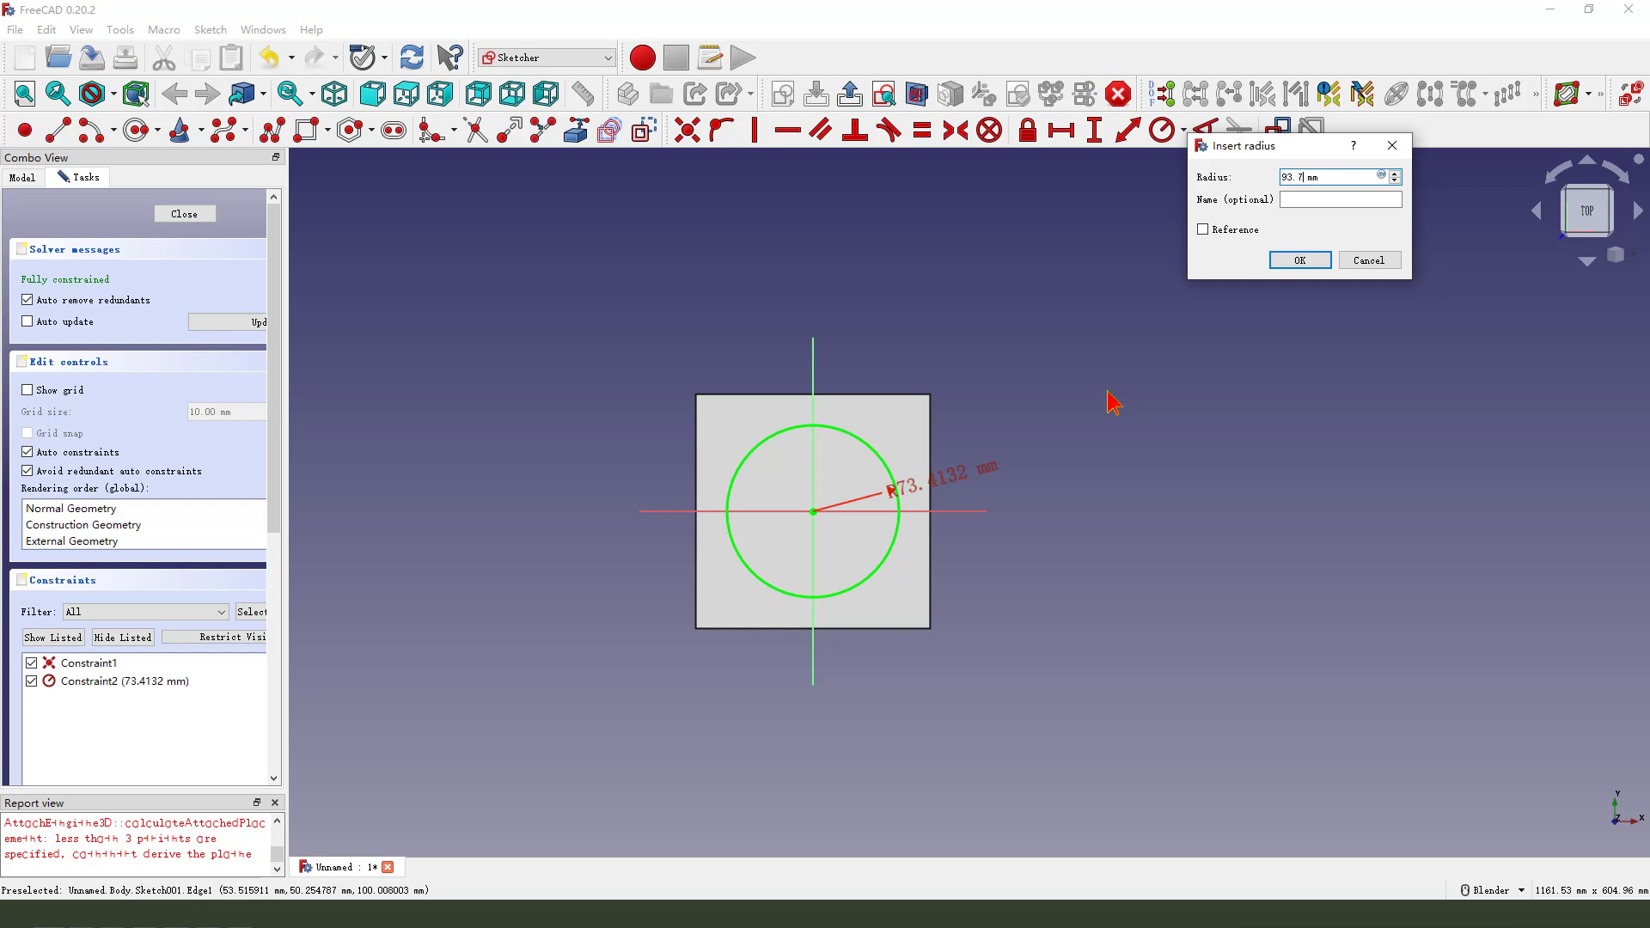
click(1298, 259)
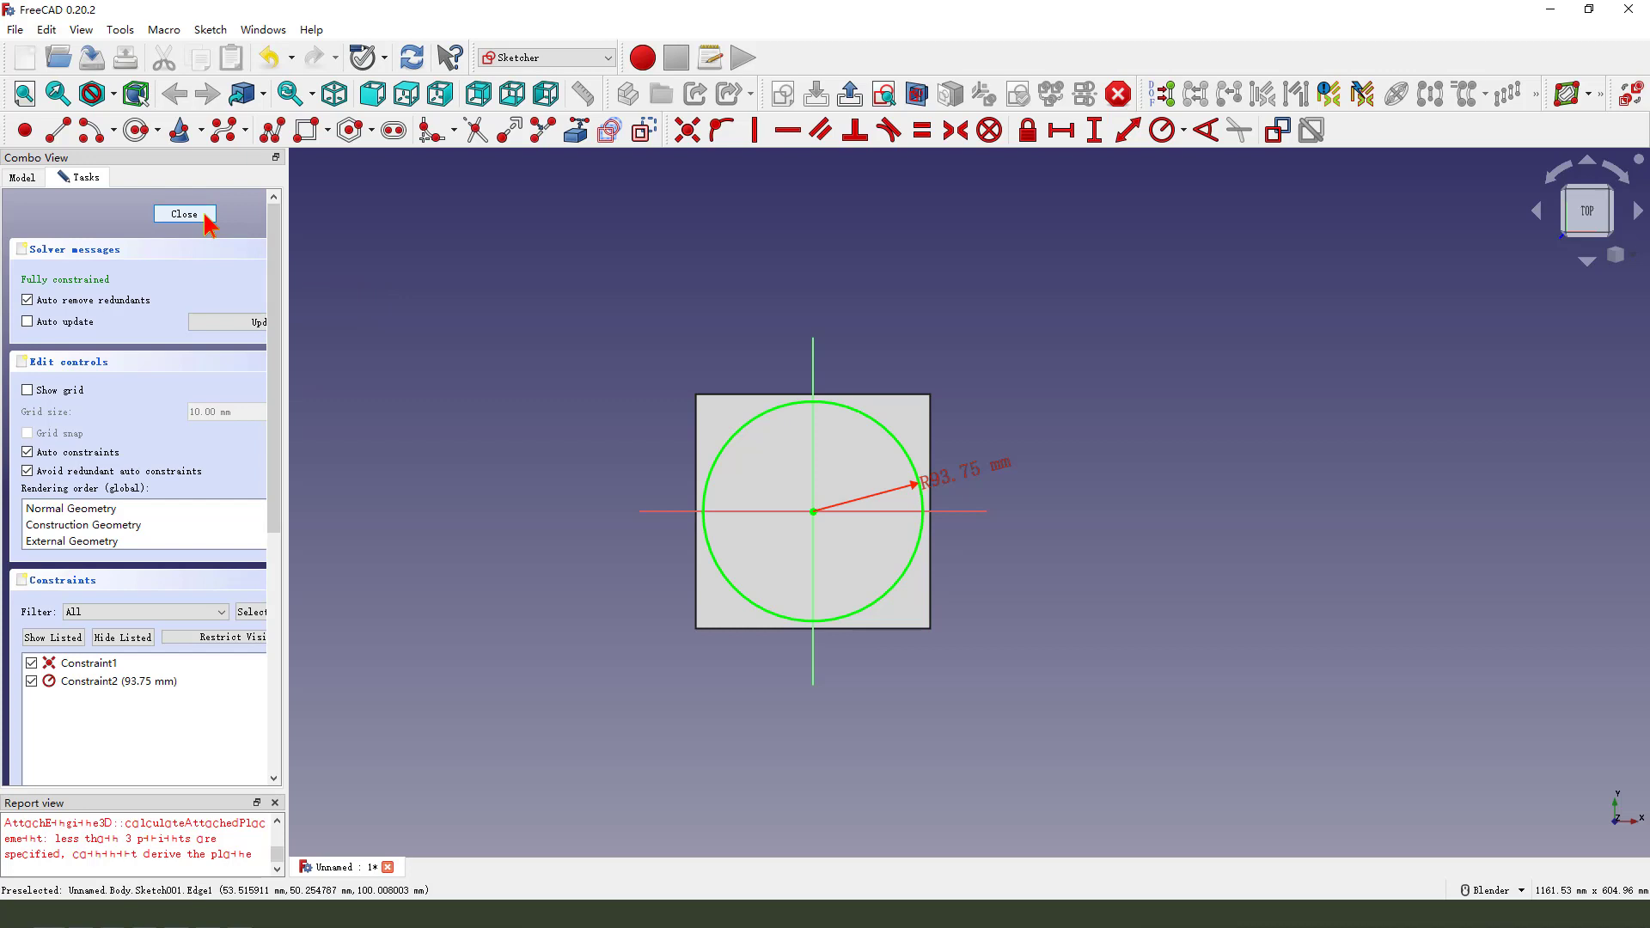
click(184, 214)
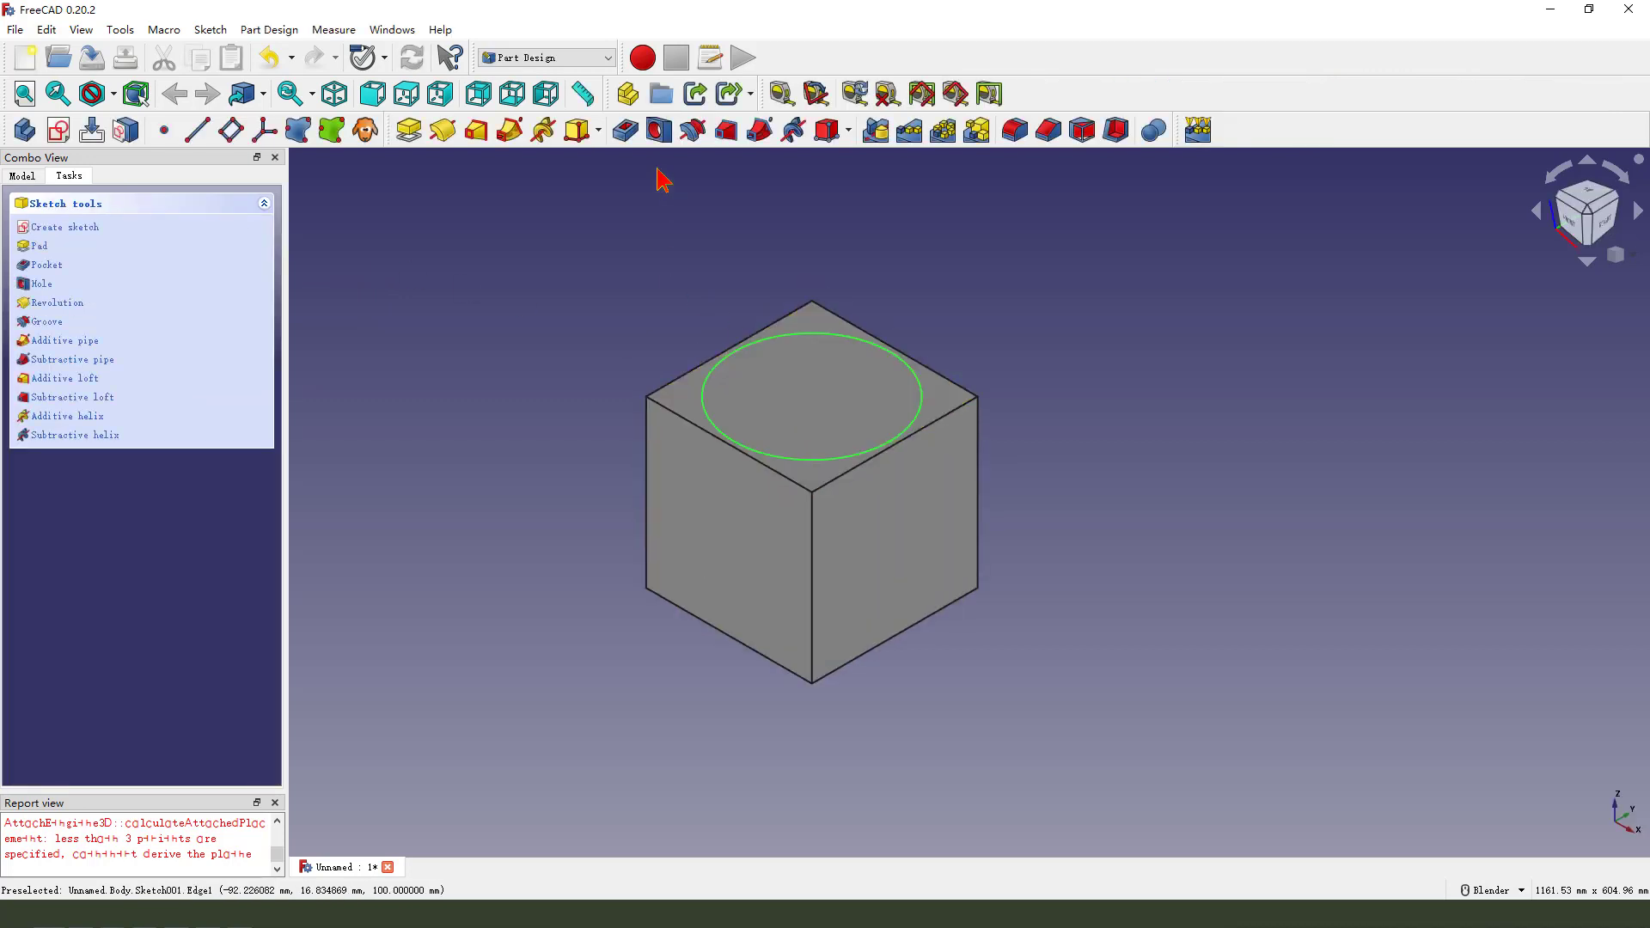
Pocket the 93.75 mm circle 25 mm deep into the cube's top.
click(46, 263)
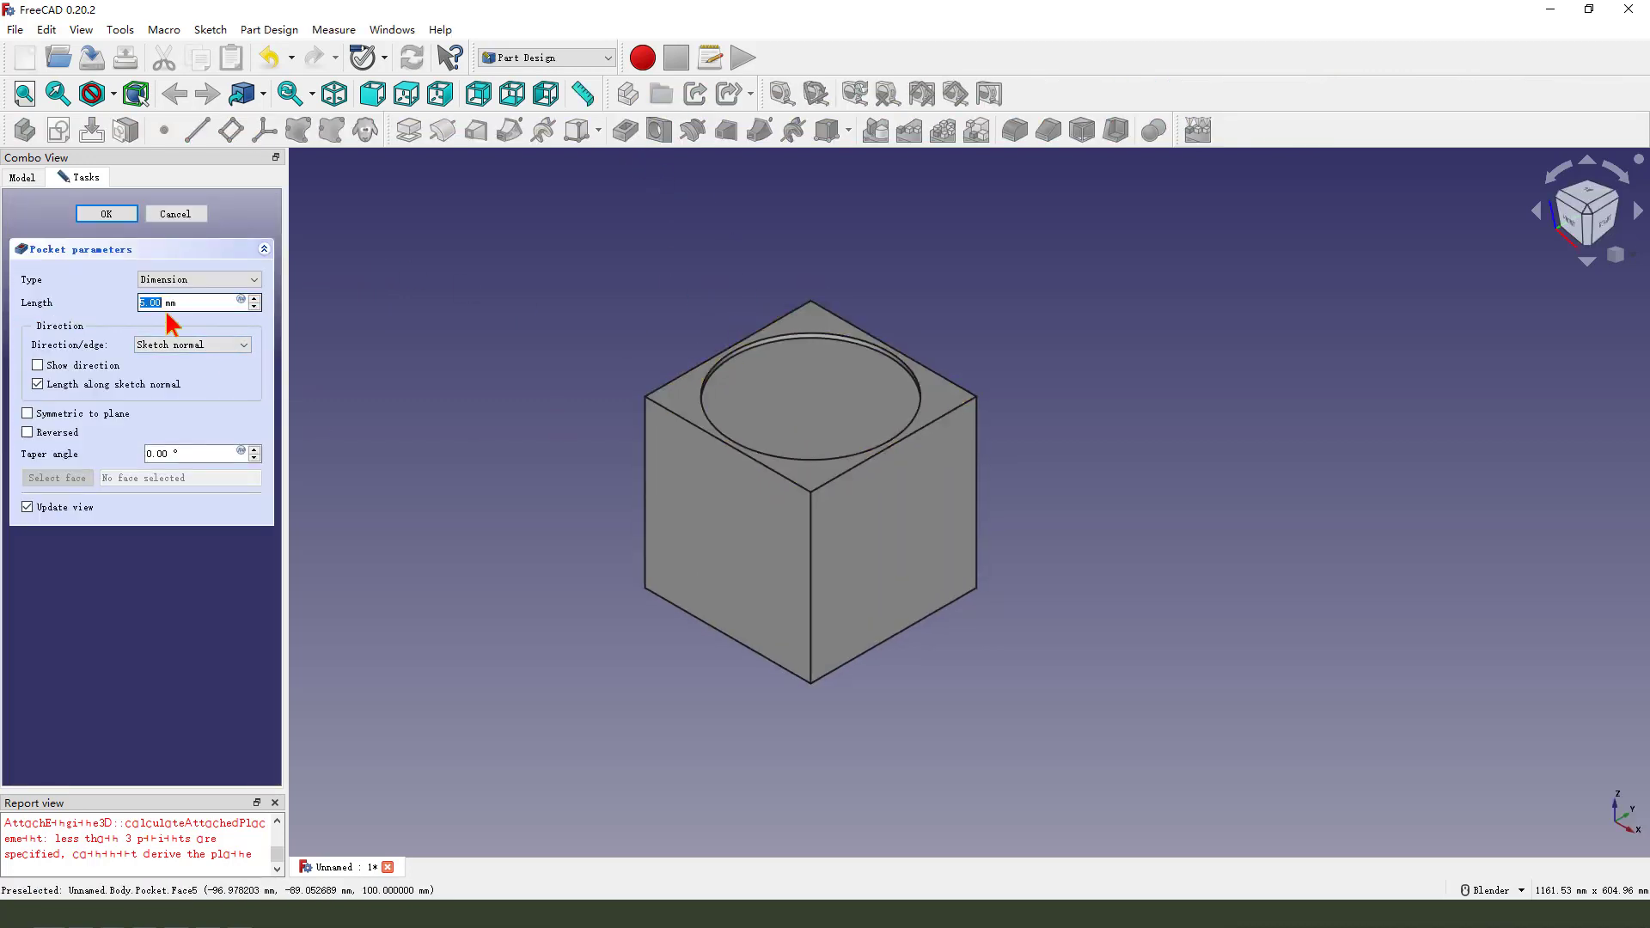
text(25)
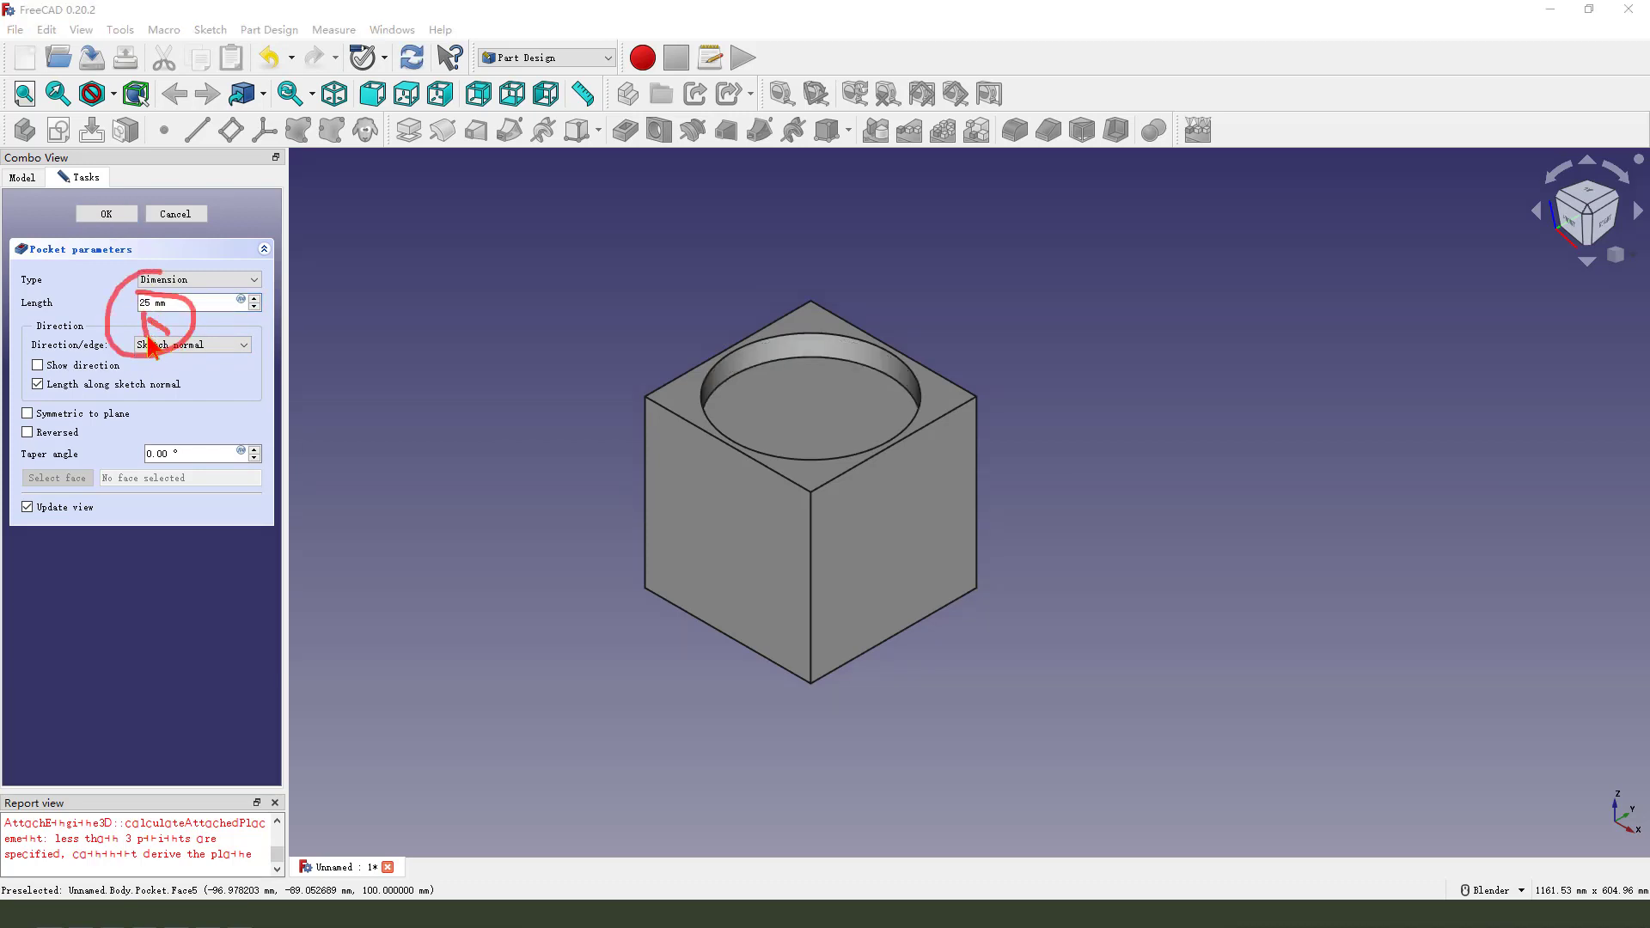
click(105, 213)
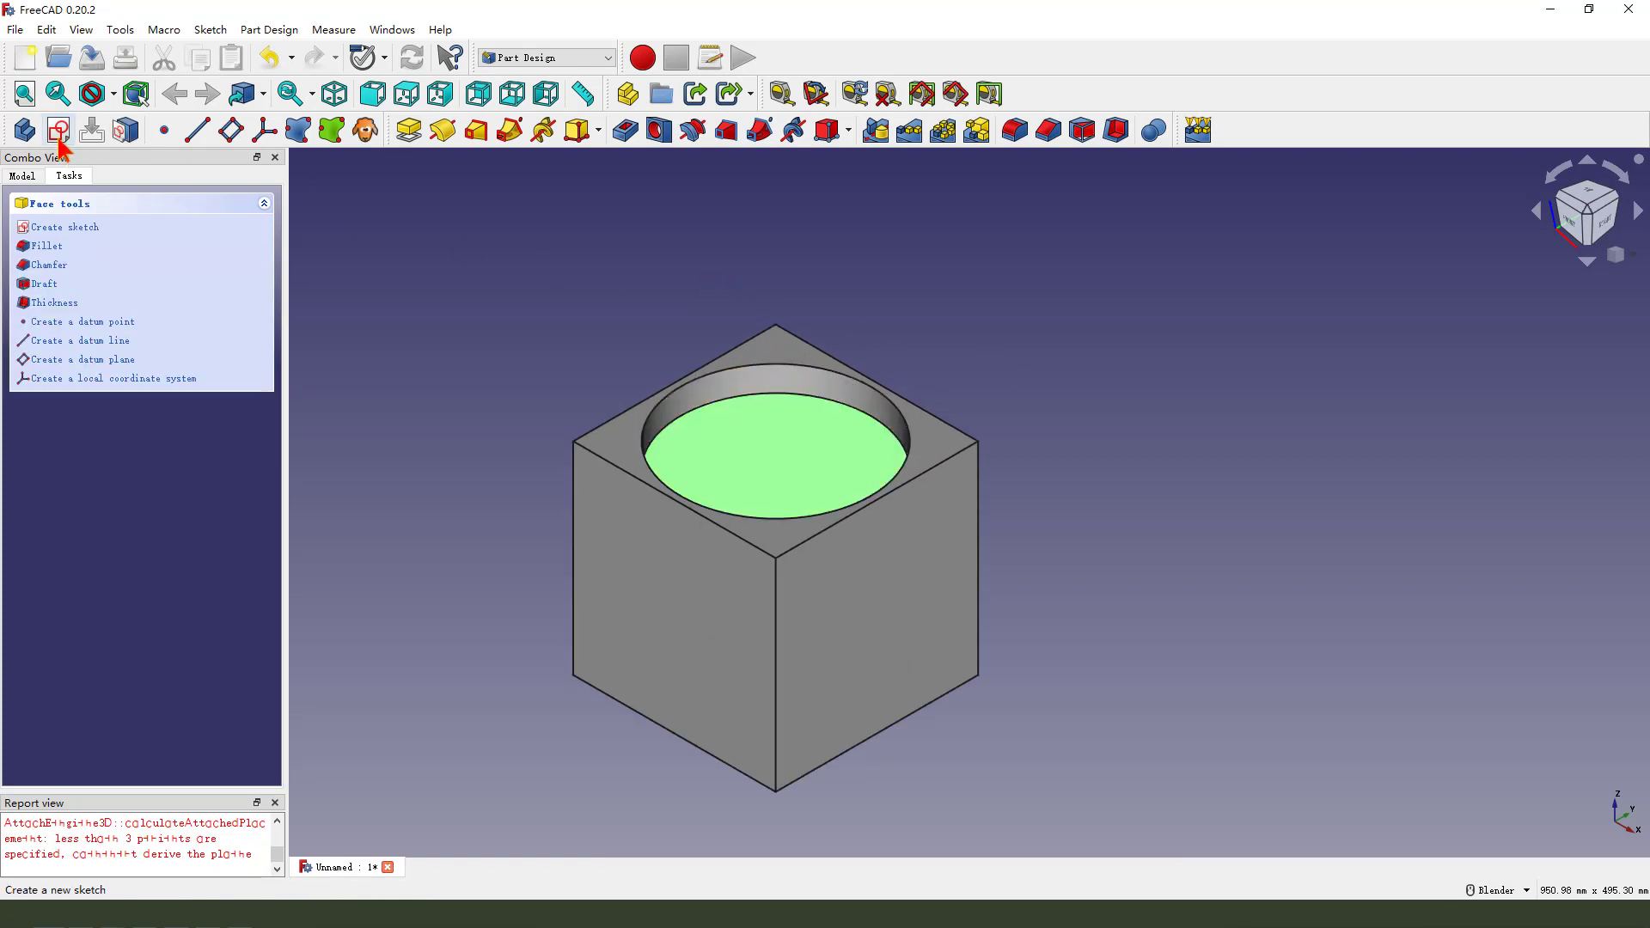
Sketch a 62.5 mm radius circle centred on the pocket floor and close it.
click(65, 226)
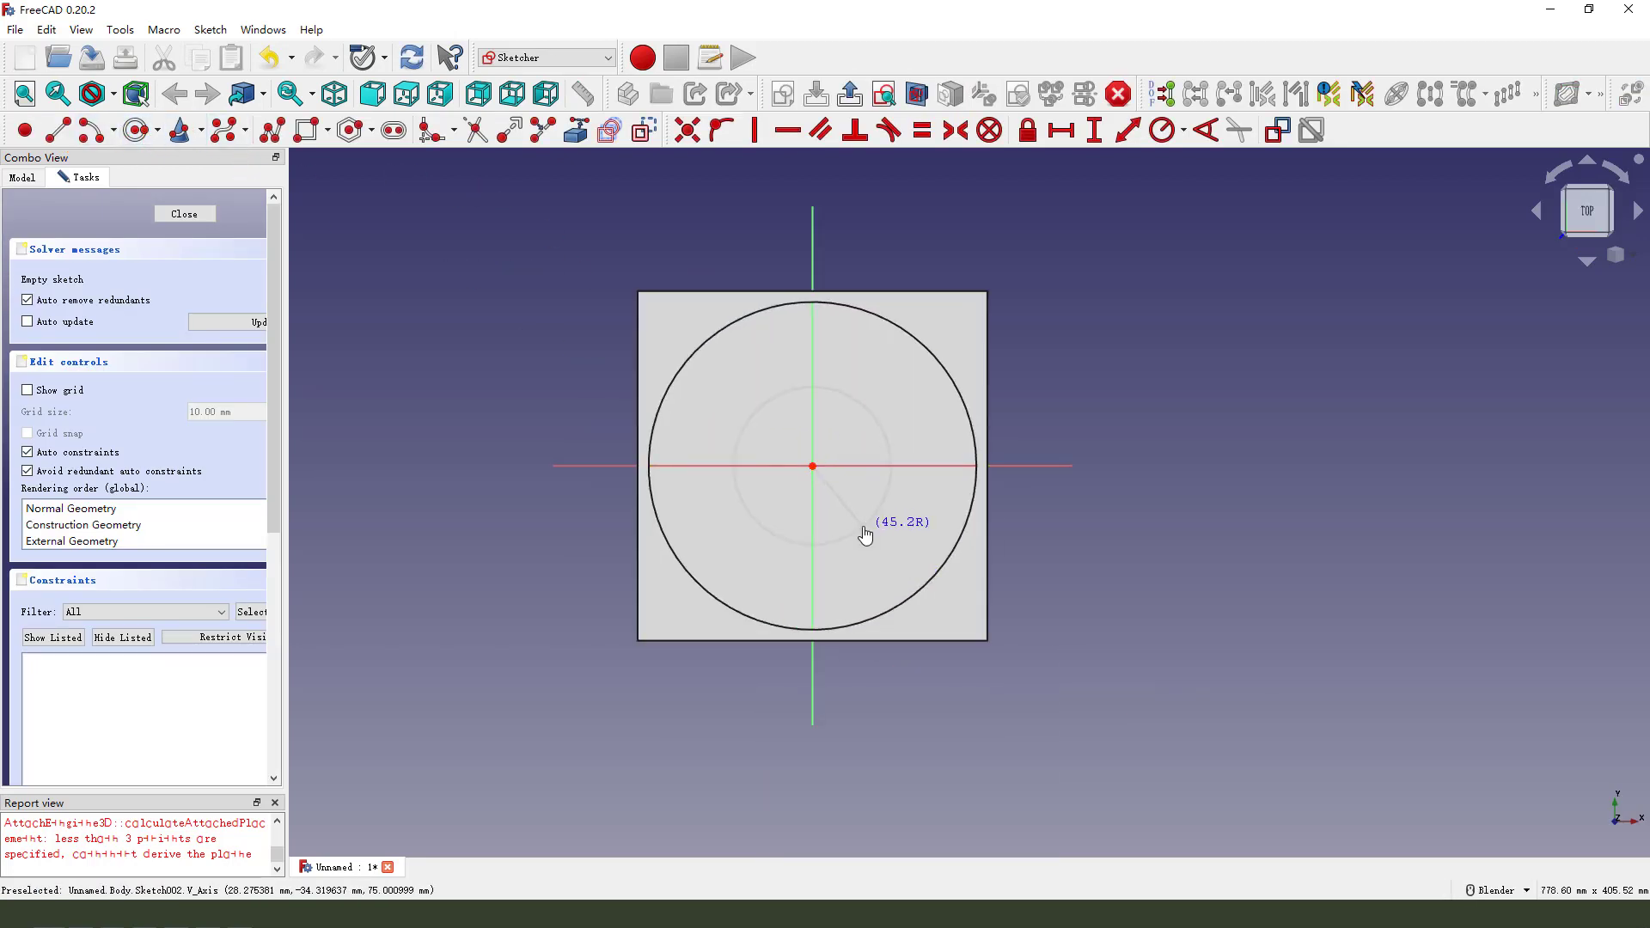
click(1163, 130)
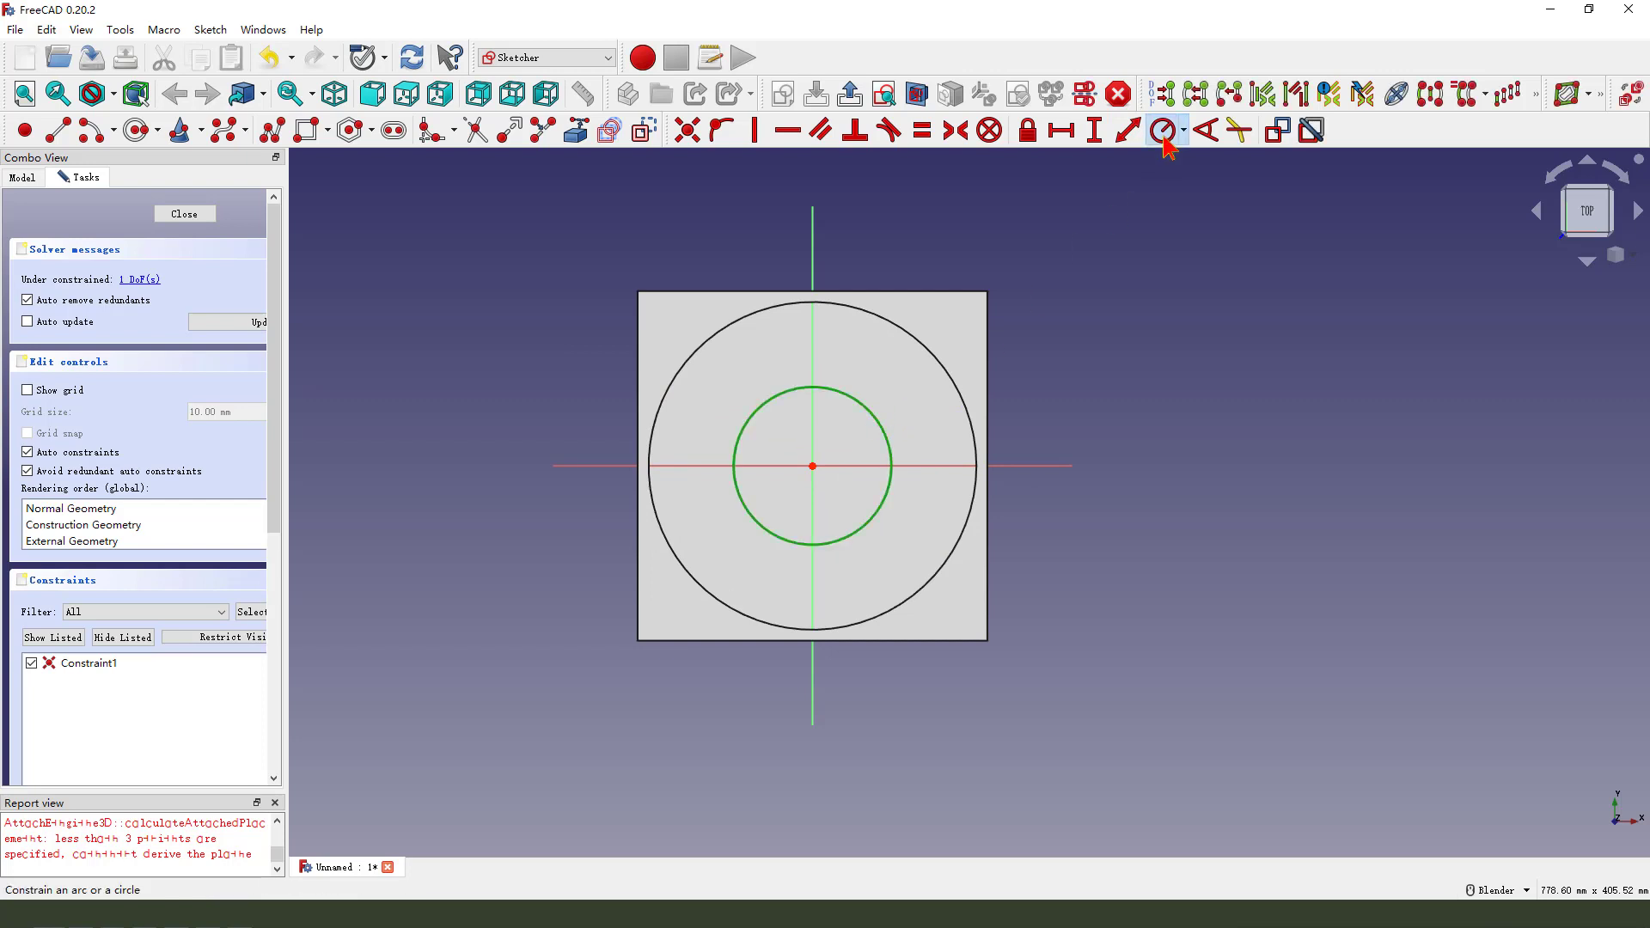
click(1163, 129)
text(62.5)
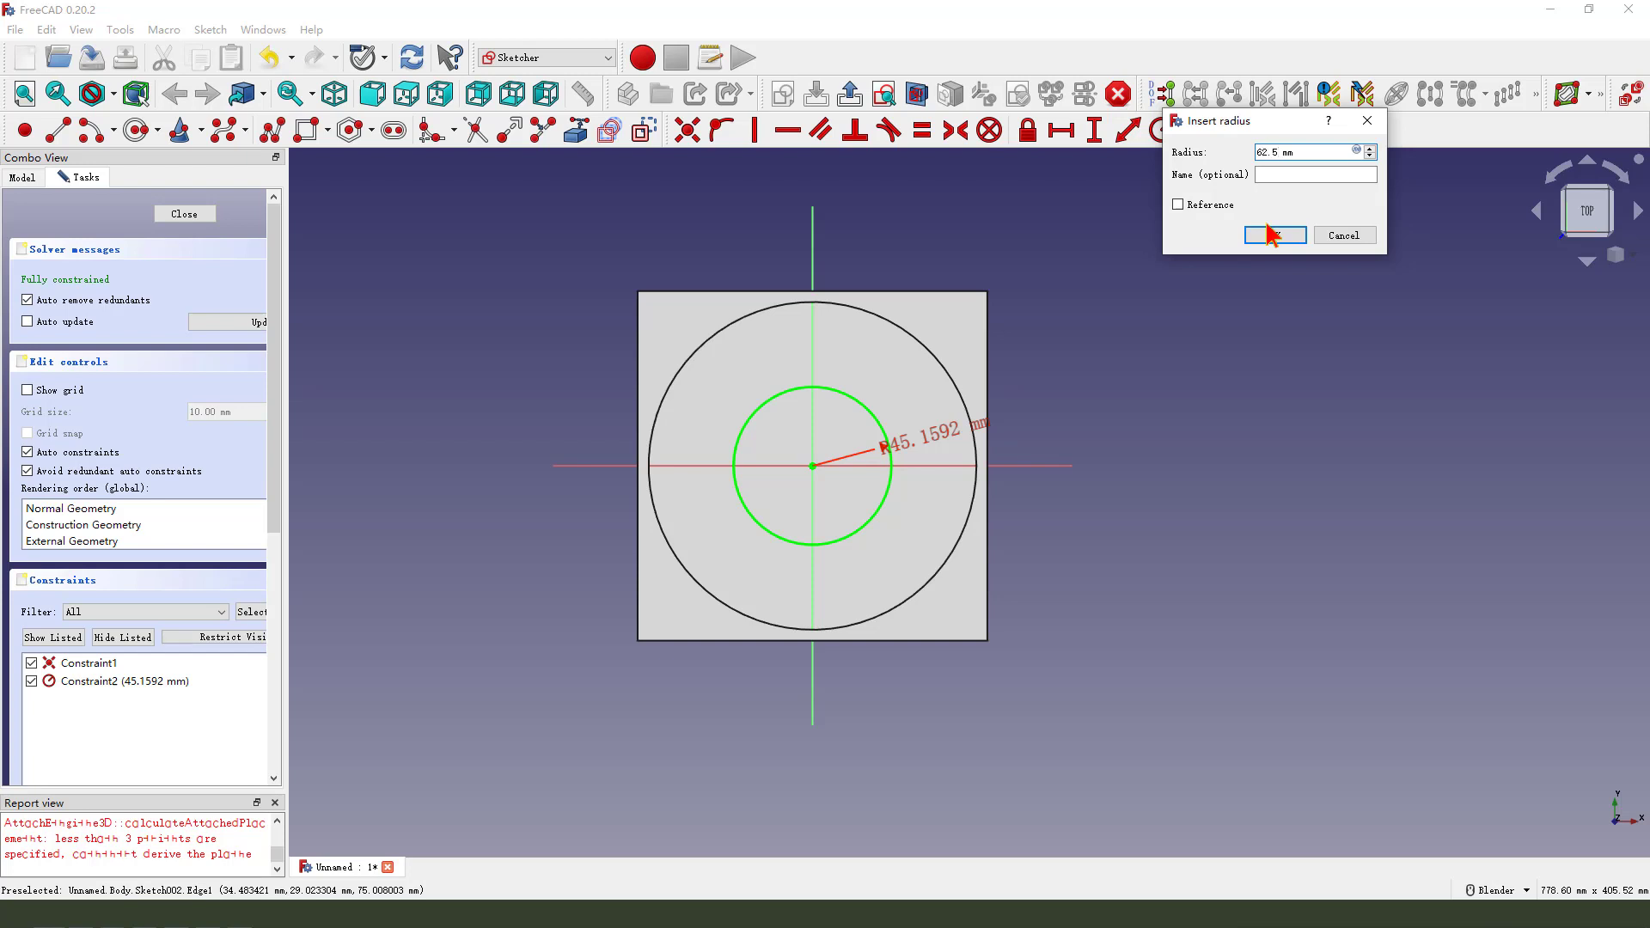
click(1275, 235)
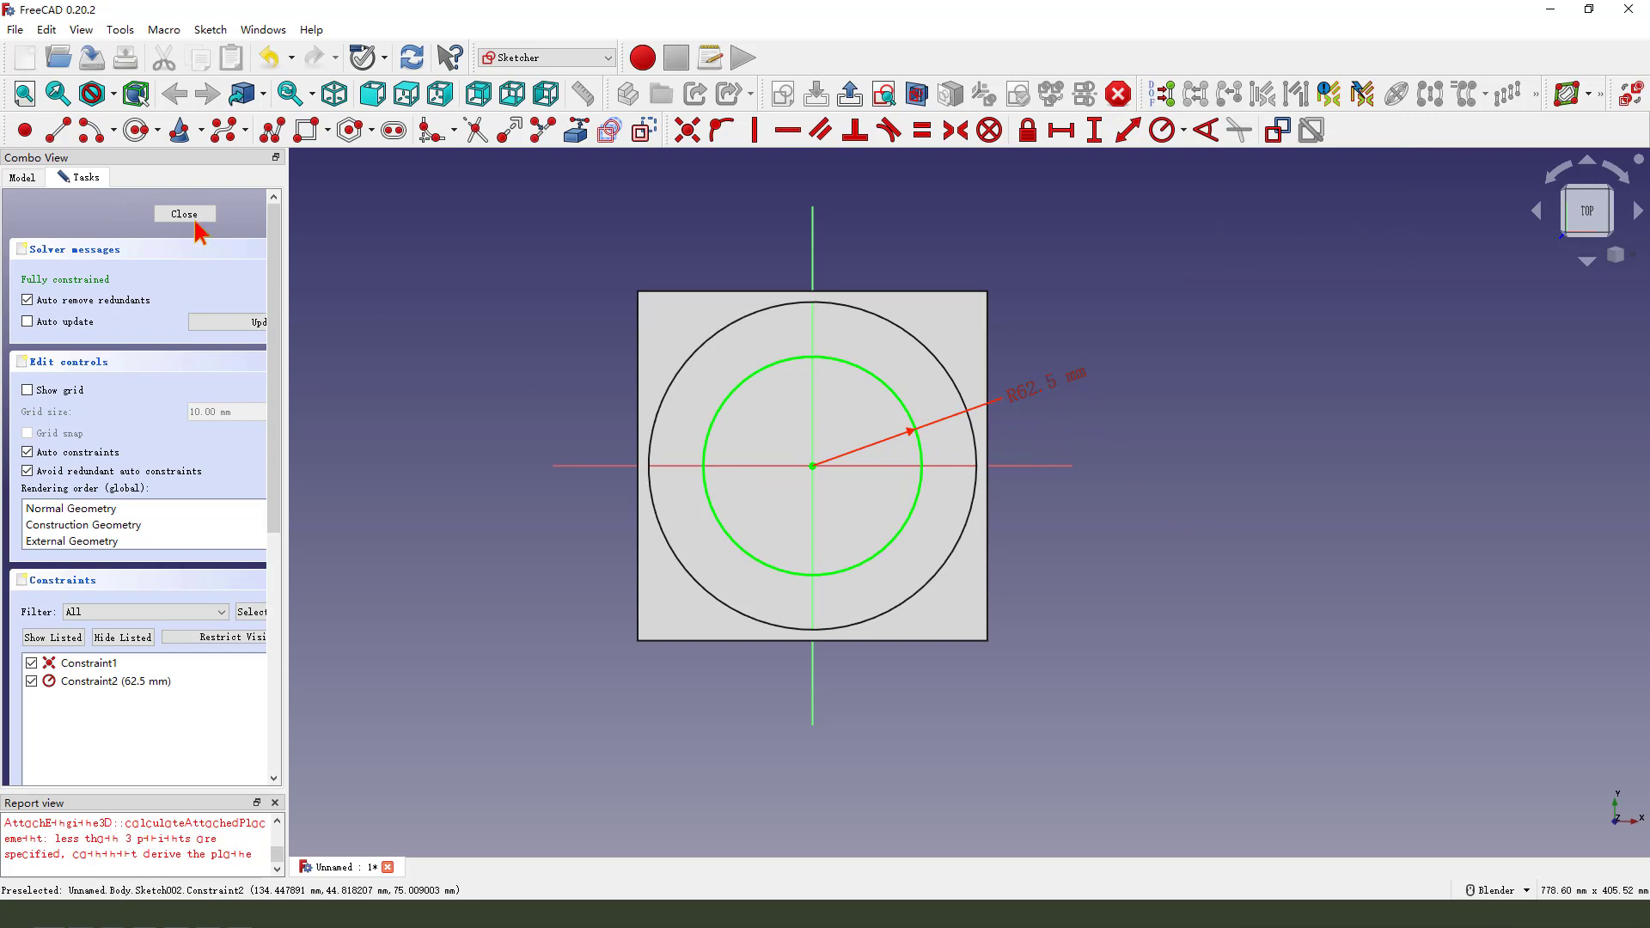
click(184, 212)
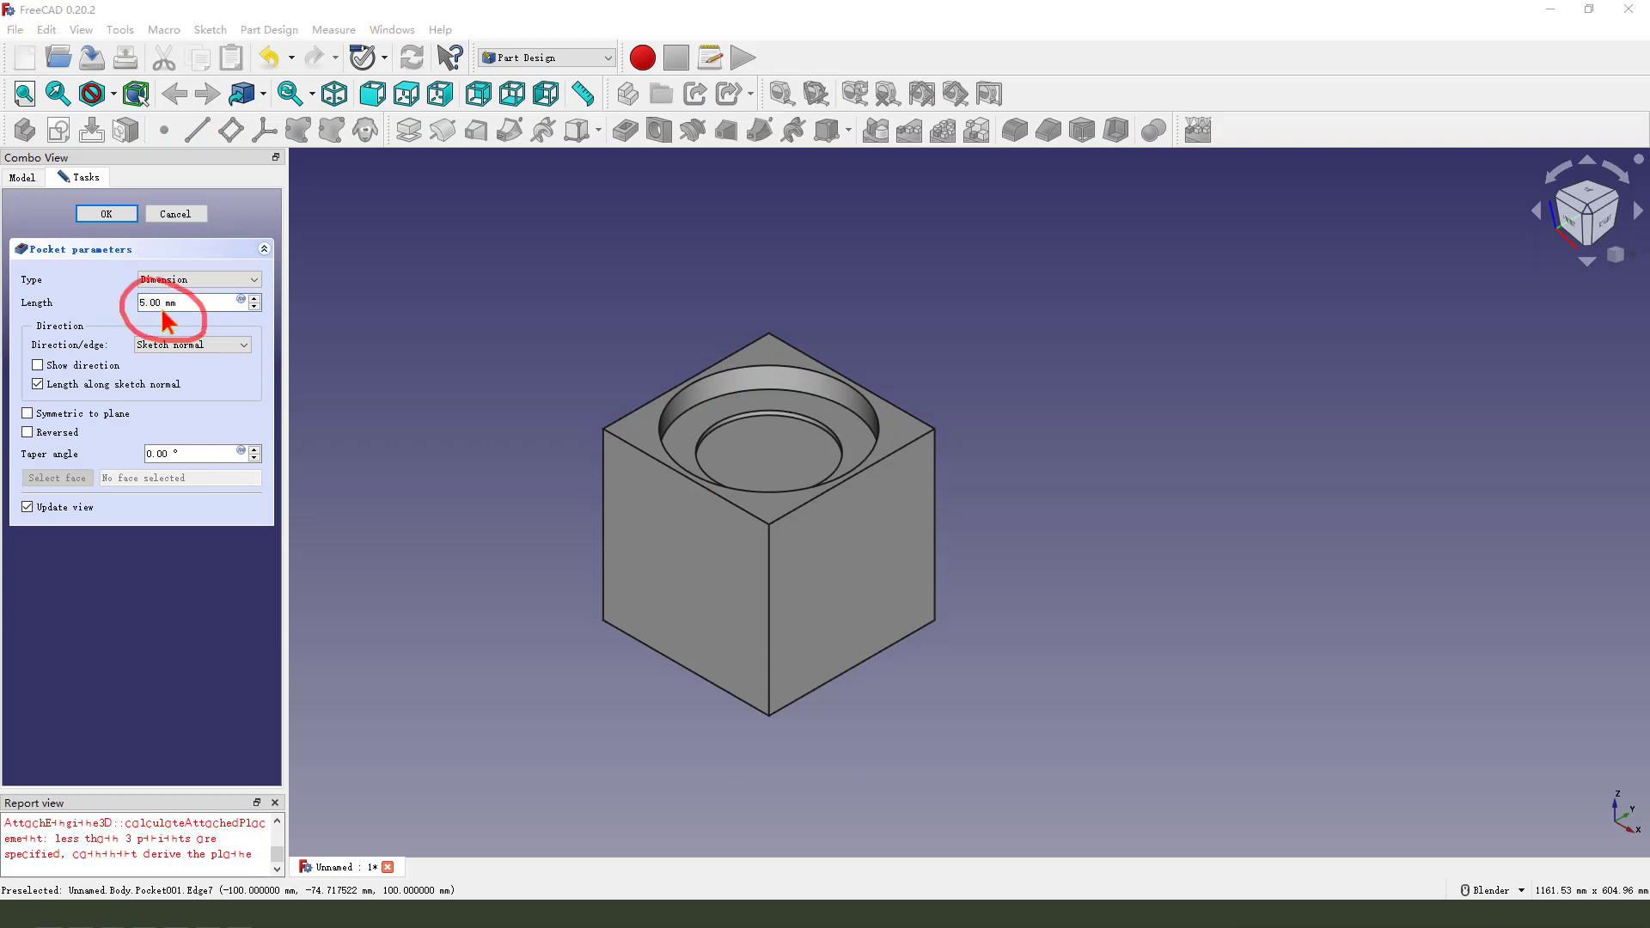
Set the second pocket's length to 25 mm and confirm it.
text(2)
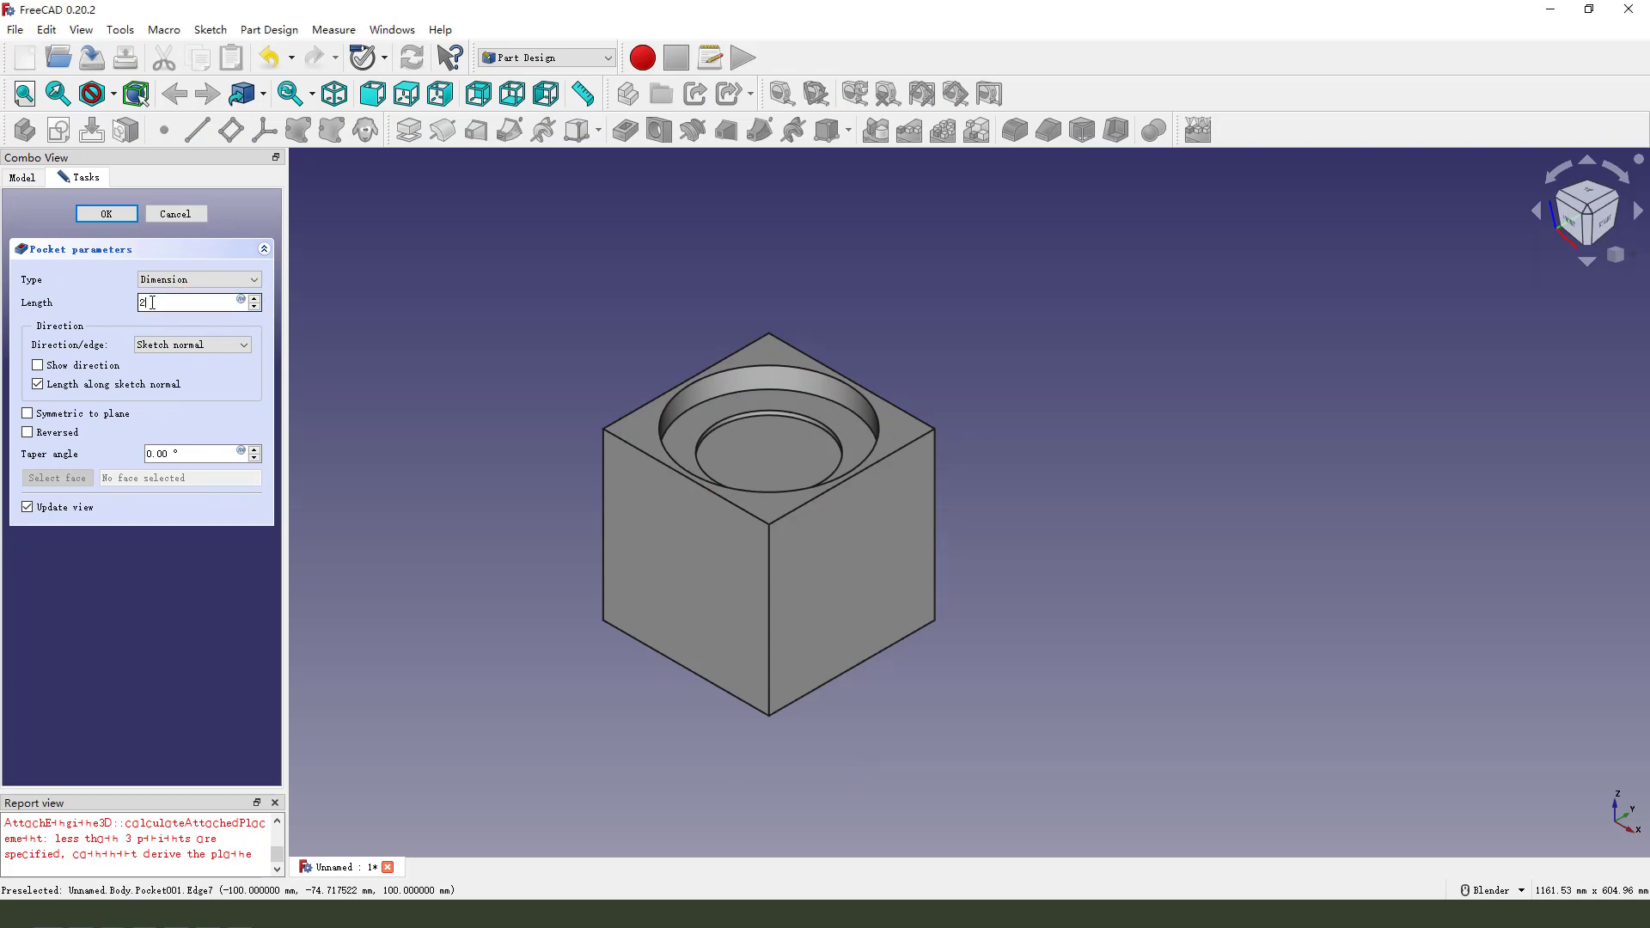
text(5 mm)
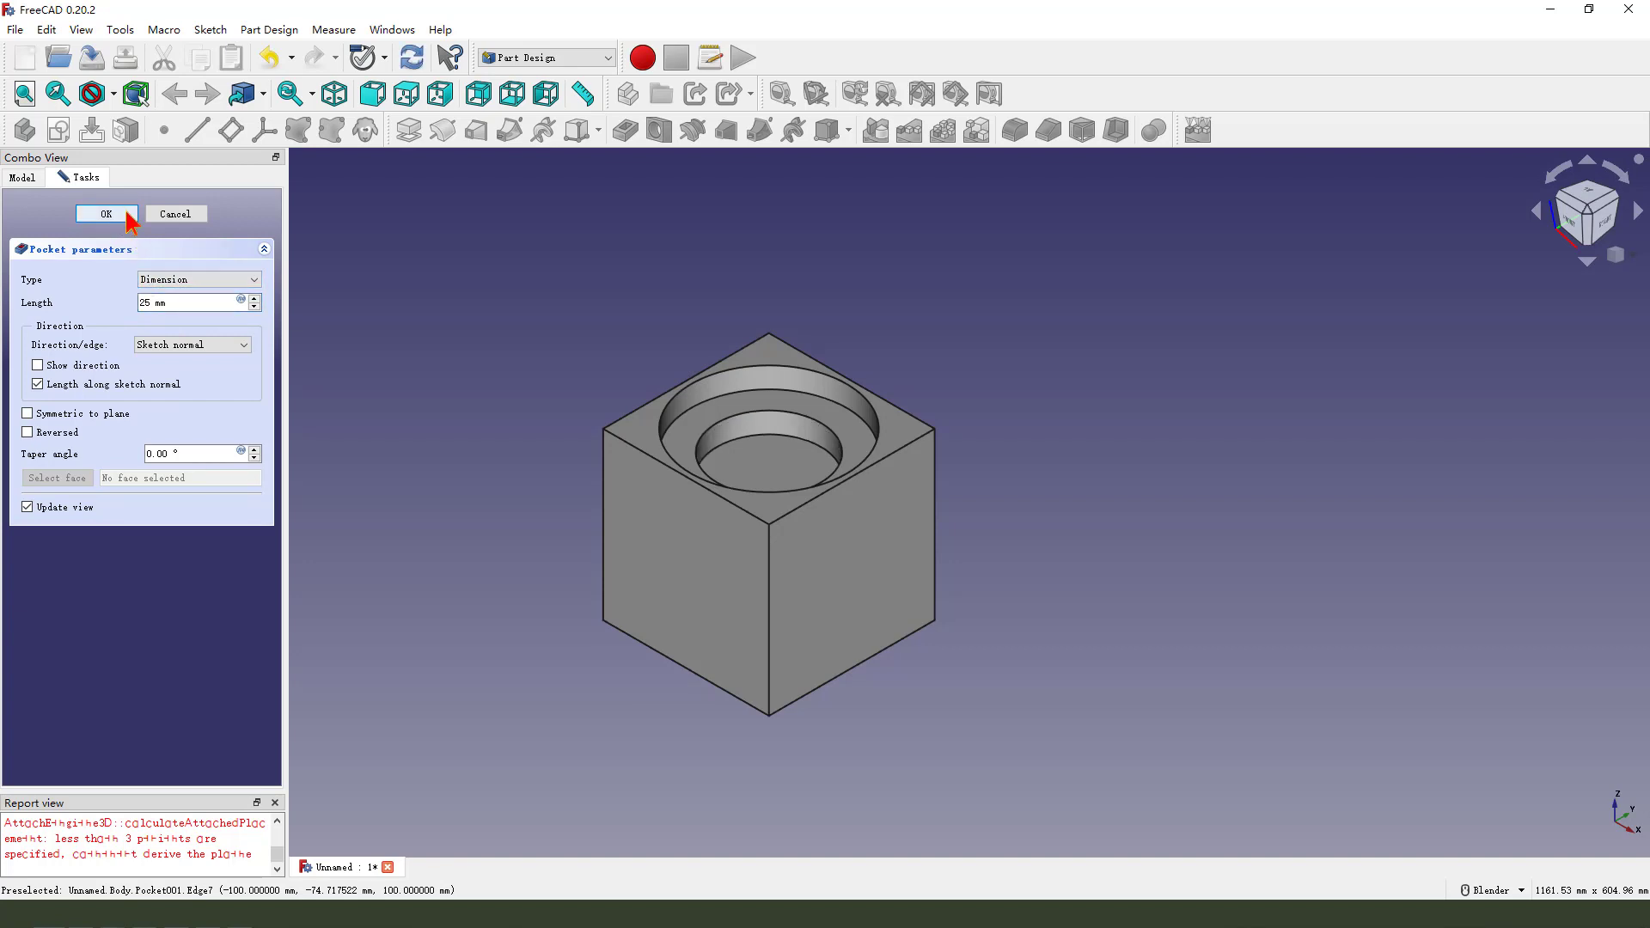
click(105, 214)
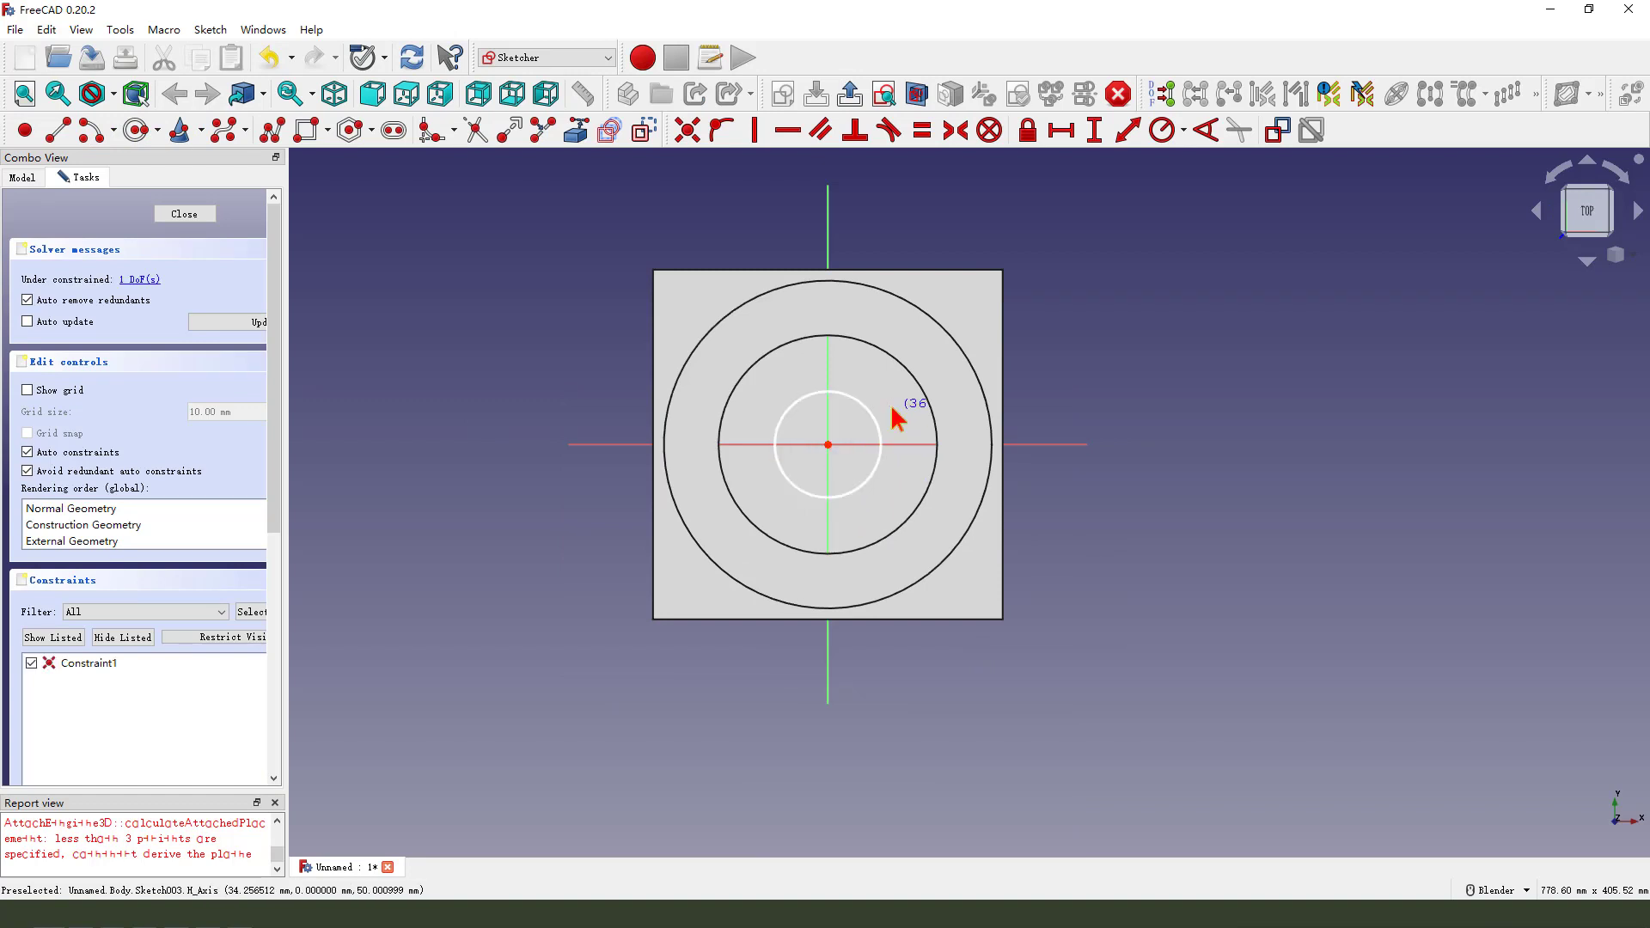
Constrain the small centred circle to a 31.25 mm radius and close the sketch.
click(1161, 130)
text(31.25)
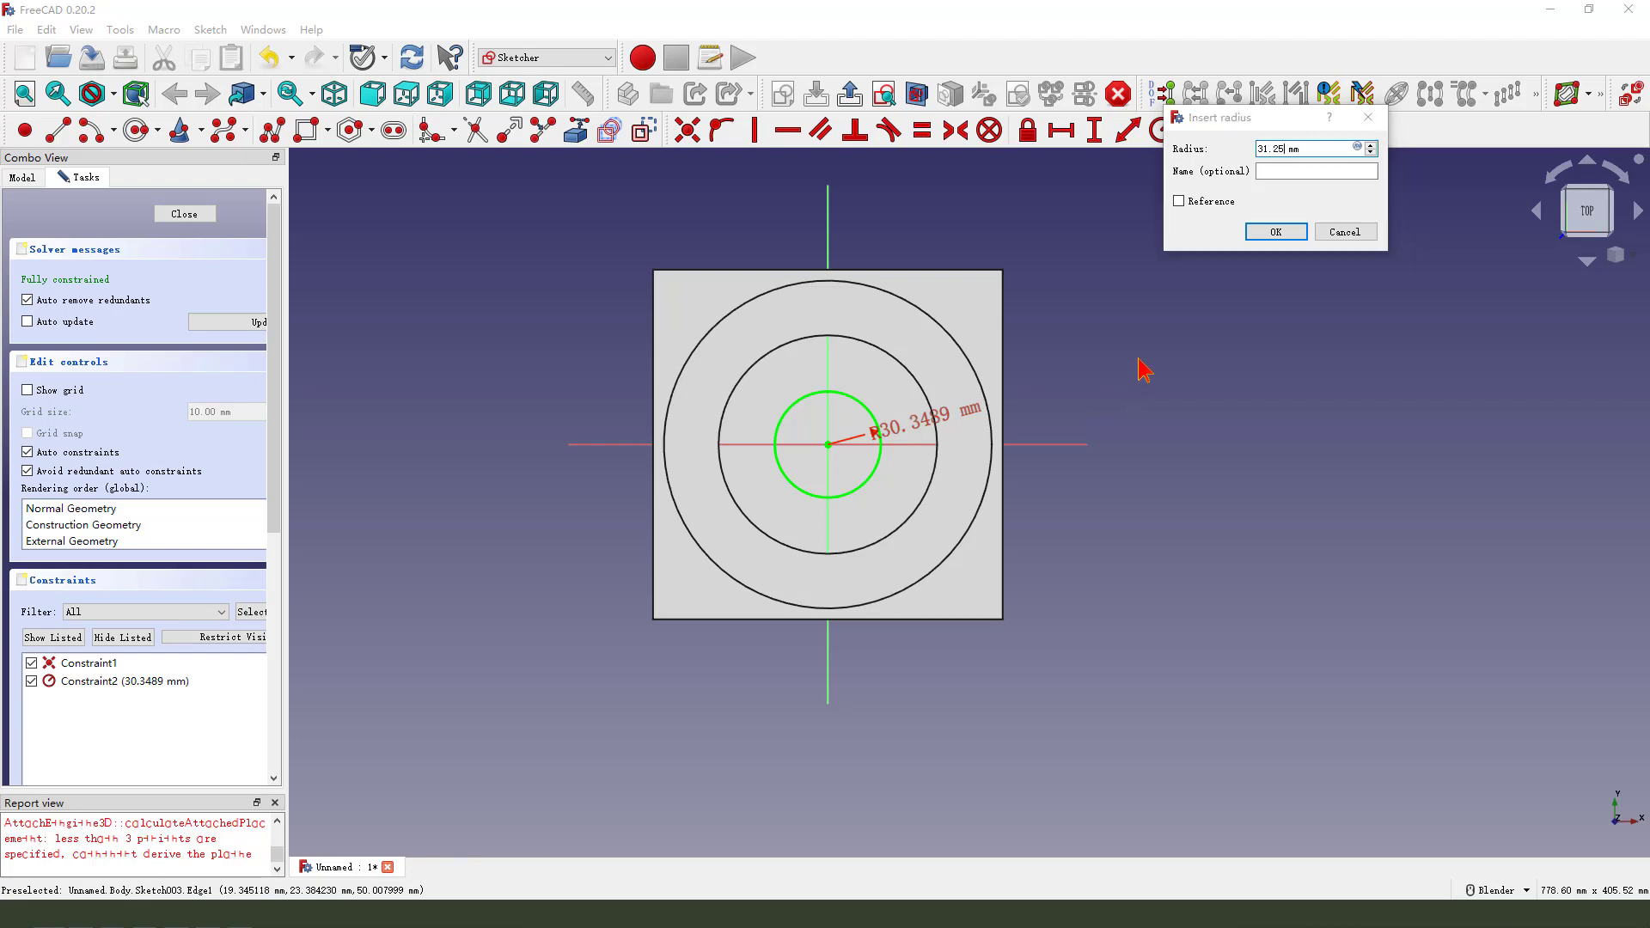
click(1274, 232)
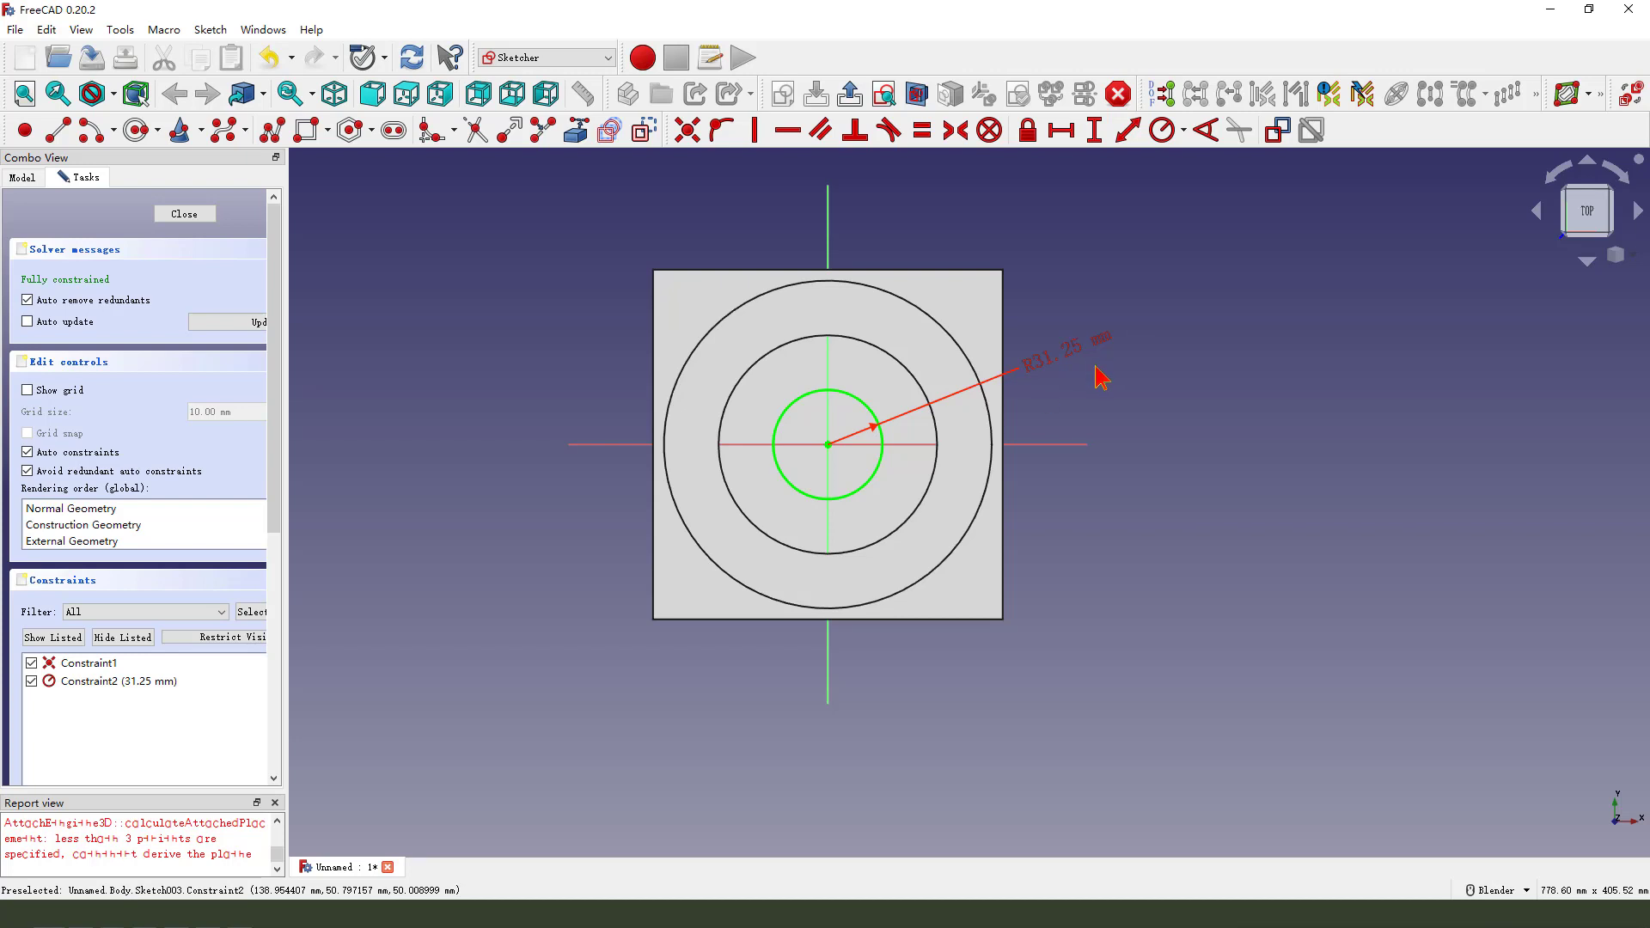
mouse_move(858, 421)
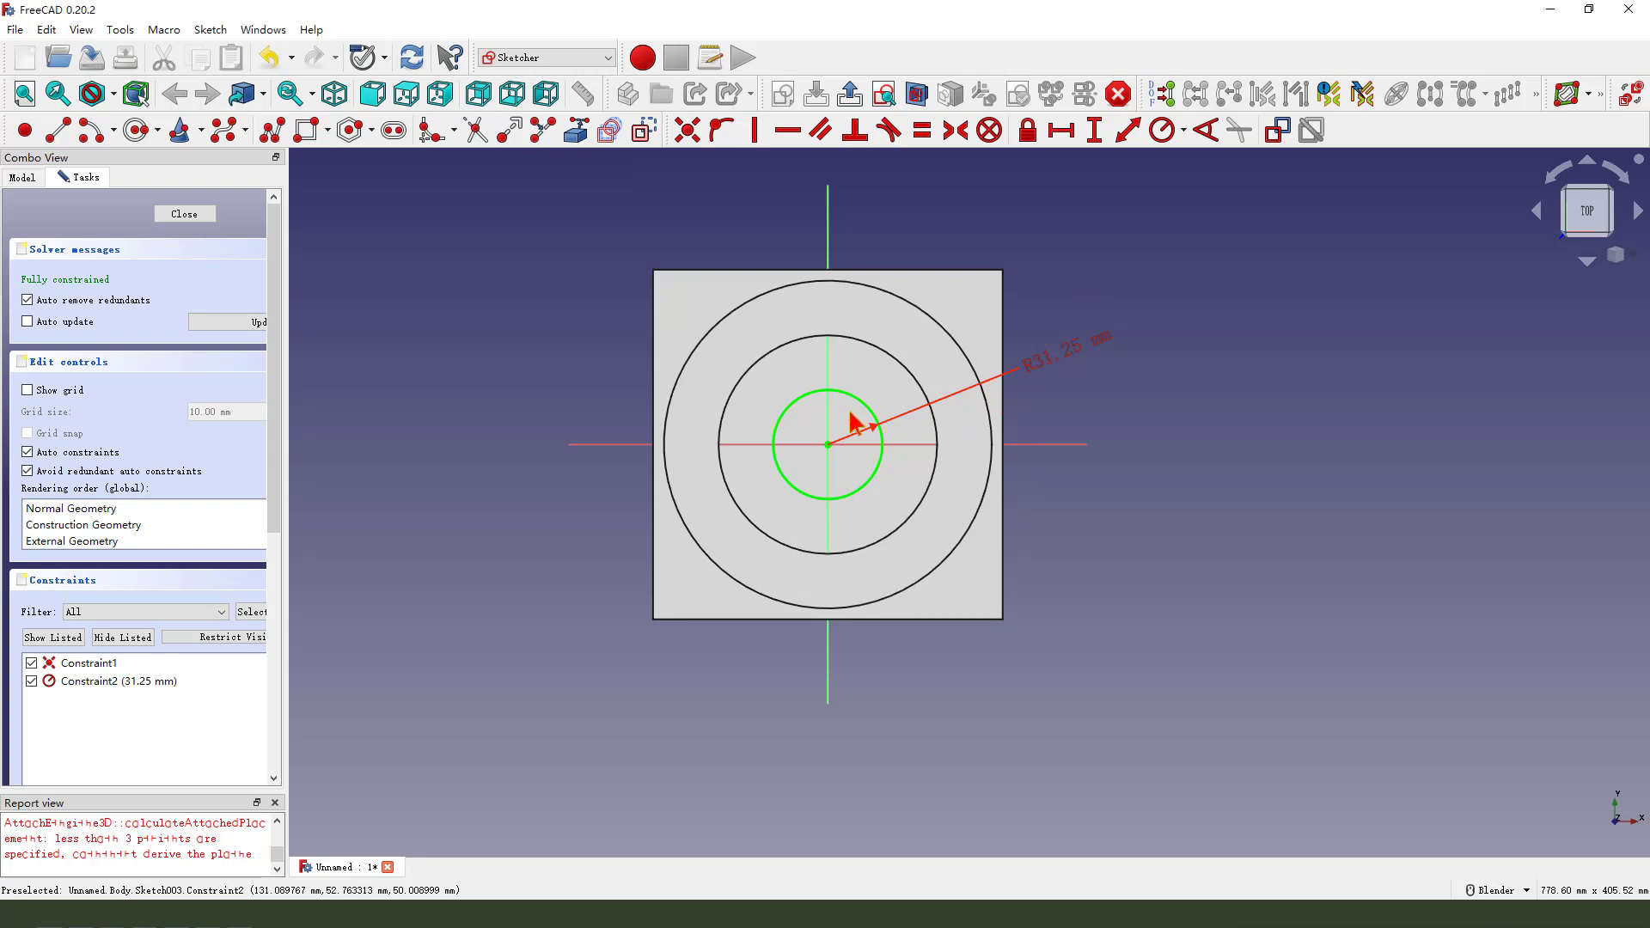
click(184, 214)
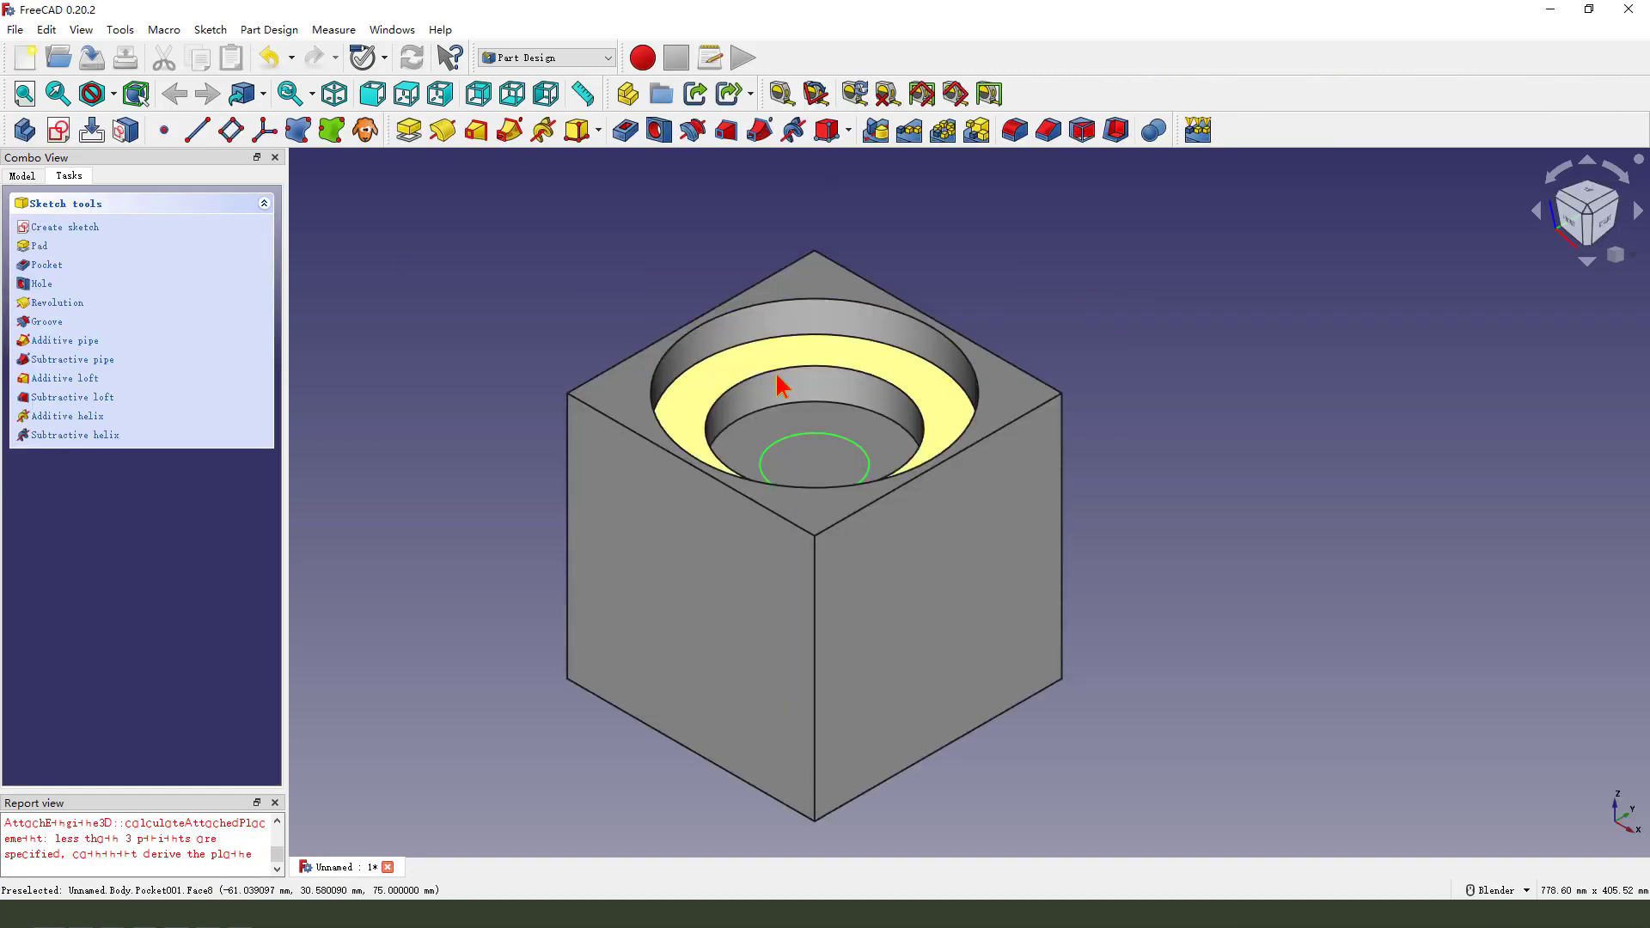
Pocket the 31.25 mm circle 25 mm deep.
click(45, 264)
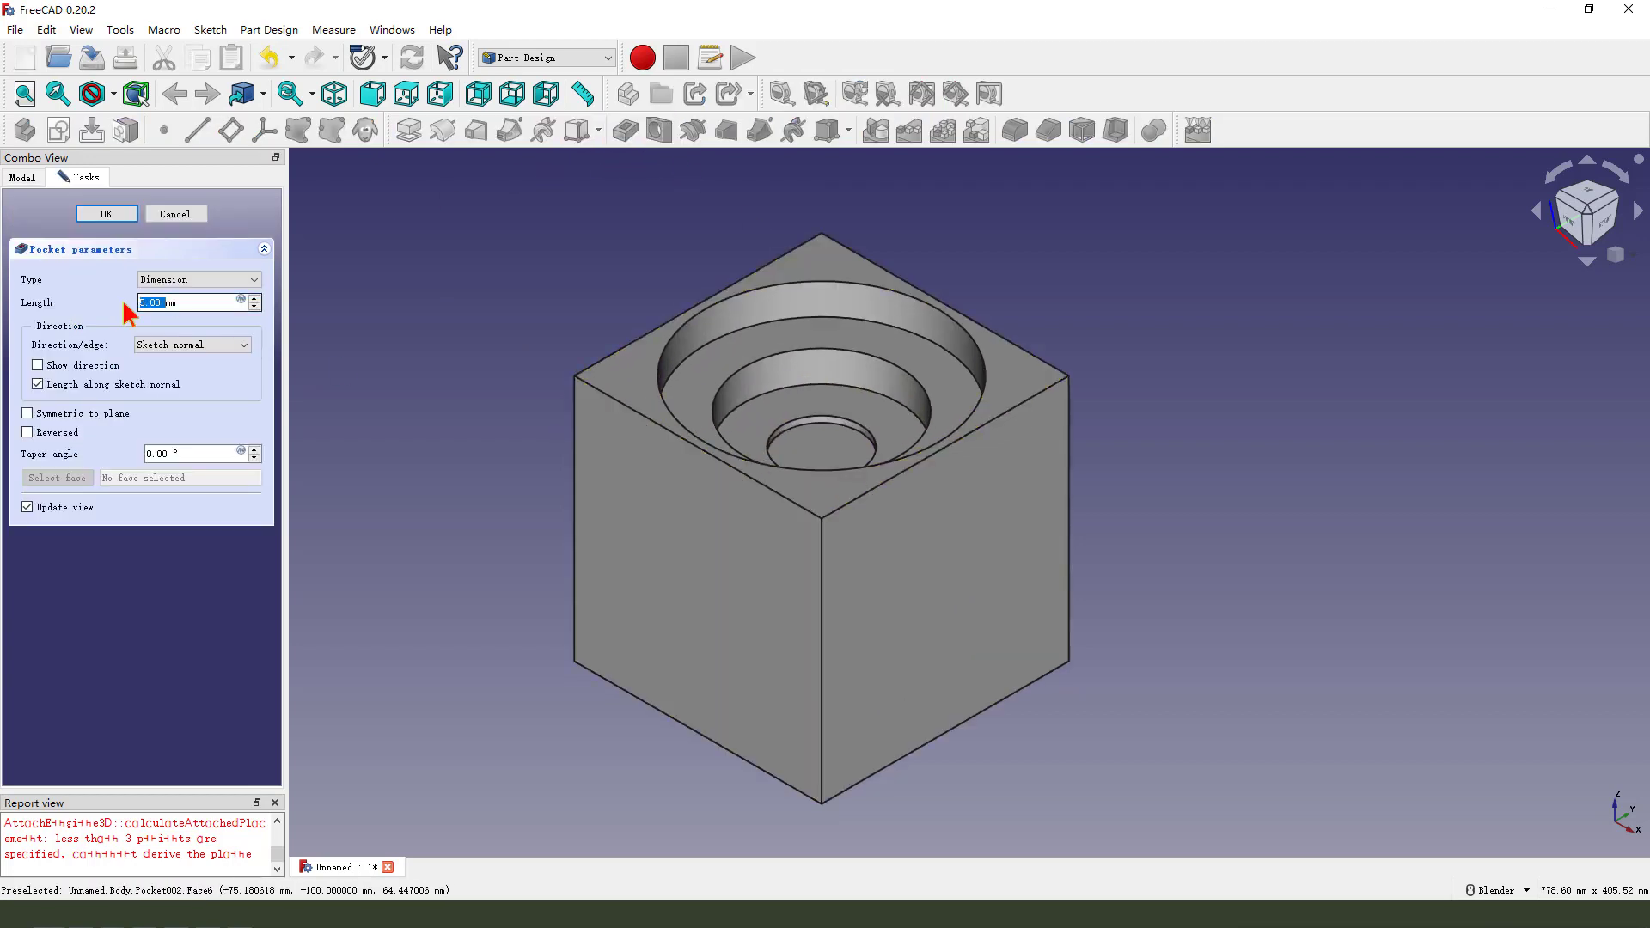
text(25)
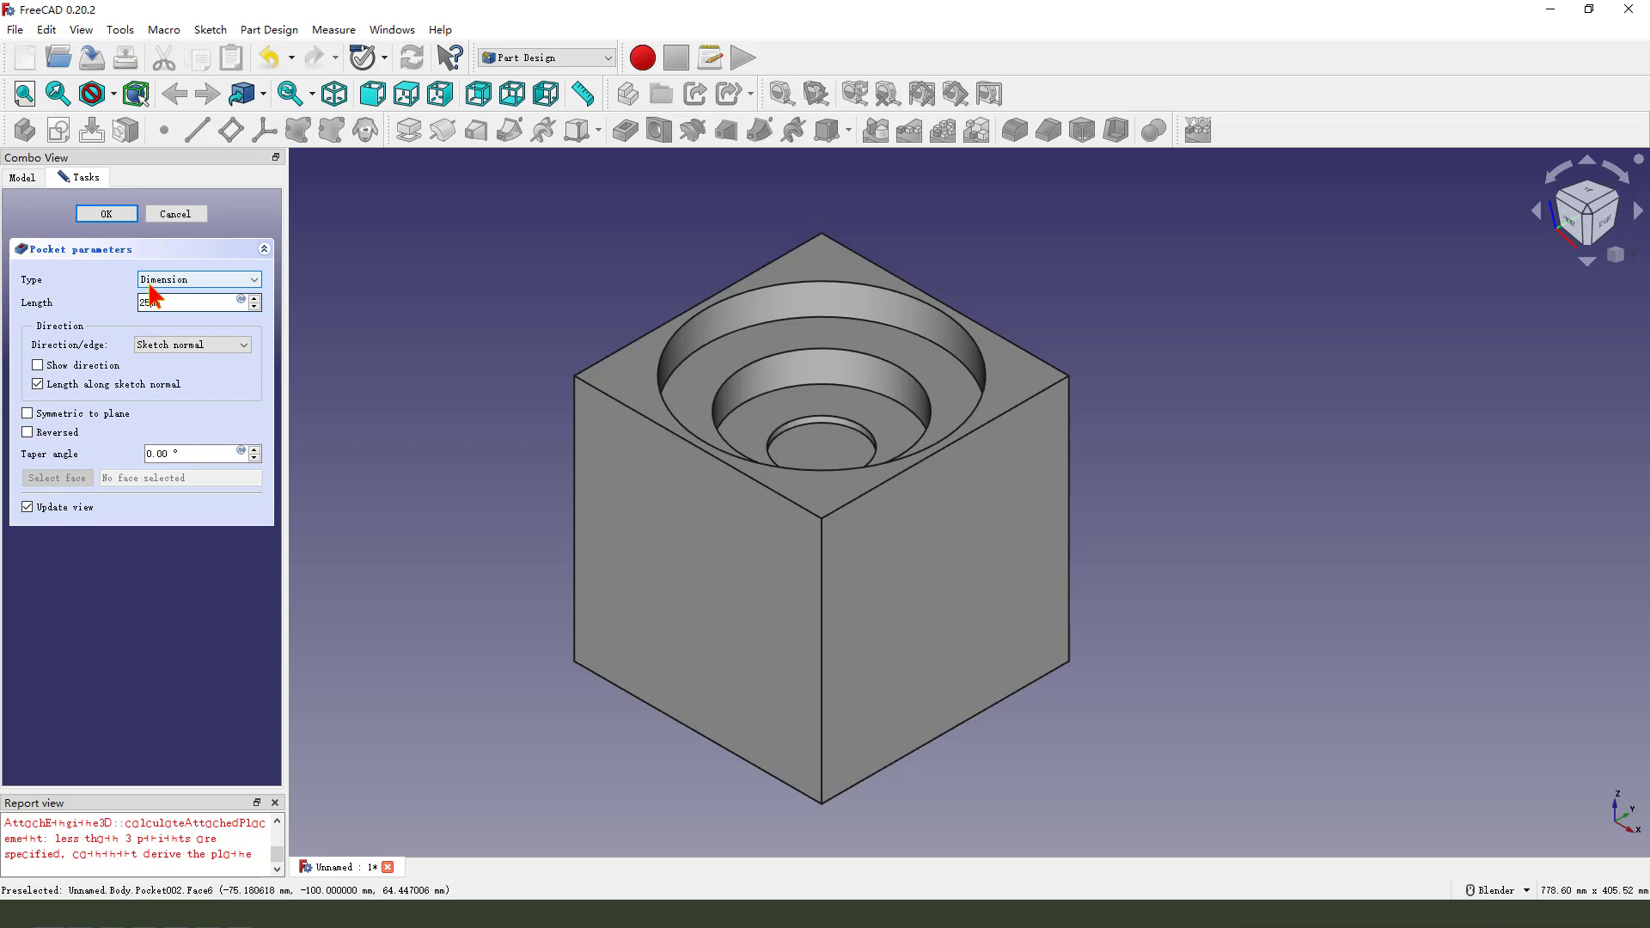
click(105, 214)
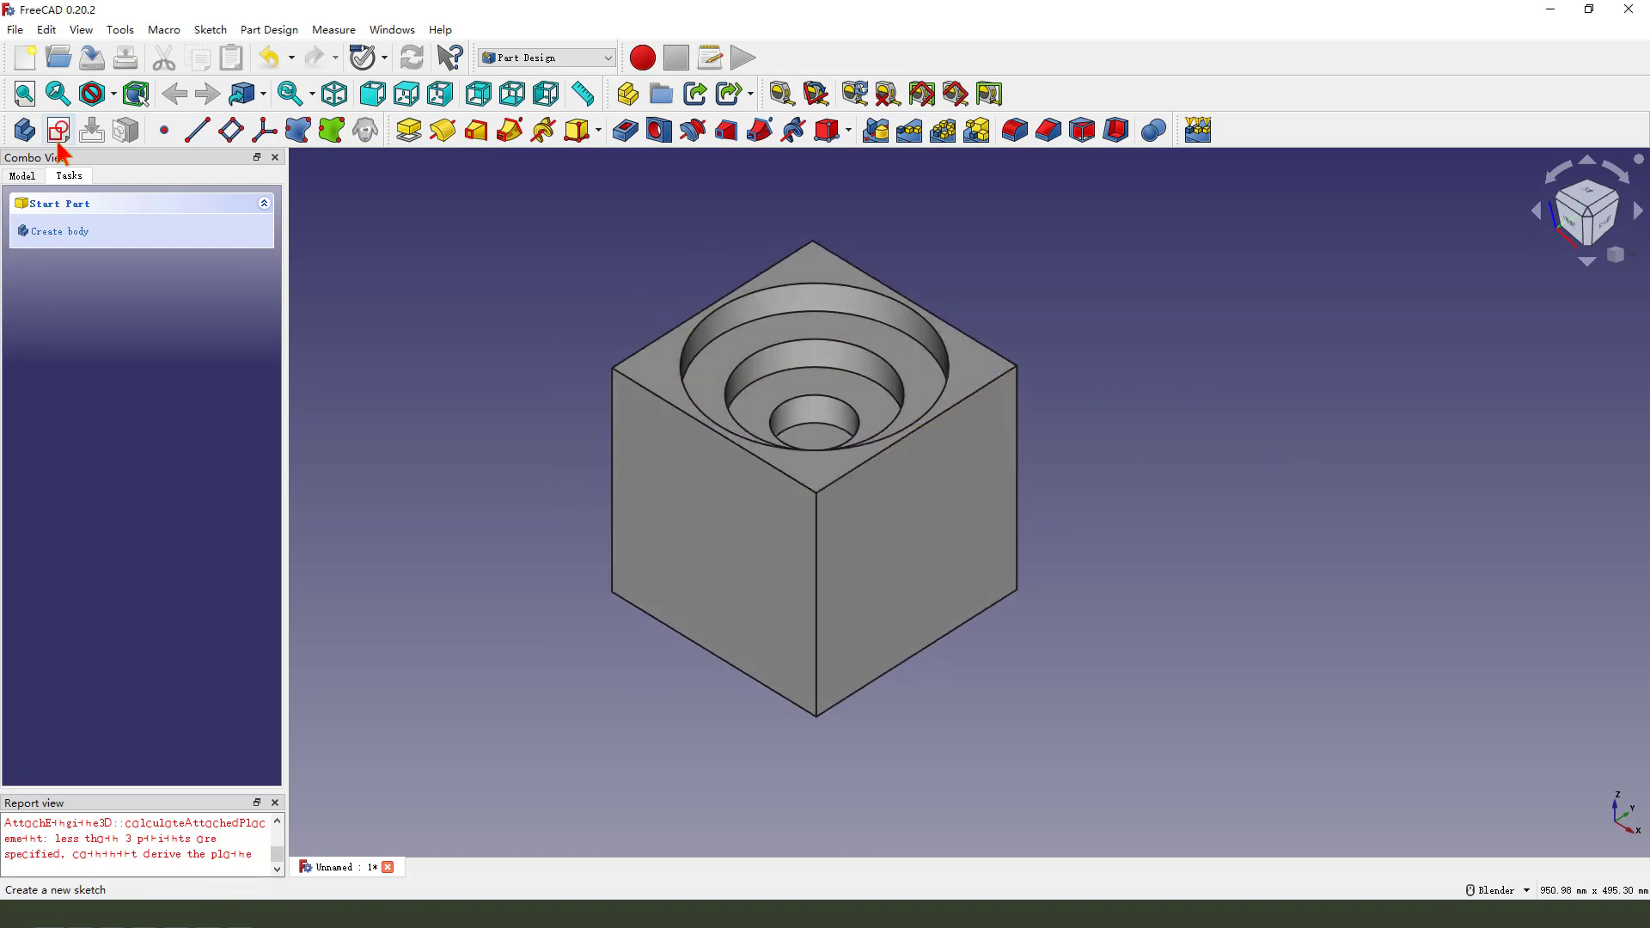
Select the three pocket features in the Model tree and start a MultiTransform.
click(21, 175)
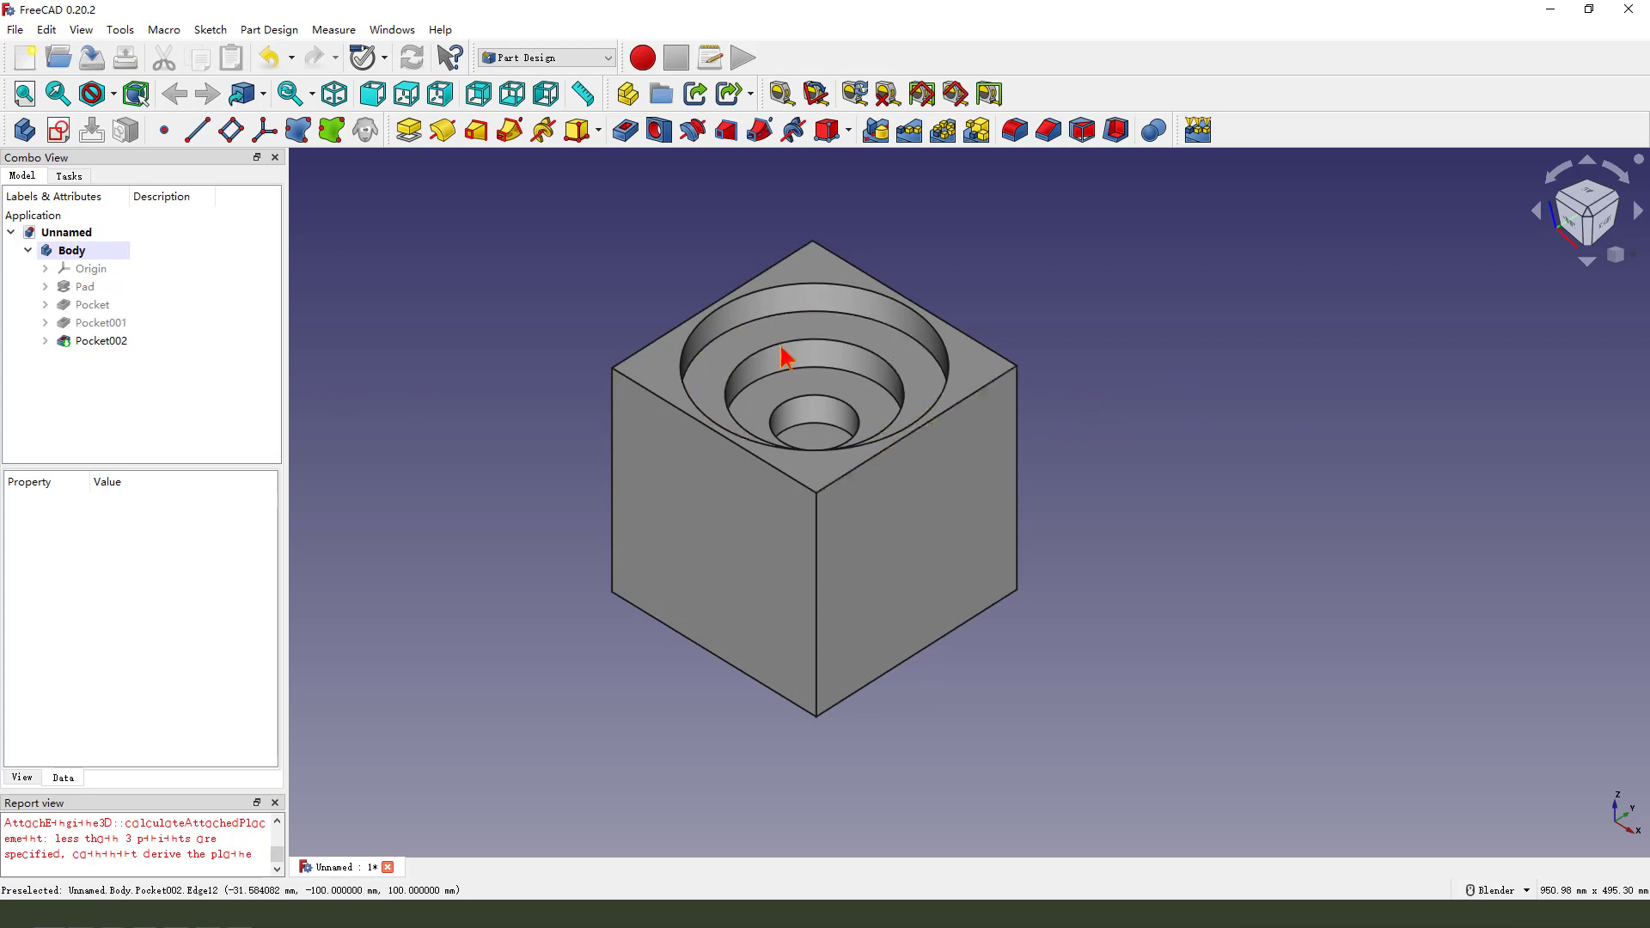
mouse_move(1016, 276)
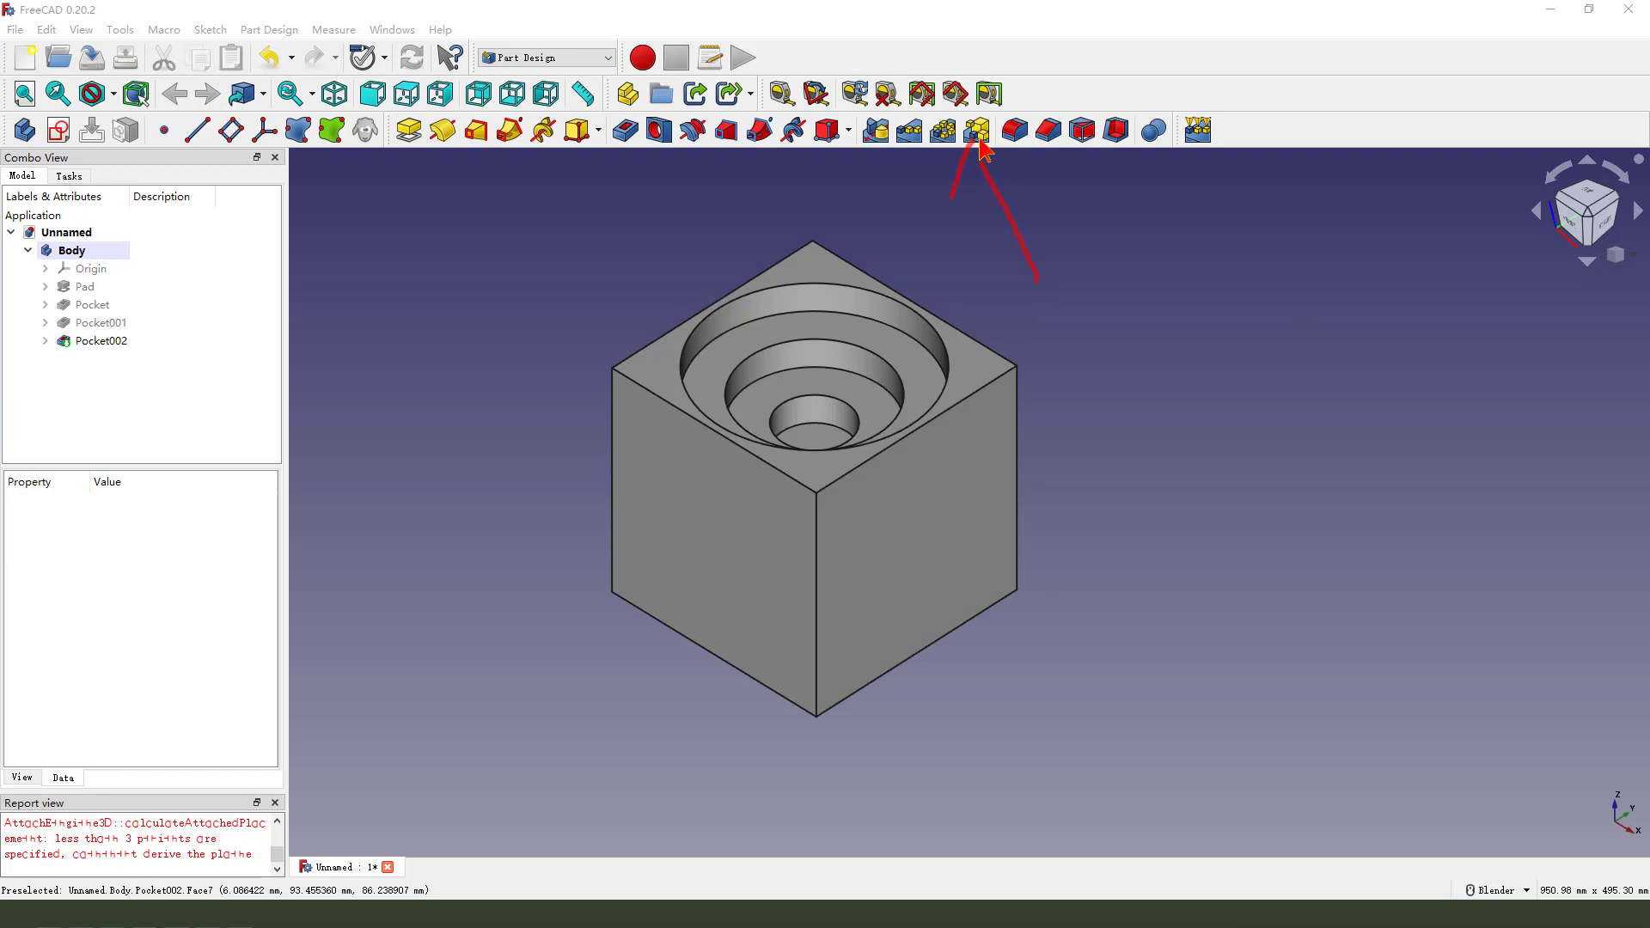
mouse_move(977, 130)
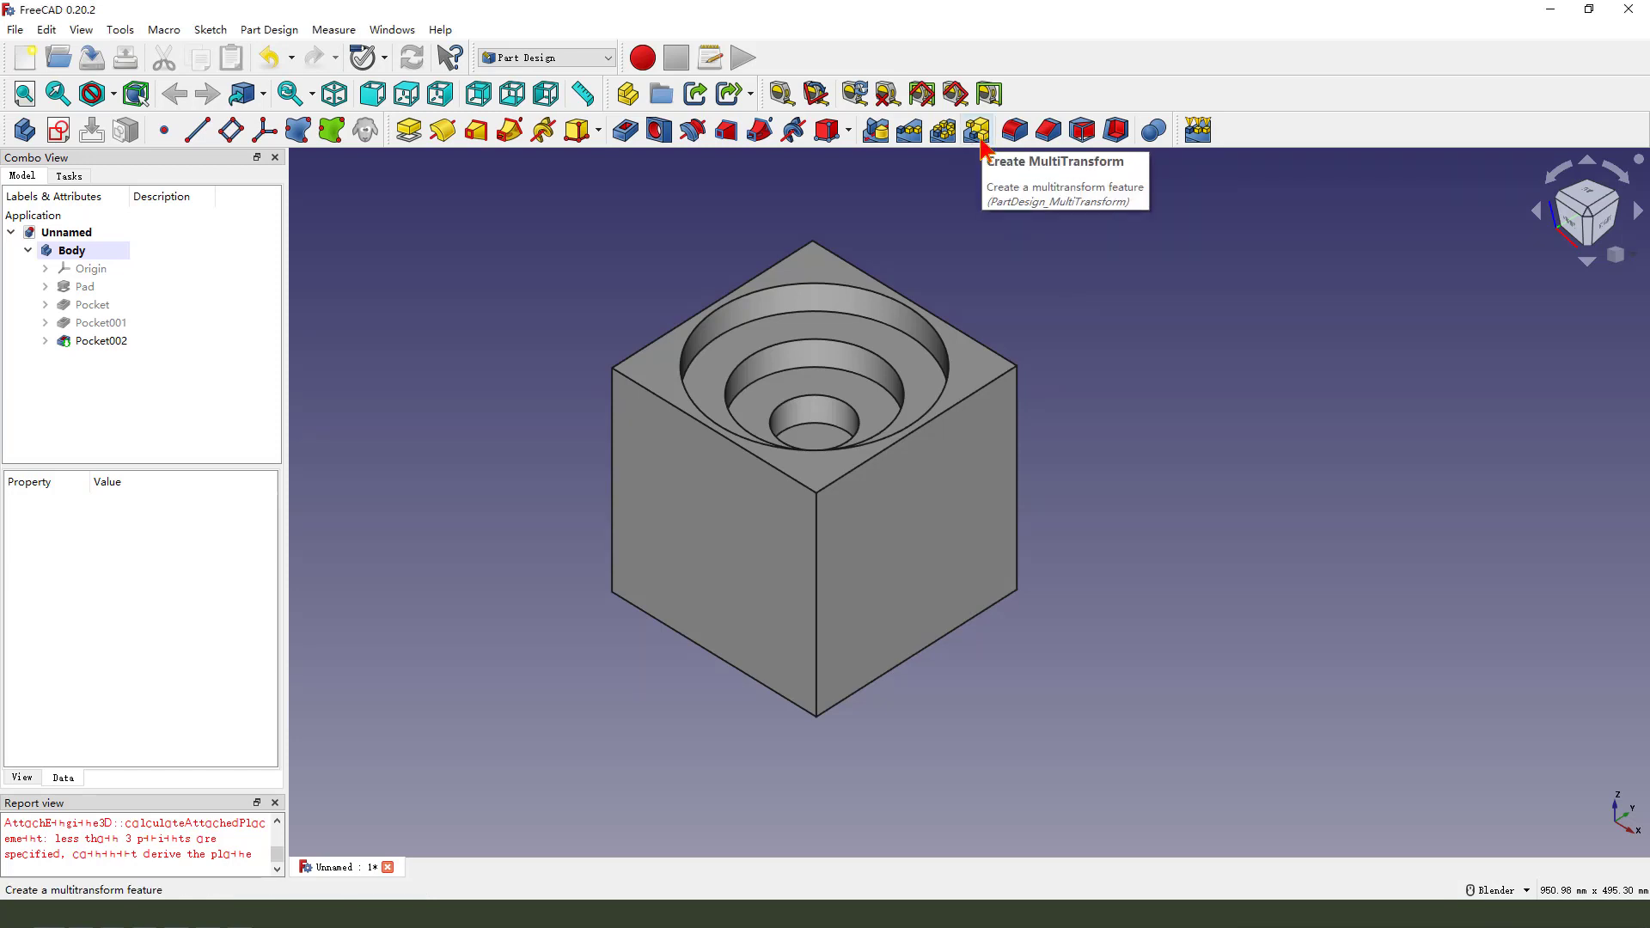
mouse_move(1181, 318)
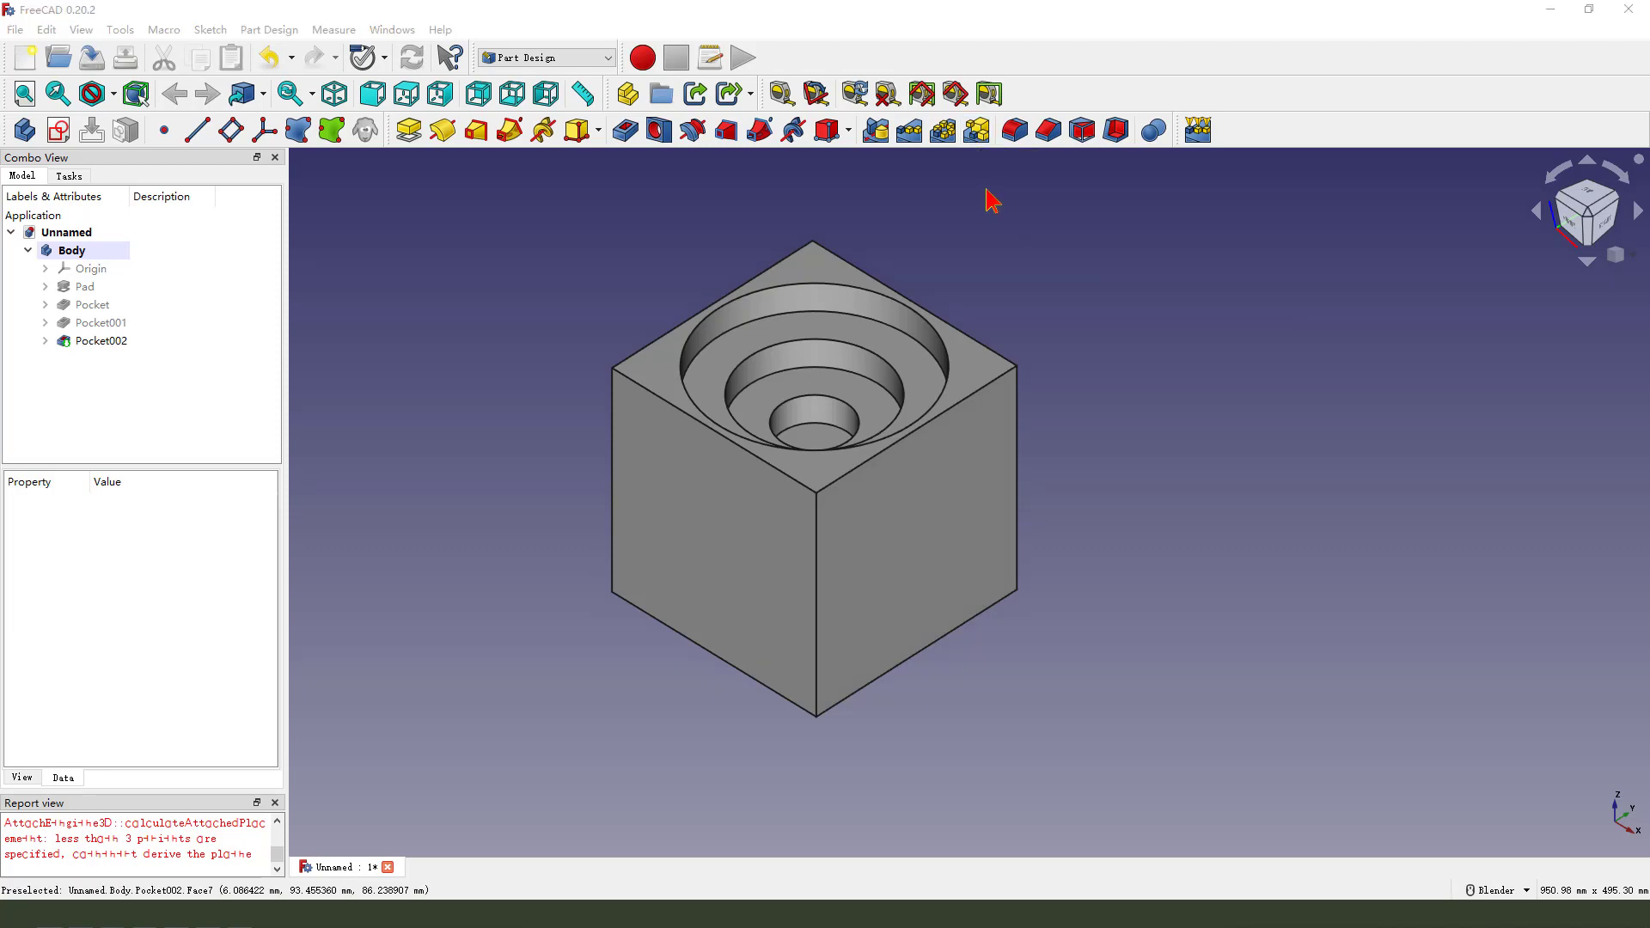
mouse_move(985, 168)
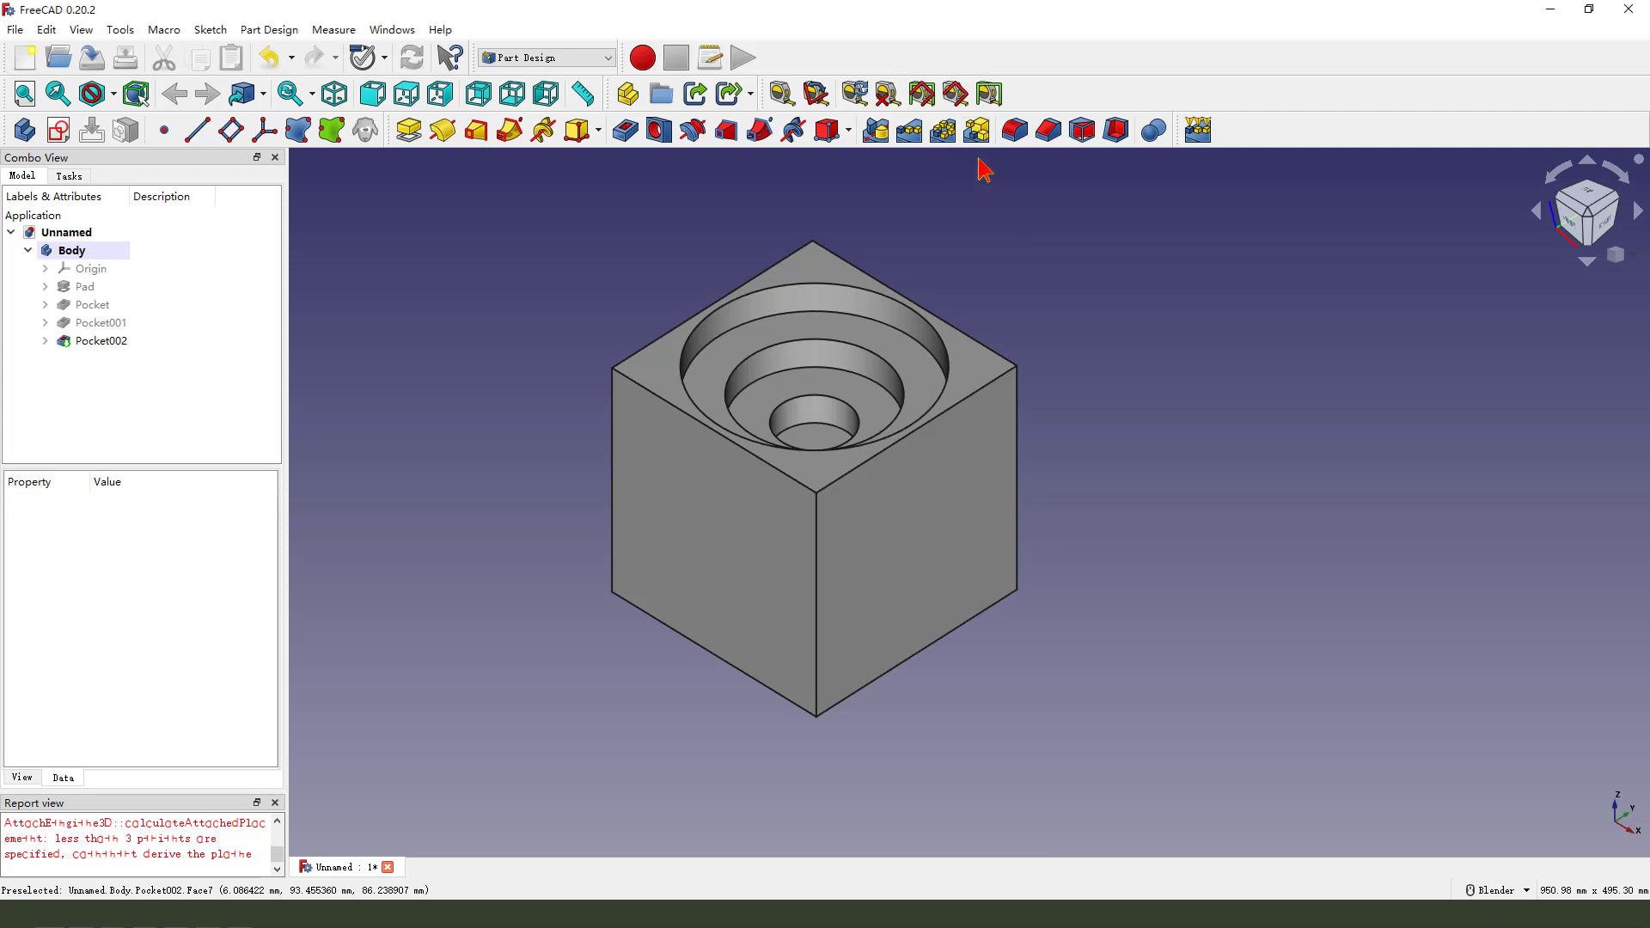
click(92, 306)
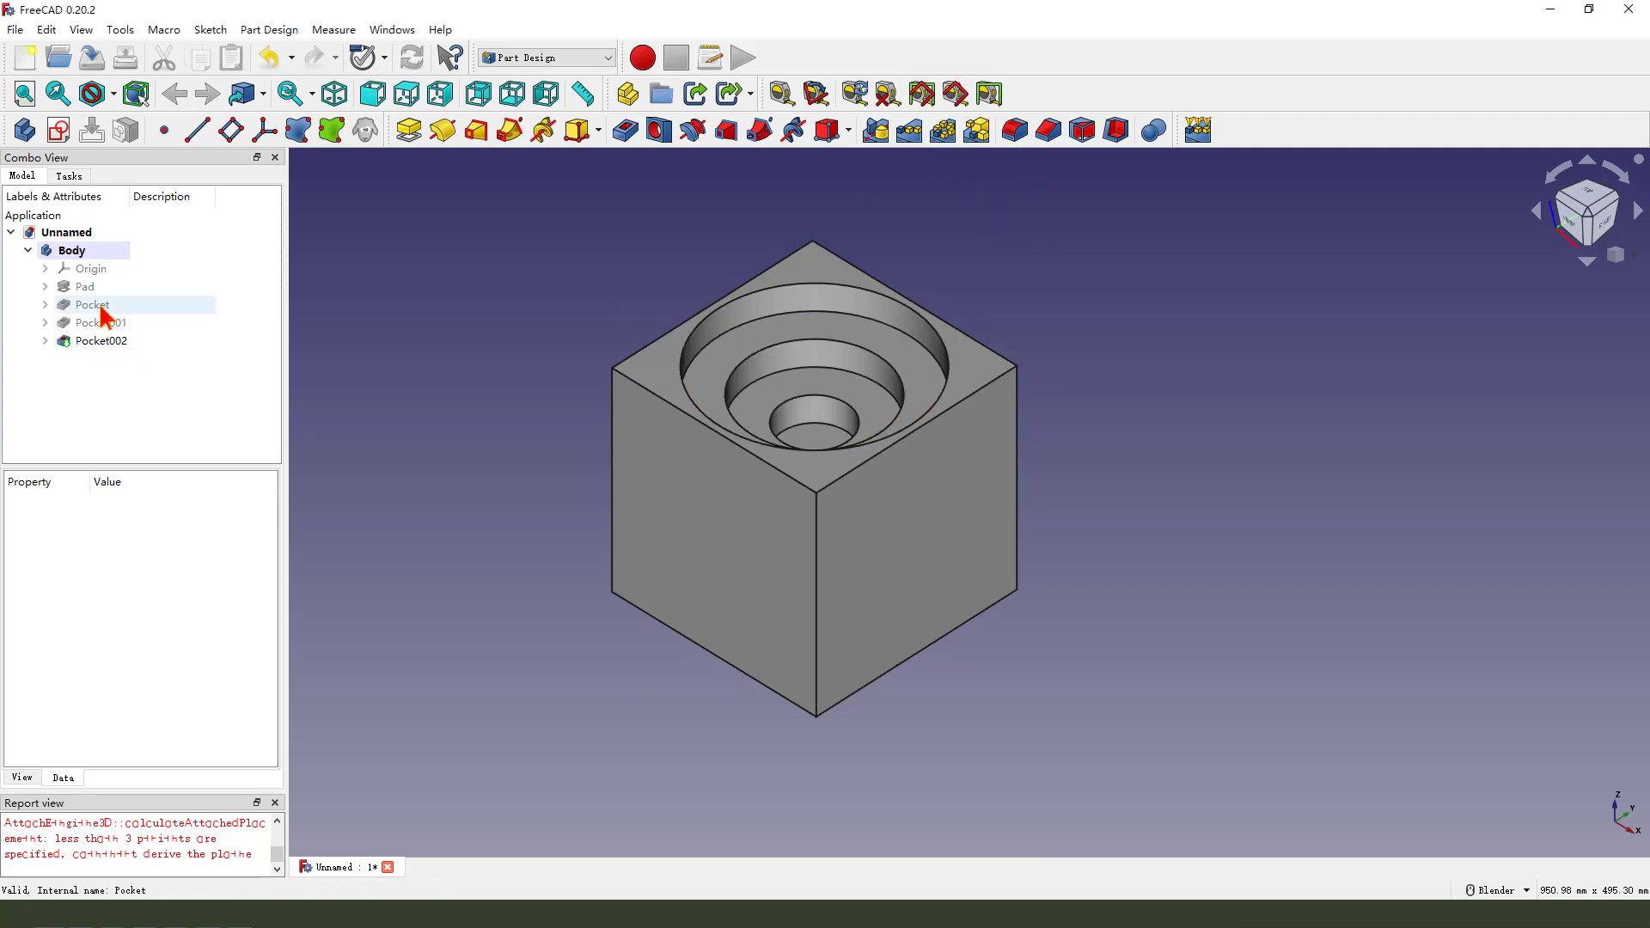
mouse_move(135, 320)
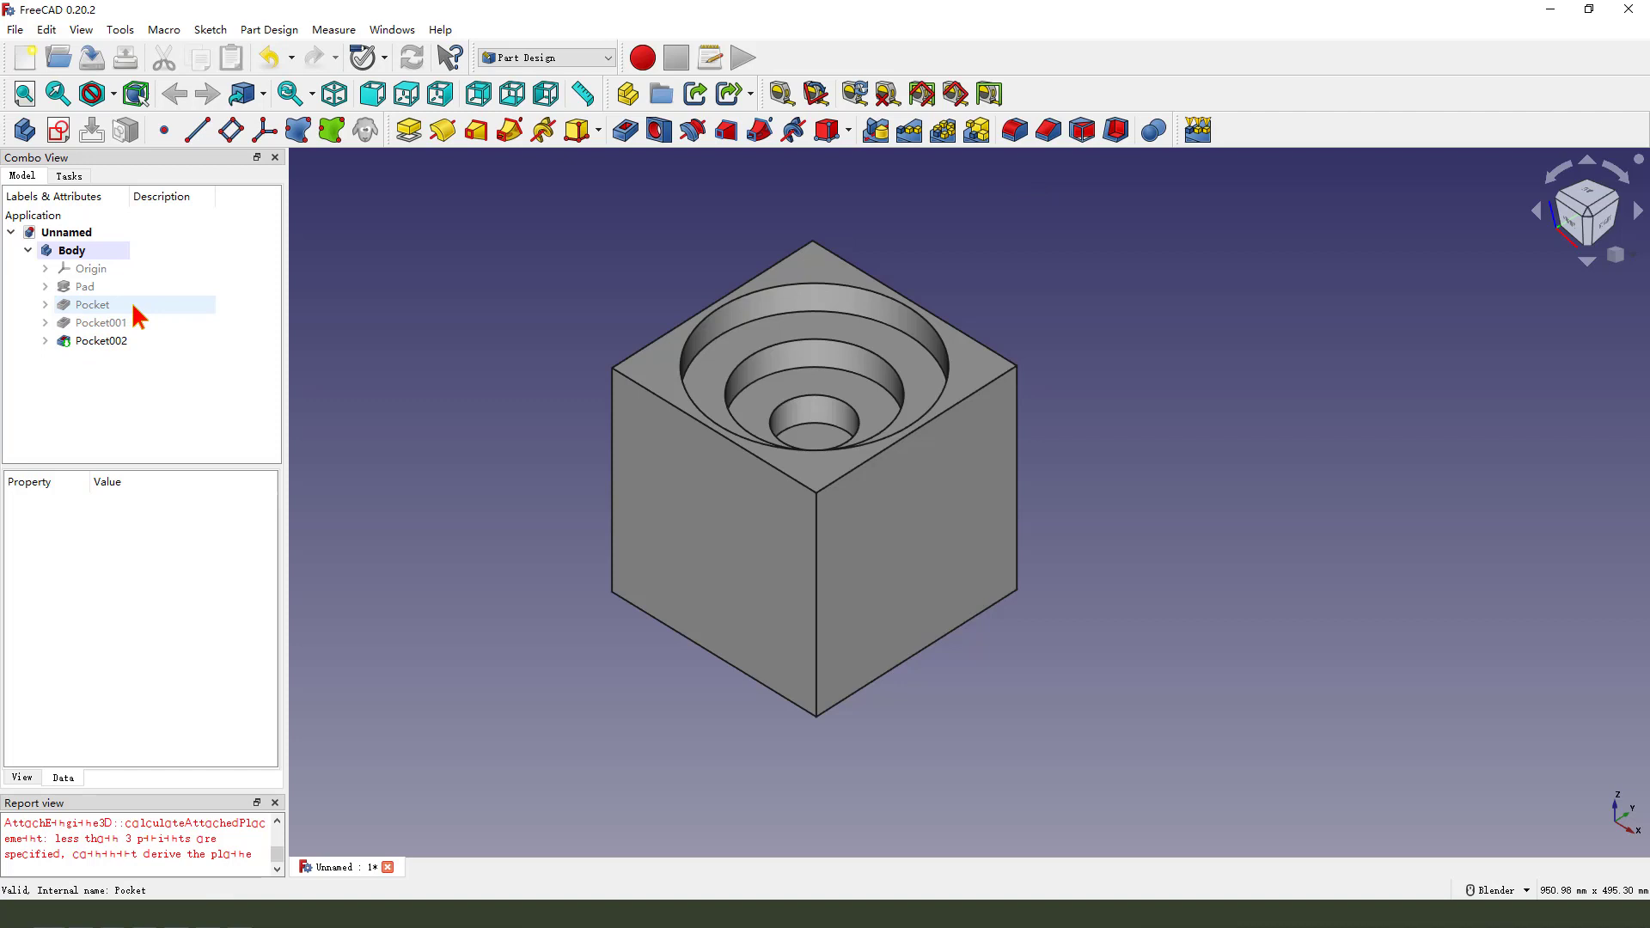
click(102, 340)
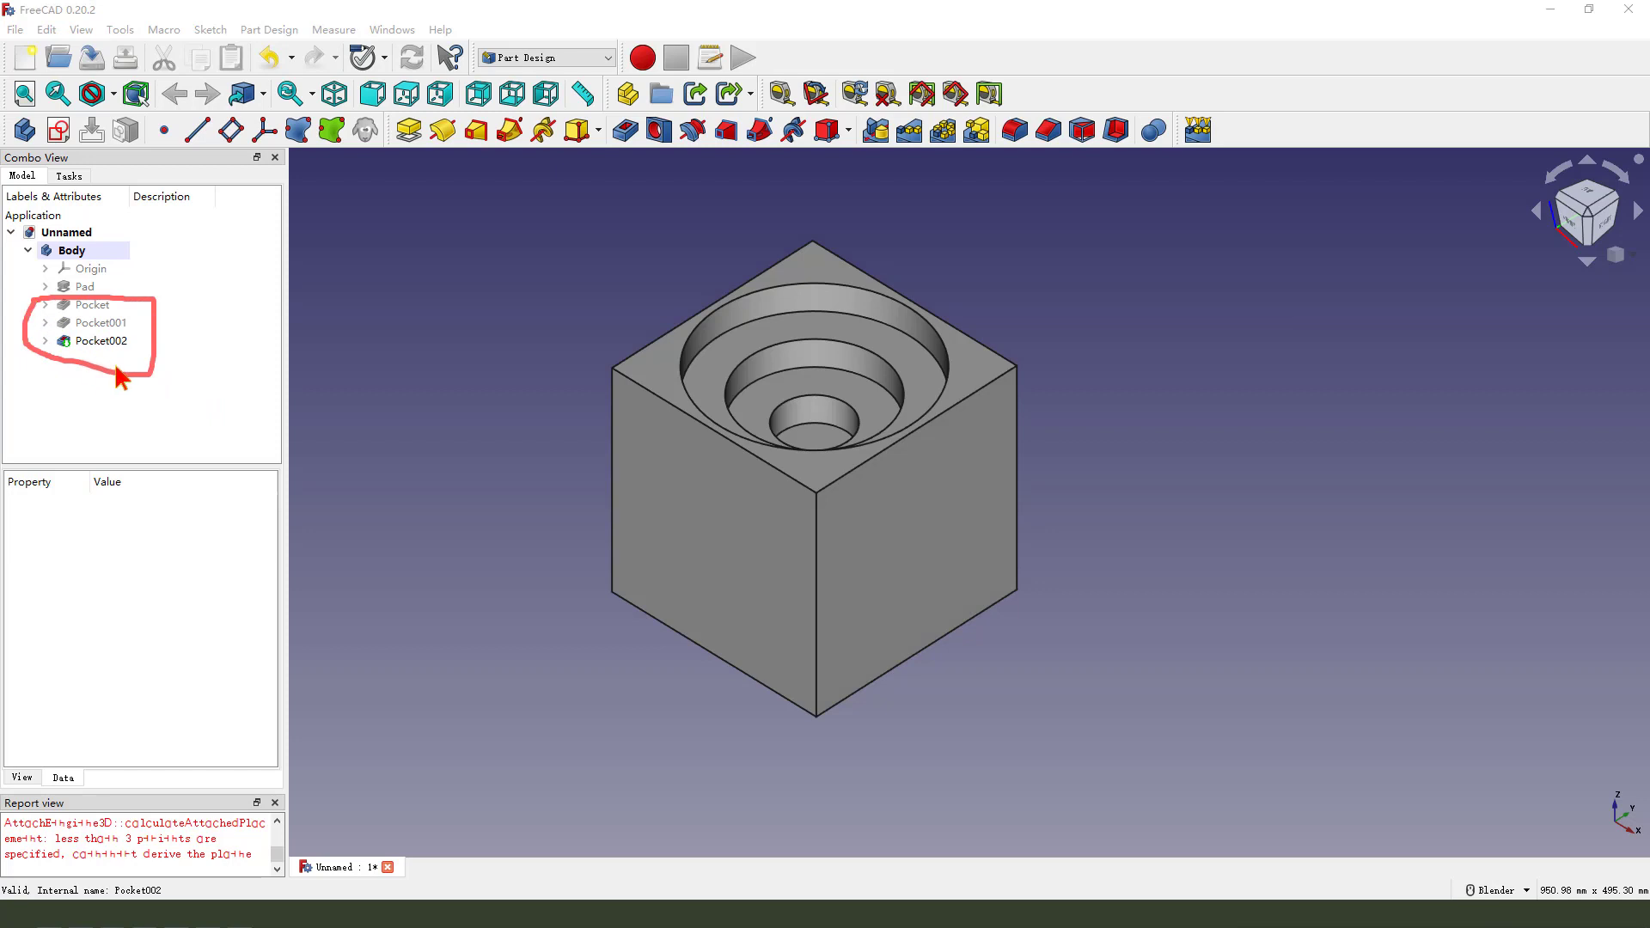
click(92, 304)
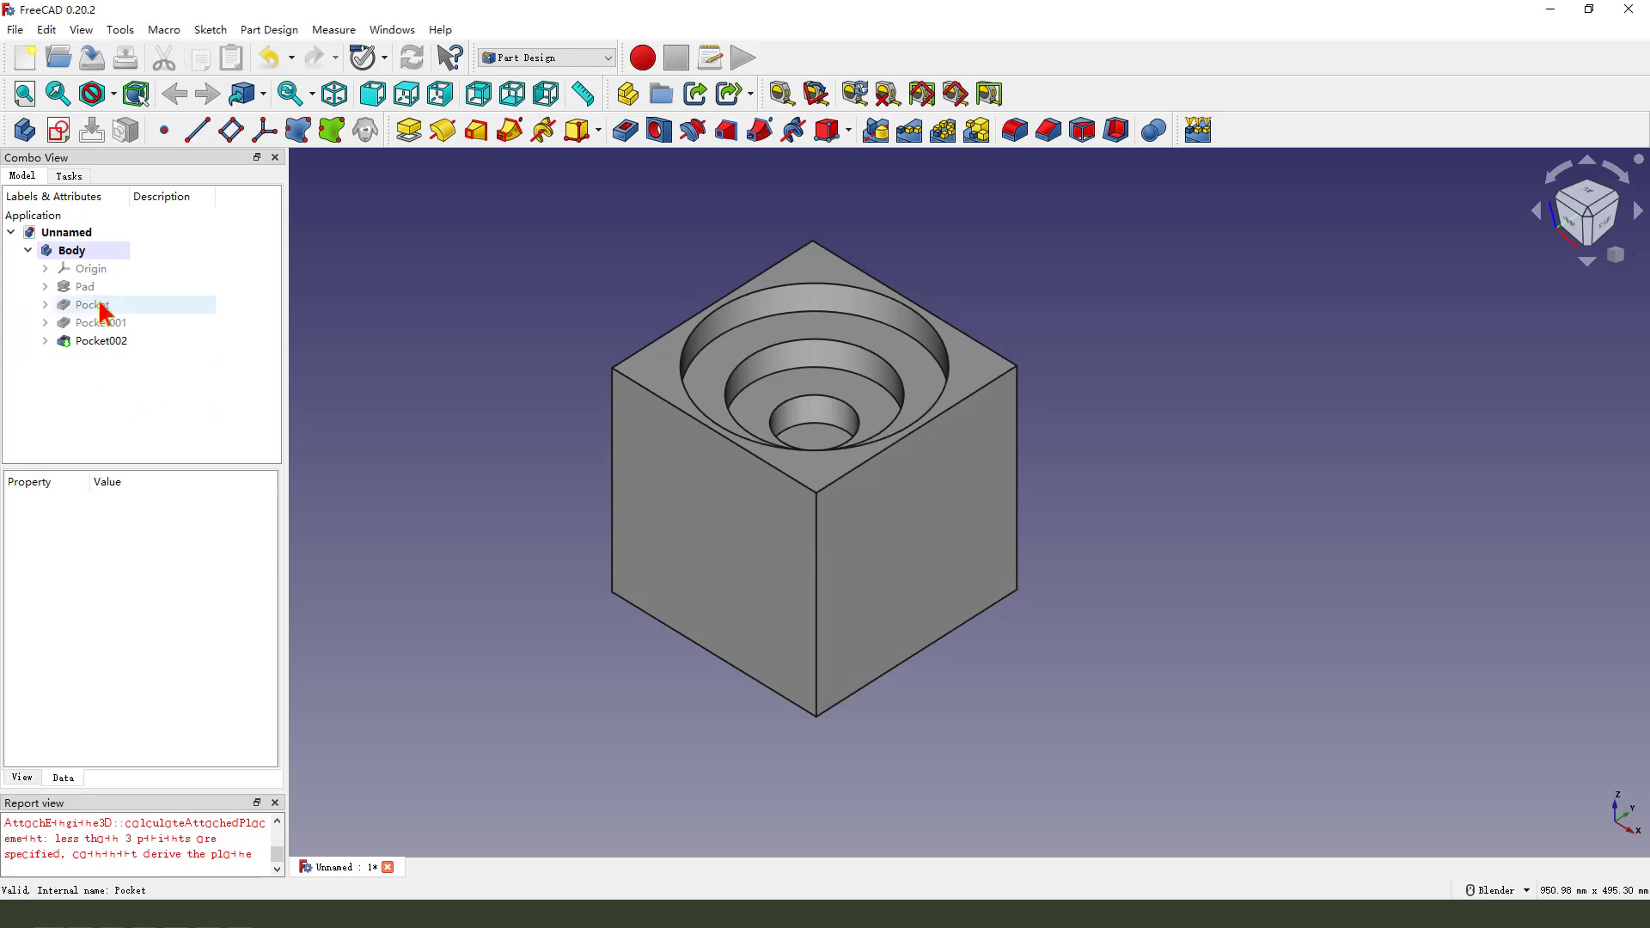
click(92, 304)
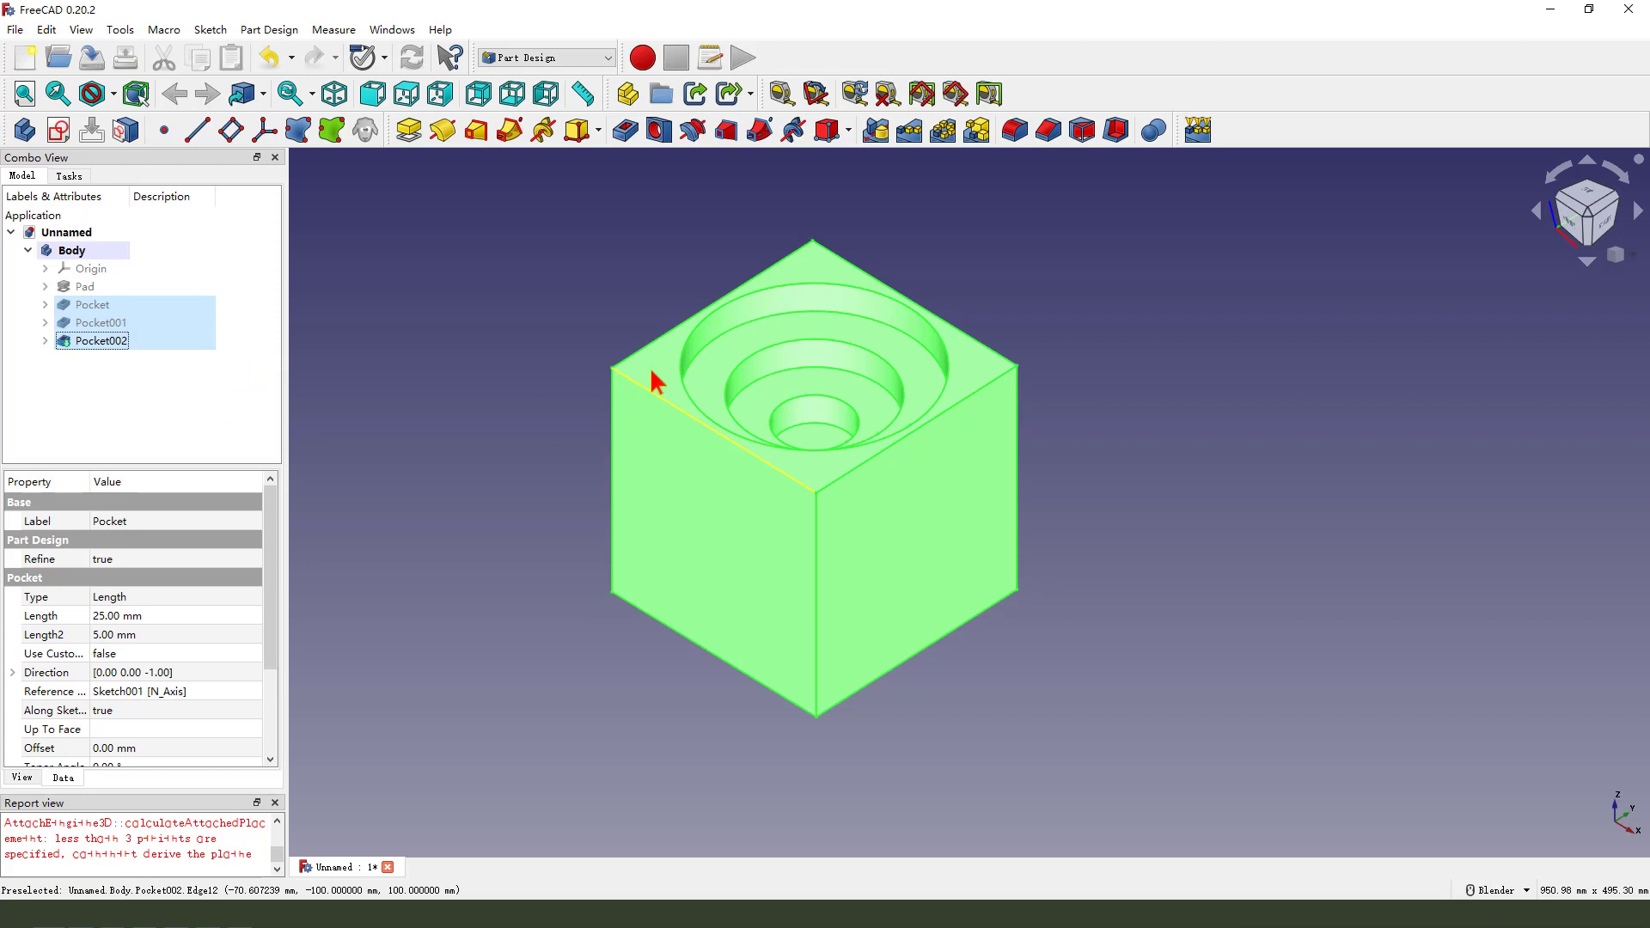
mouse_move(979, 129)
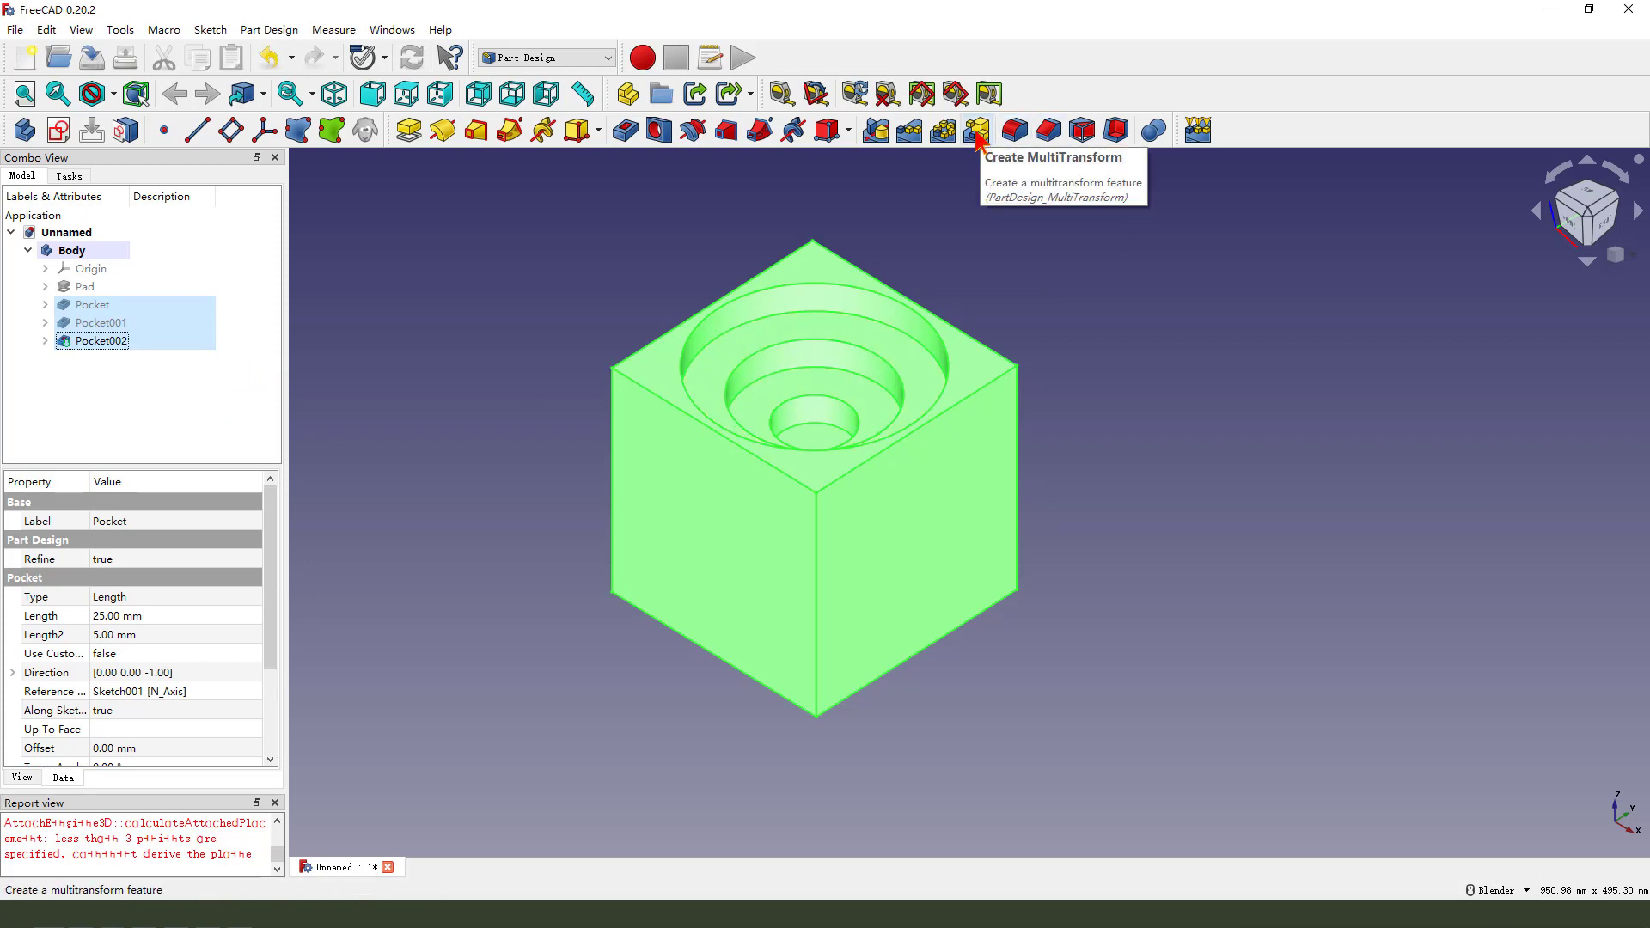
click(976, 129)
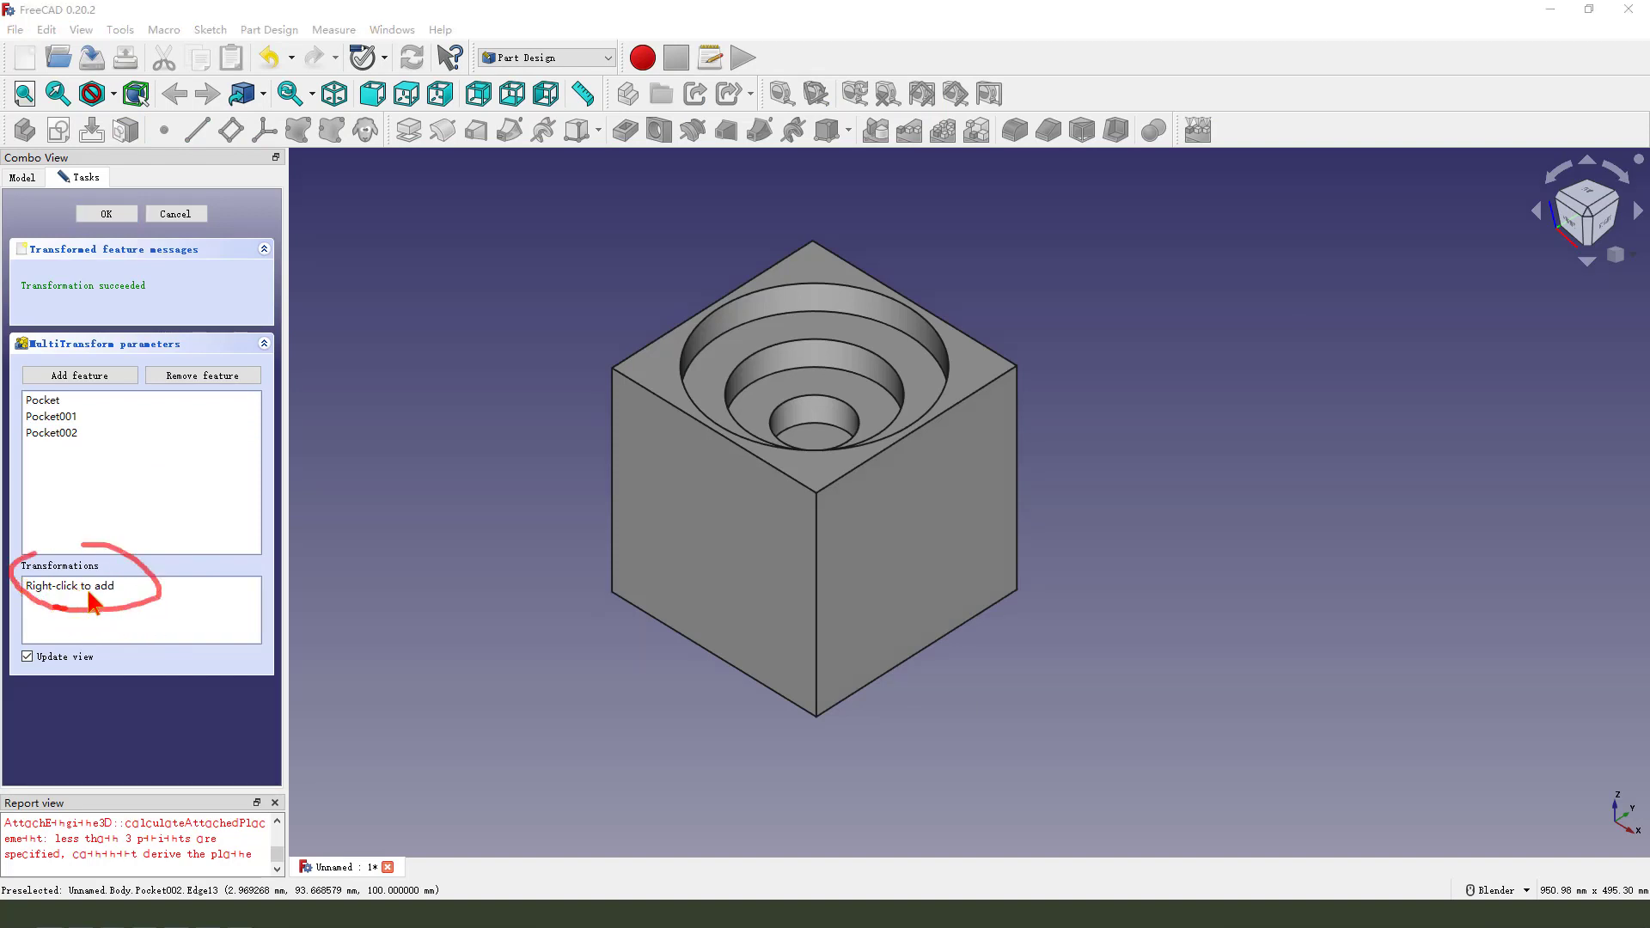
Add a polar pattern to the MultiTransform and choose its rotation axis.
right_click(84, 600)
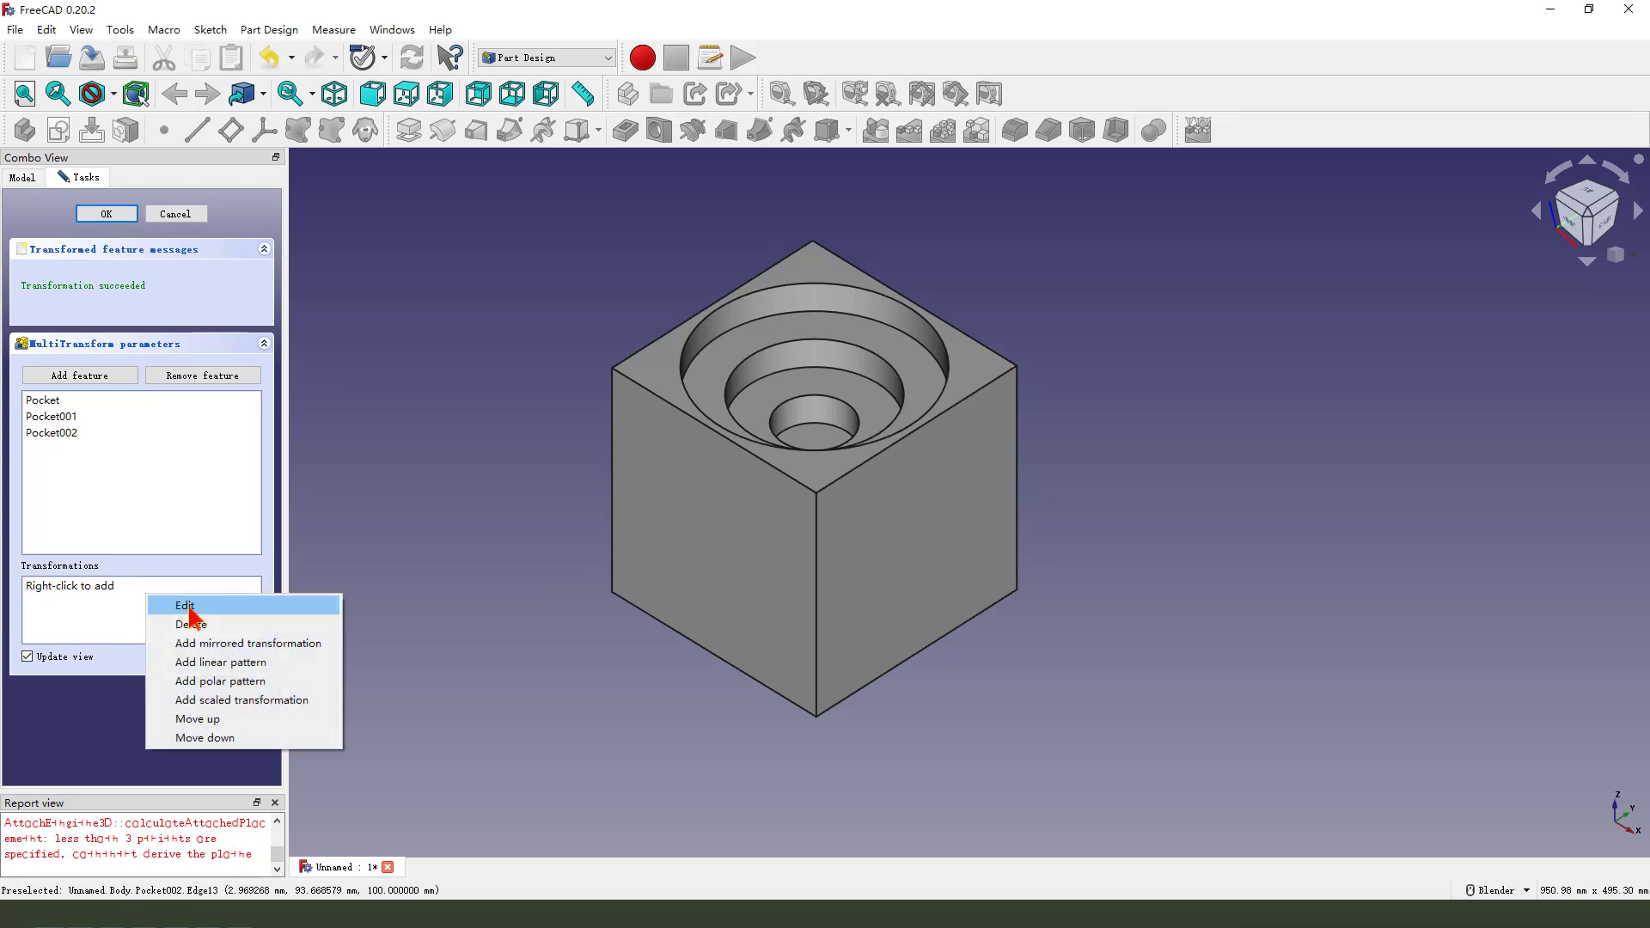
mouse_move(219, 680)
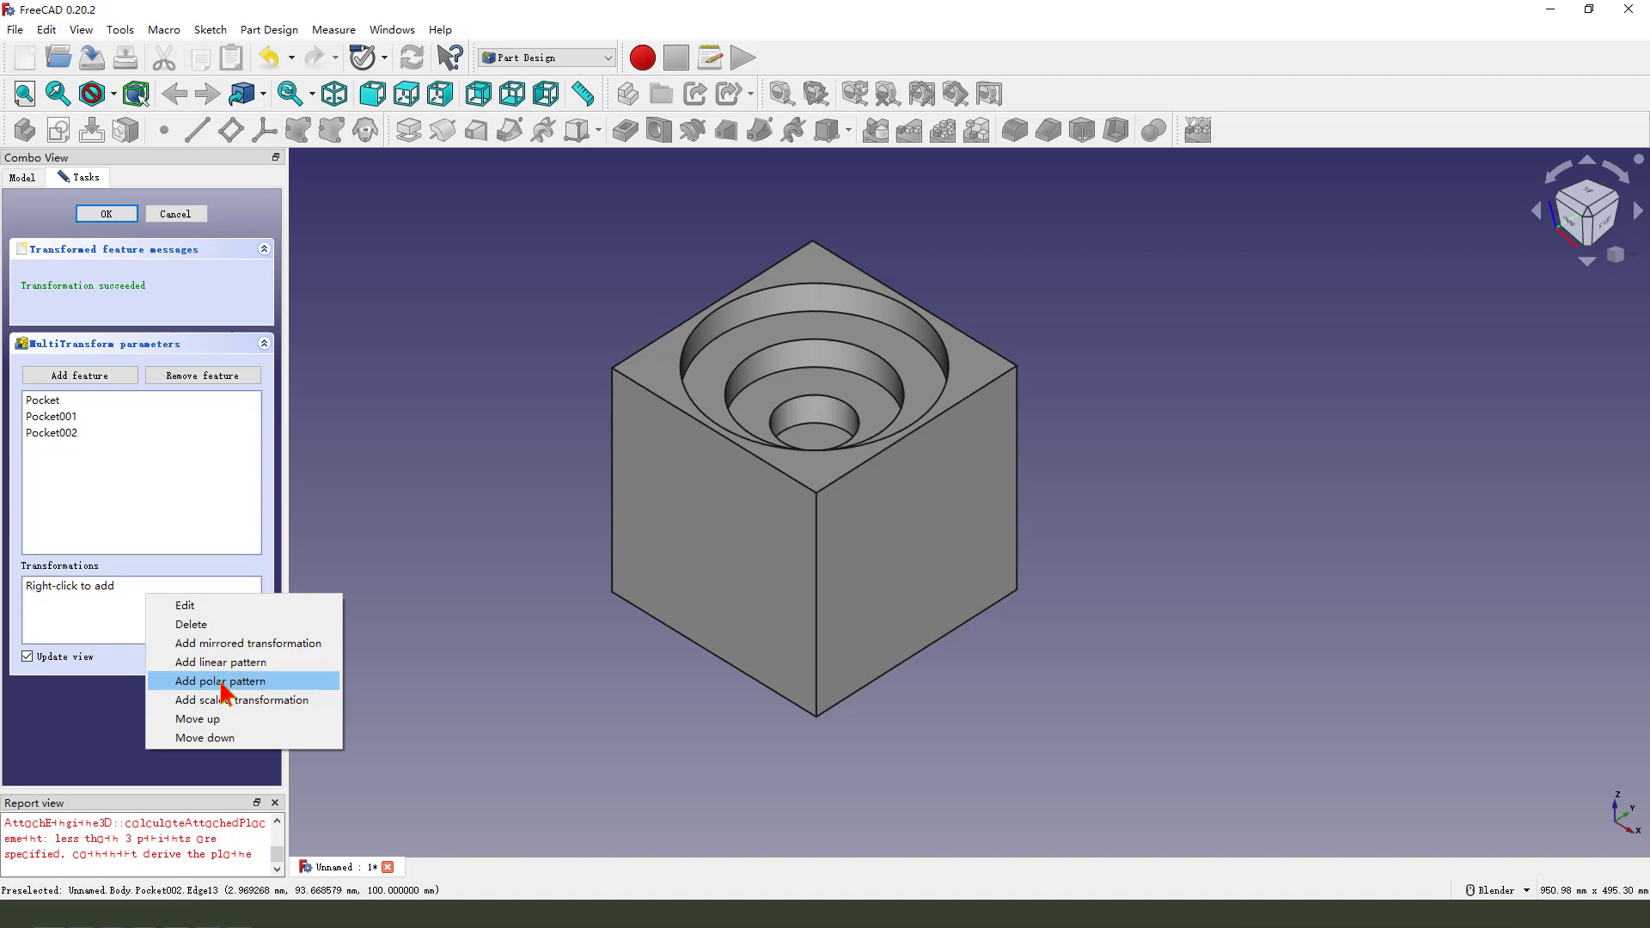
mouse_move(253, 695)
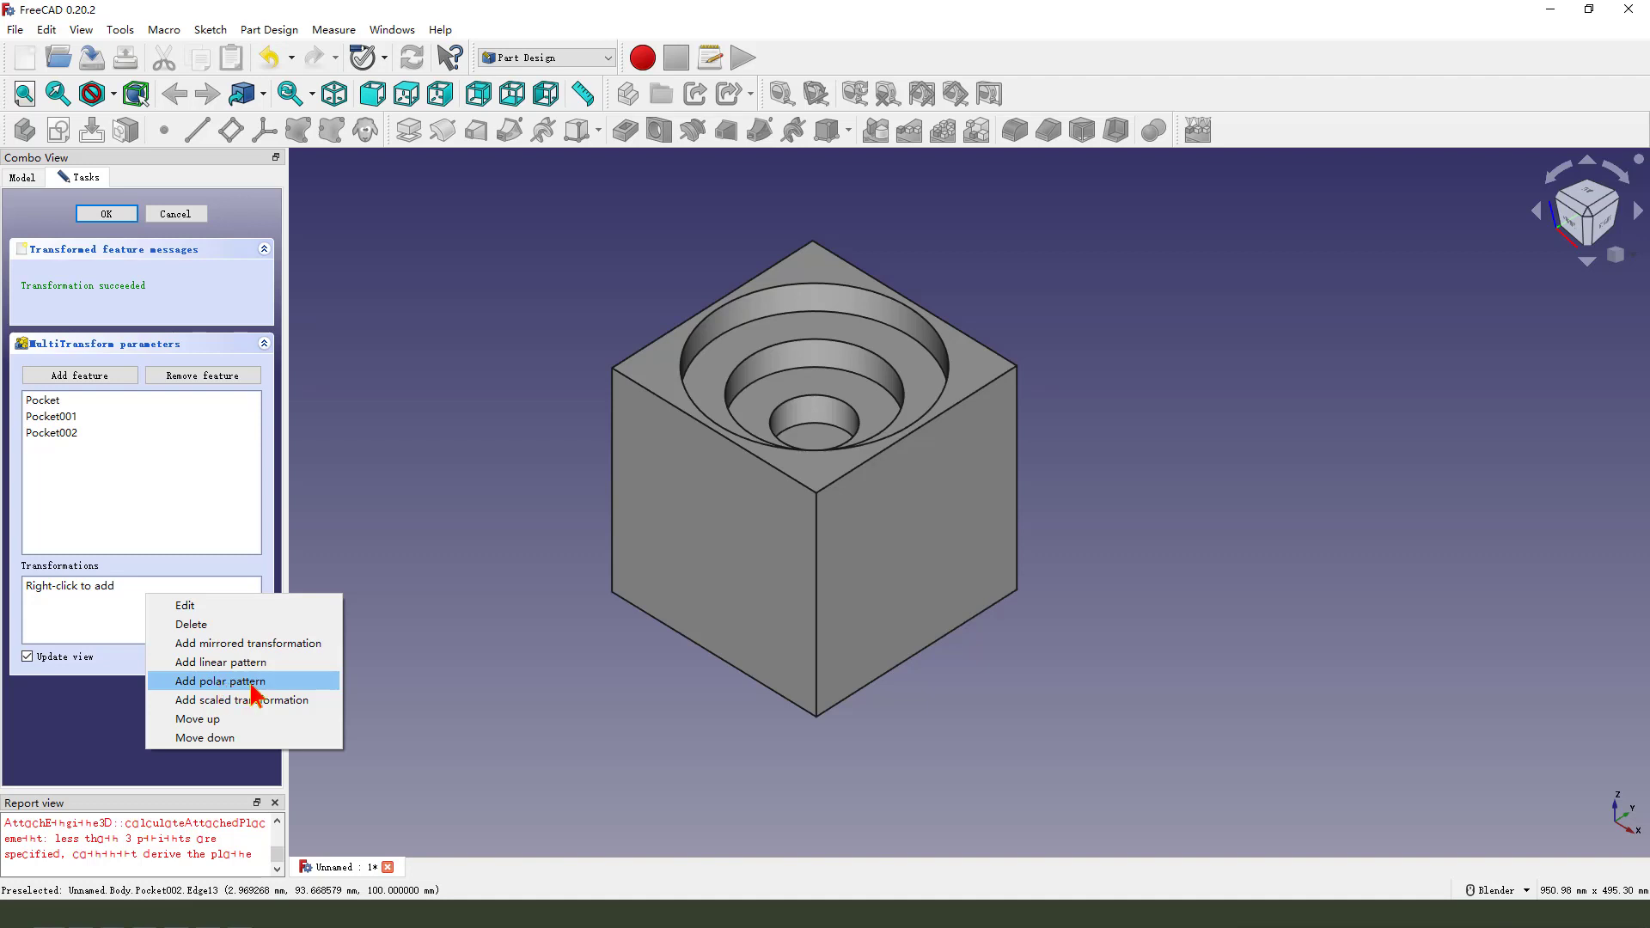
click(221, 681)
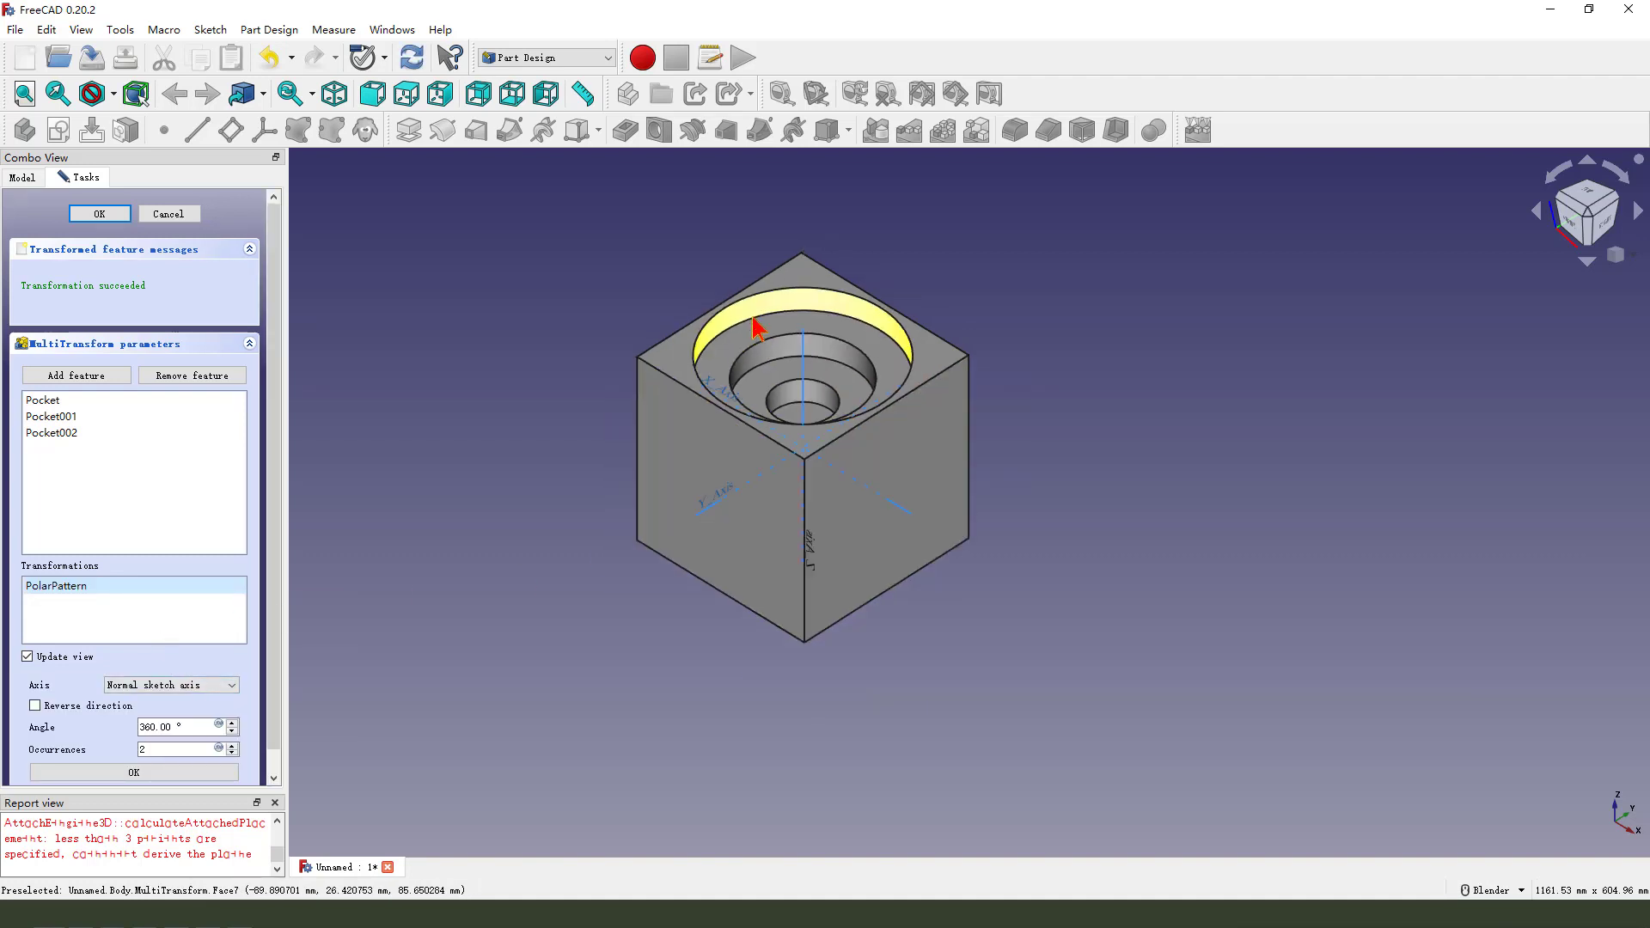
mouse_move(710, 512)
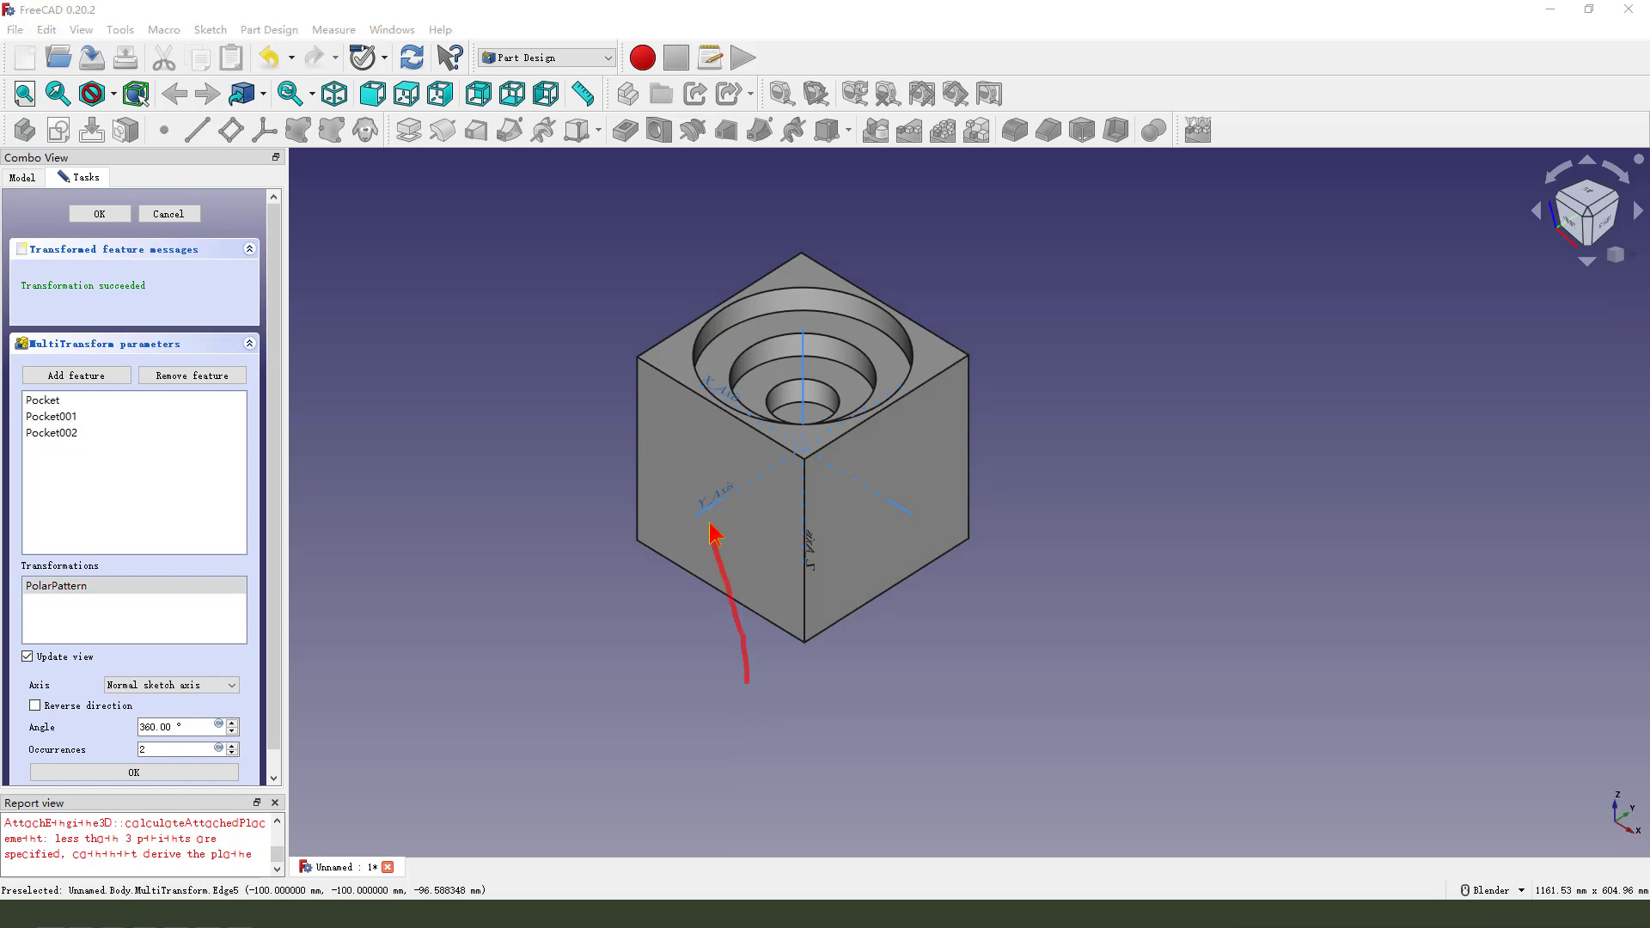
click(171, 685)
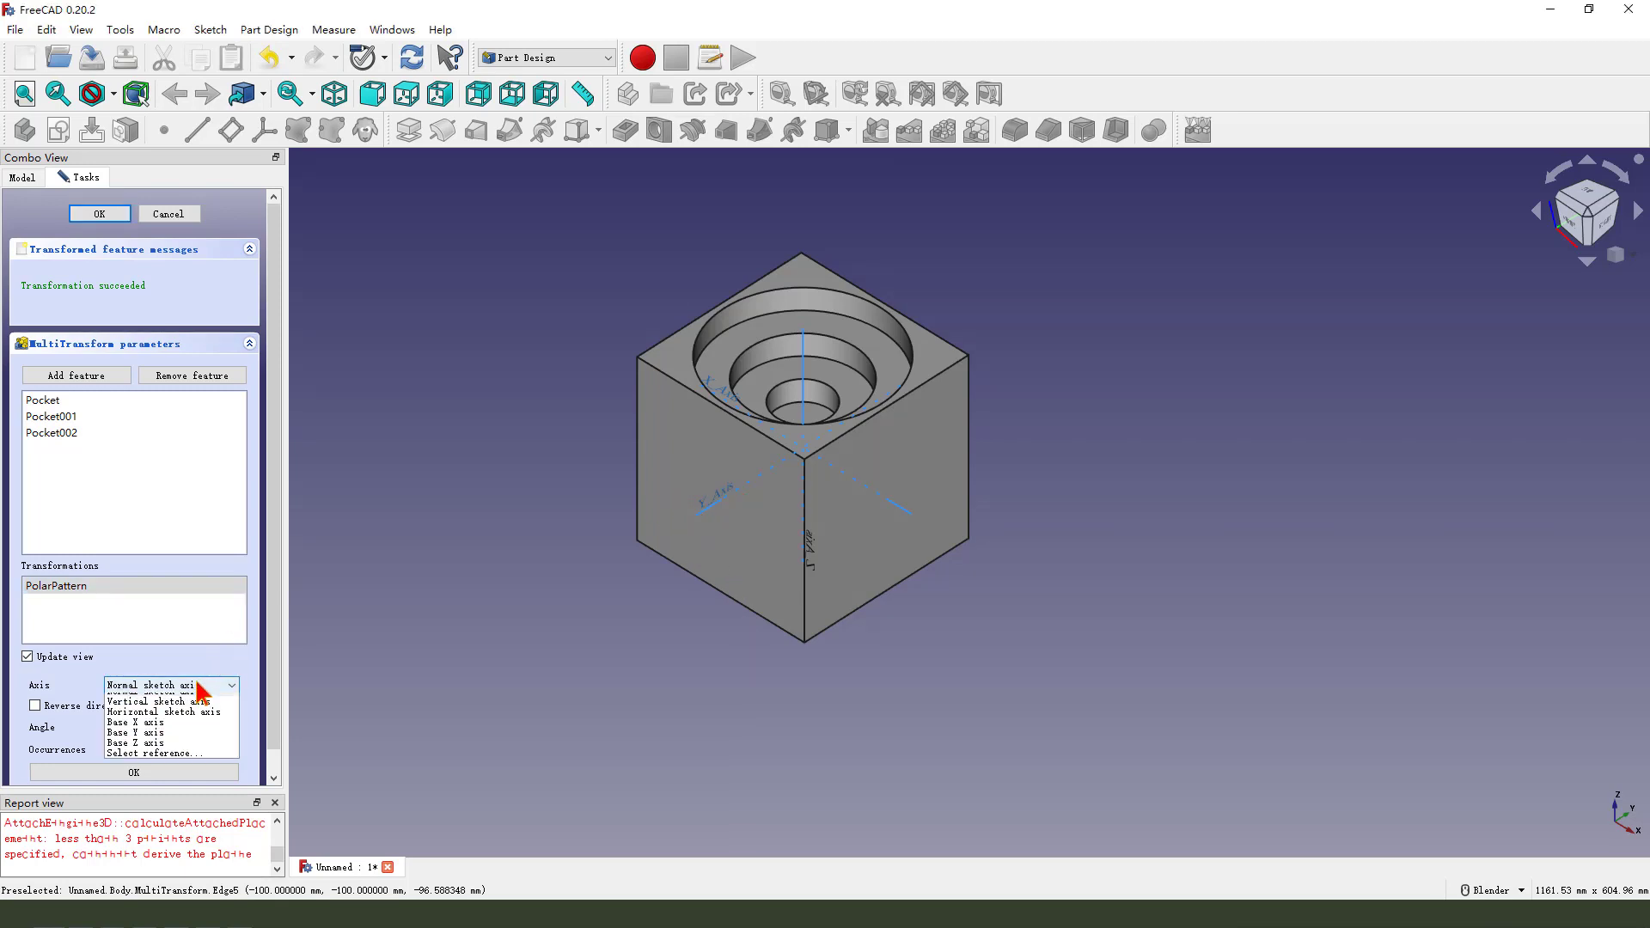
click(145, 733)
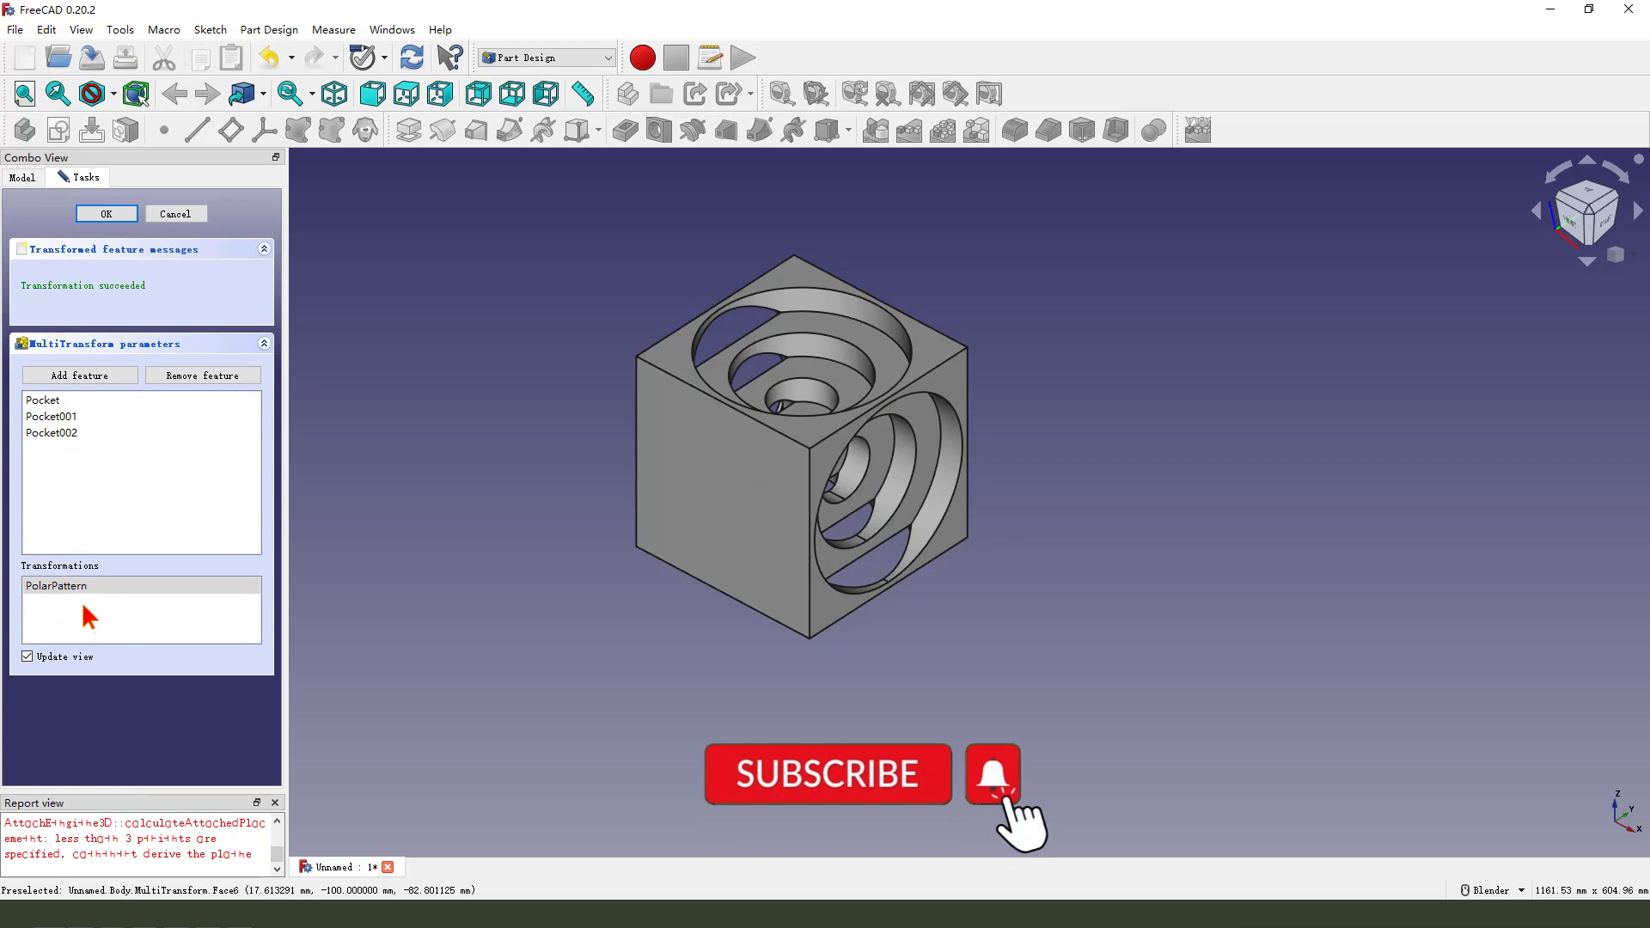
Add a second polar pattern around the Base X axis with 4 occurrences and confirm MultiTransform.
right_click(56, 586)
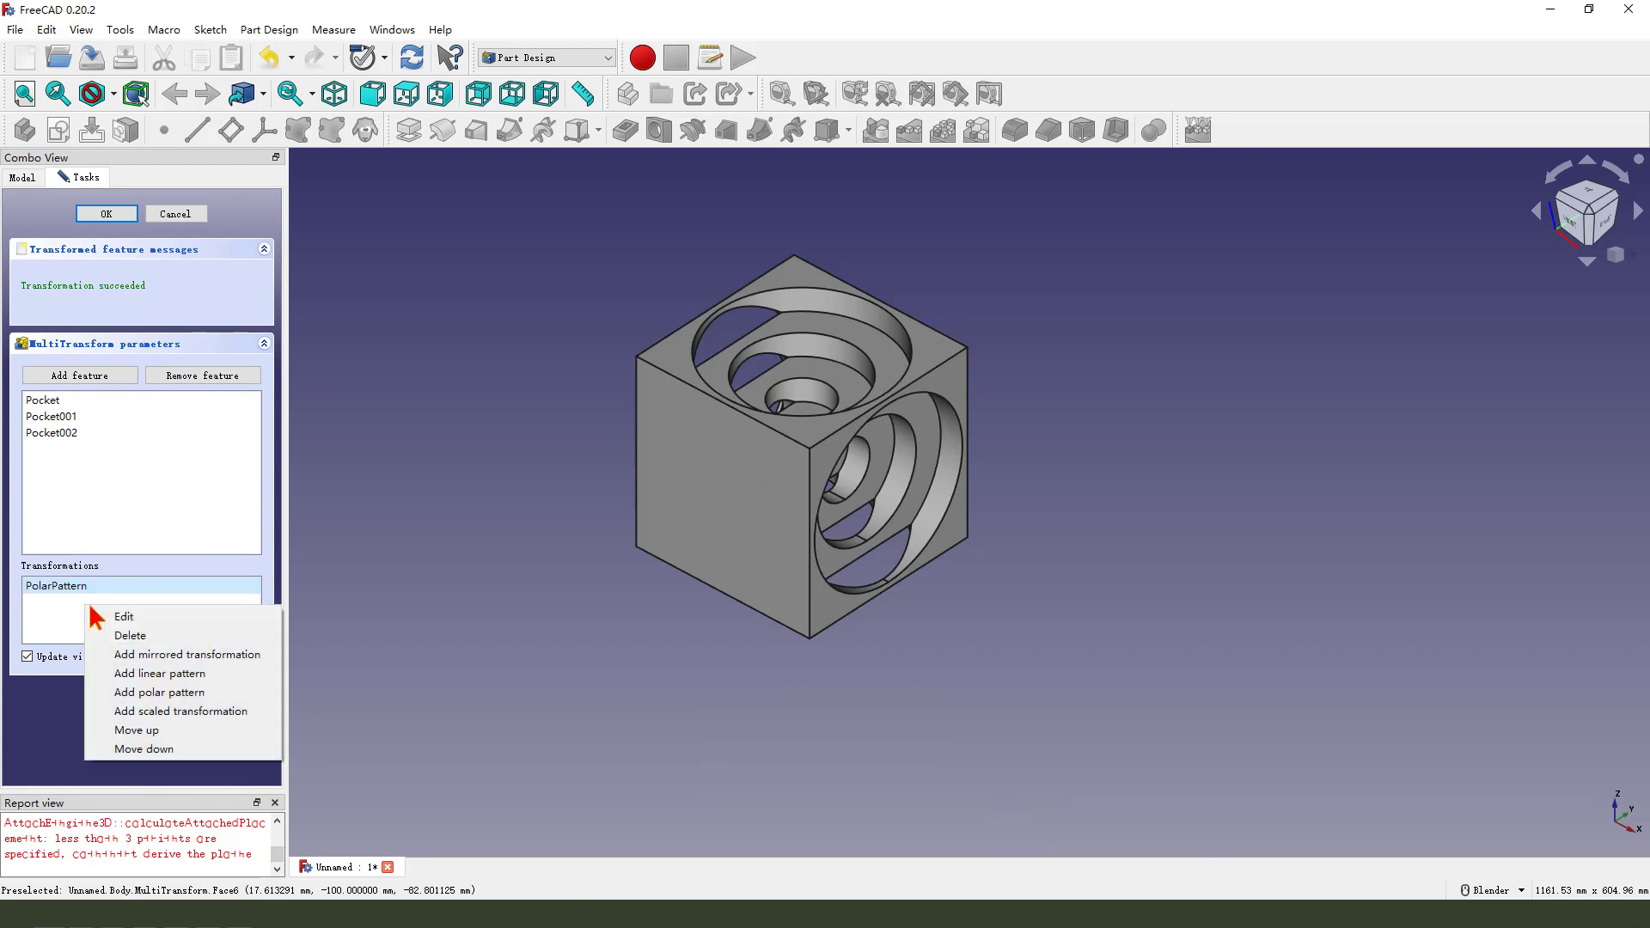
mouse_move(159, 693)
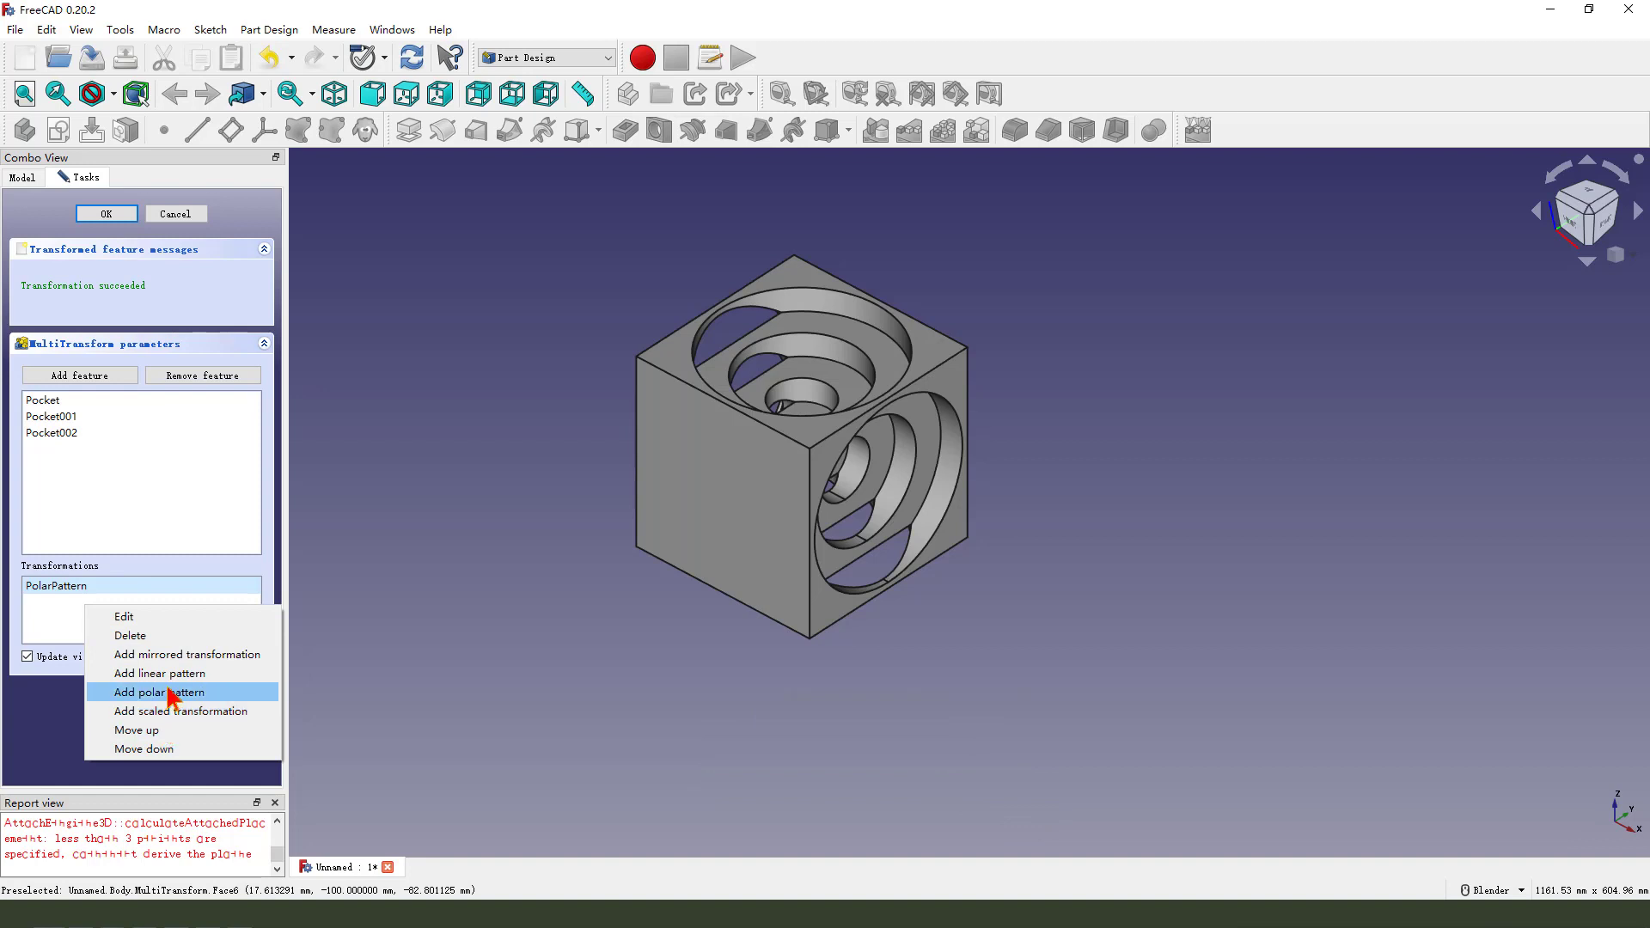
click(159, 691)
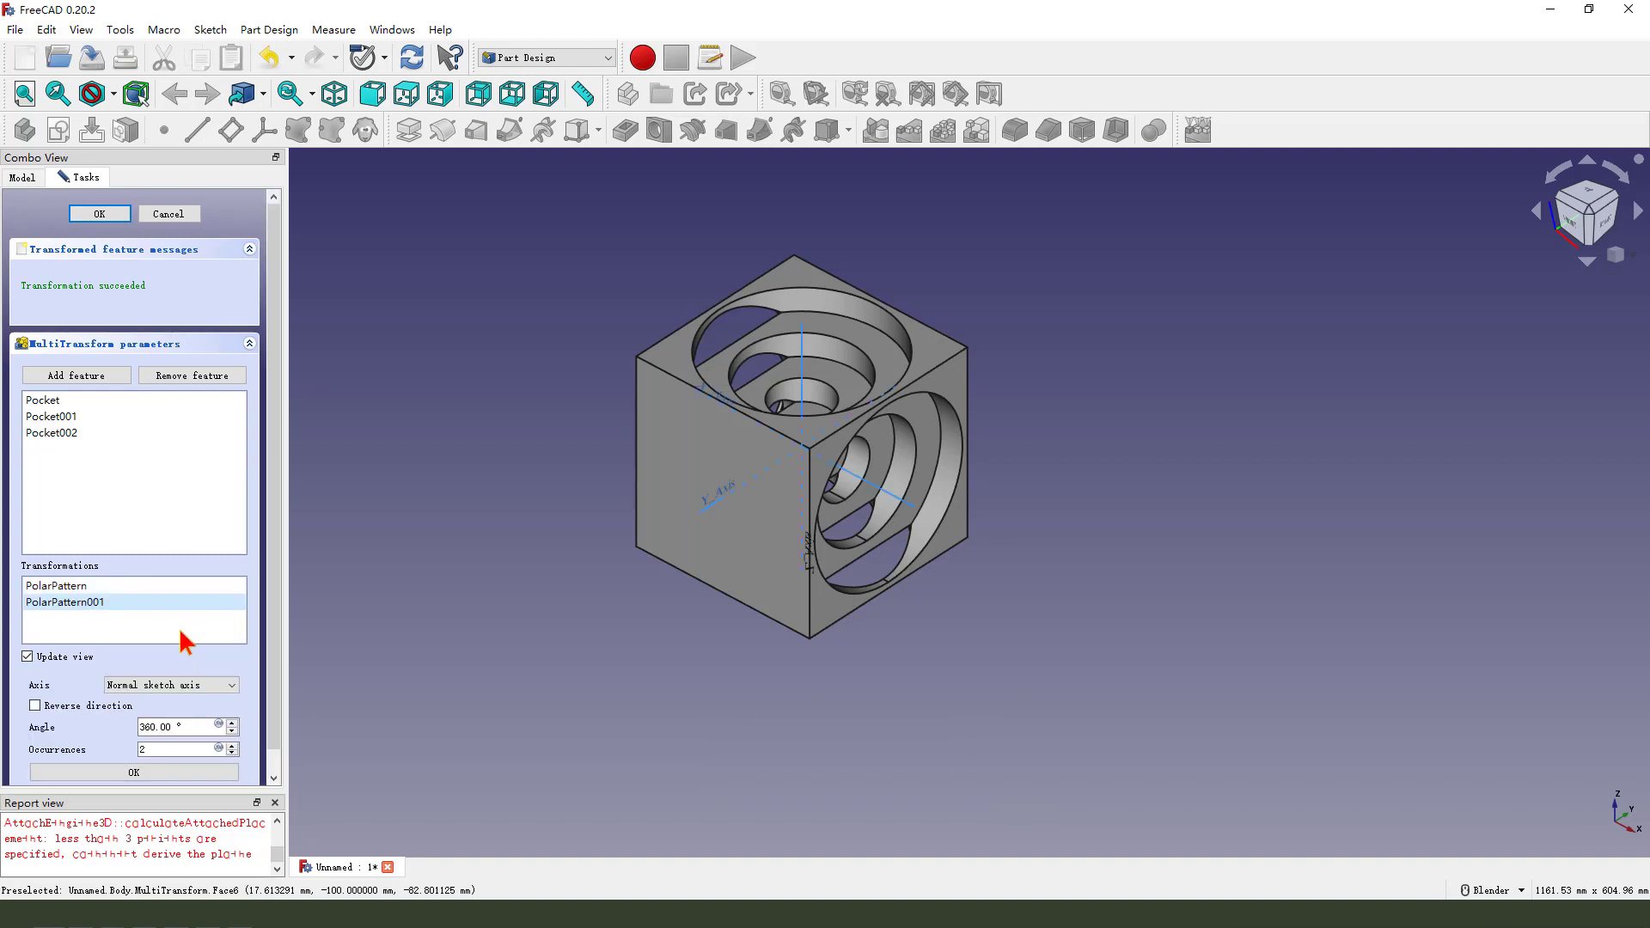
mouse_move(602, 726)
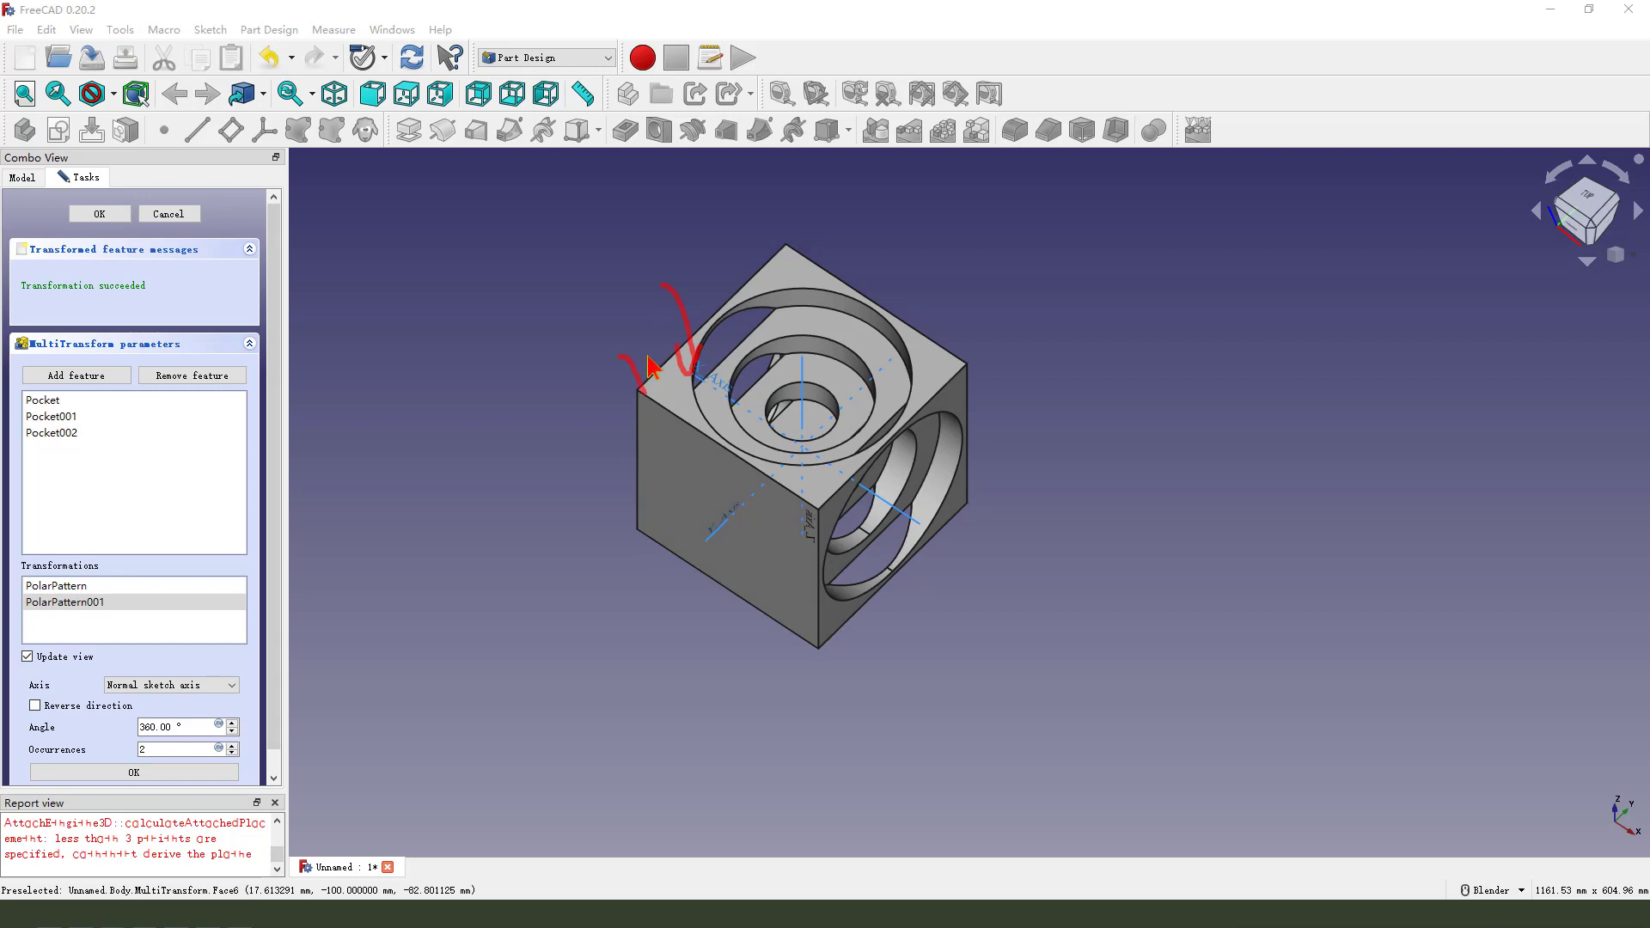
click(169, 685)
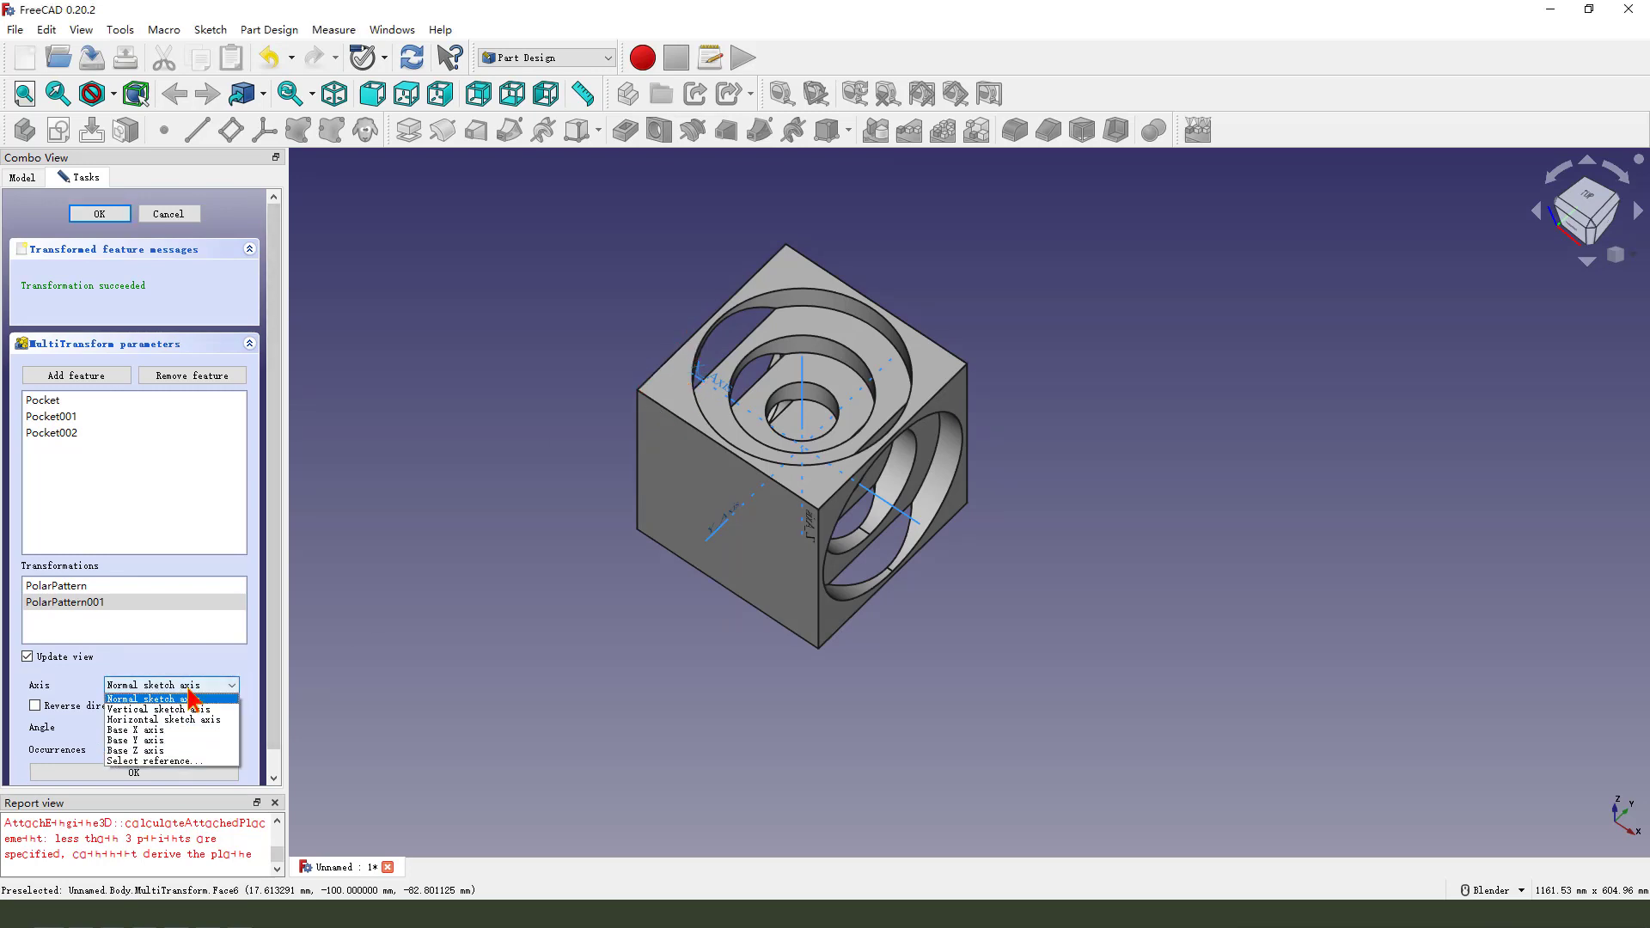
click(137, 730)
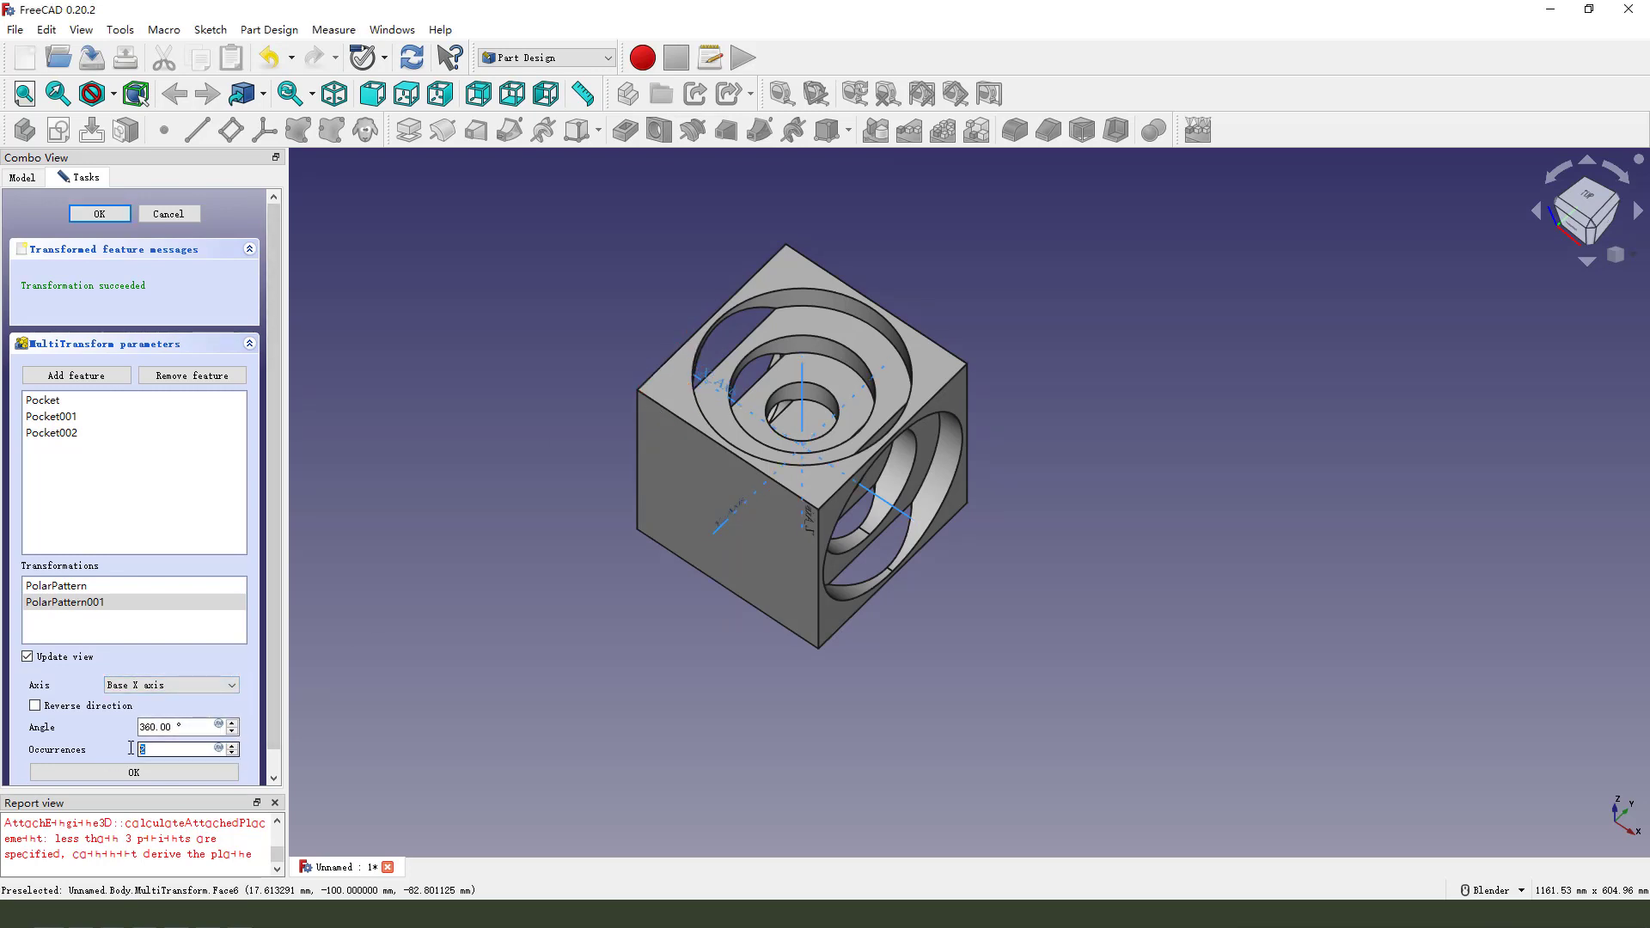
text(4)
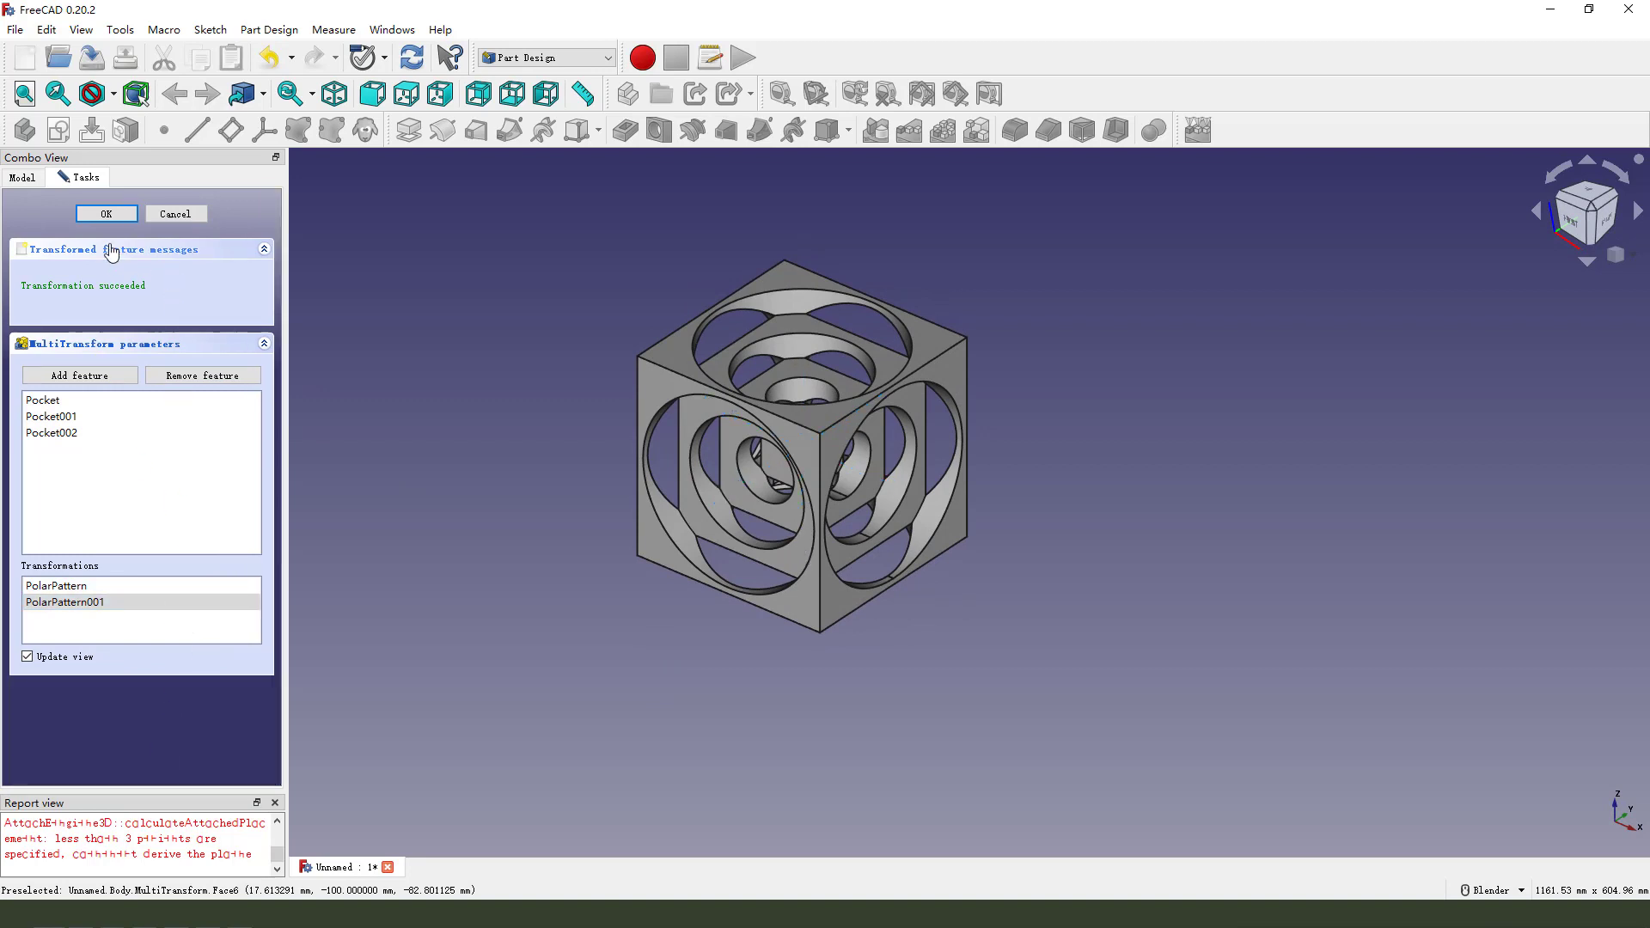
mouse_move(426, 450)
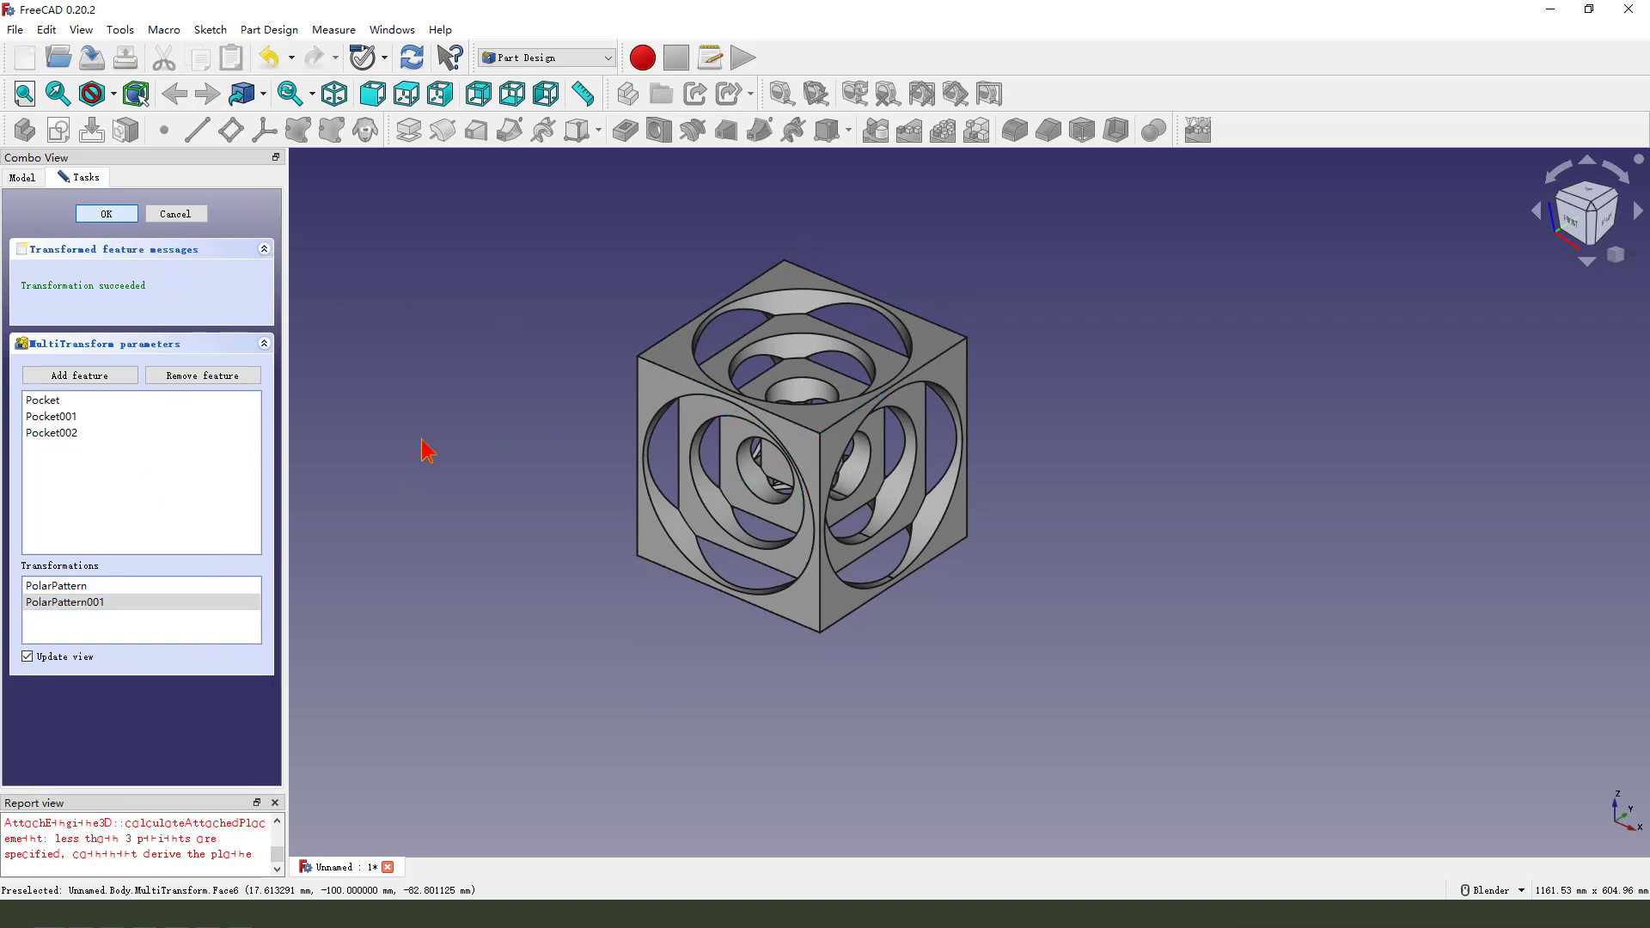
click(105, 214)
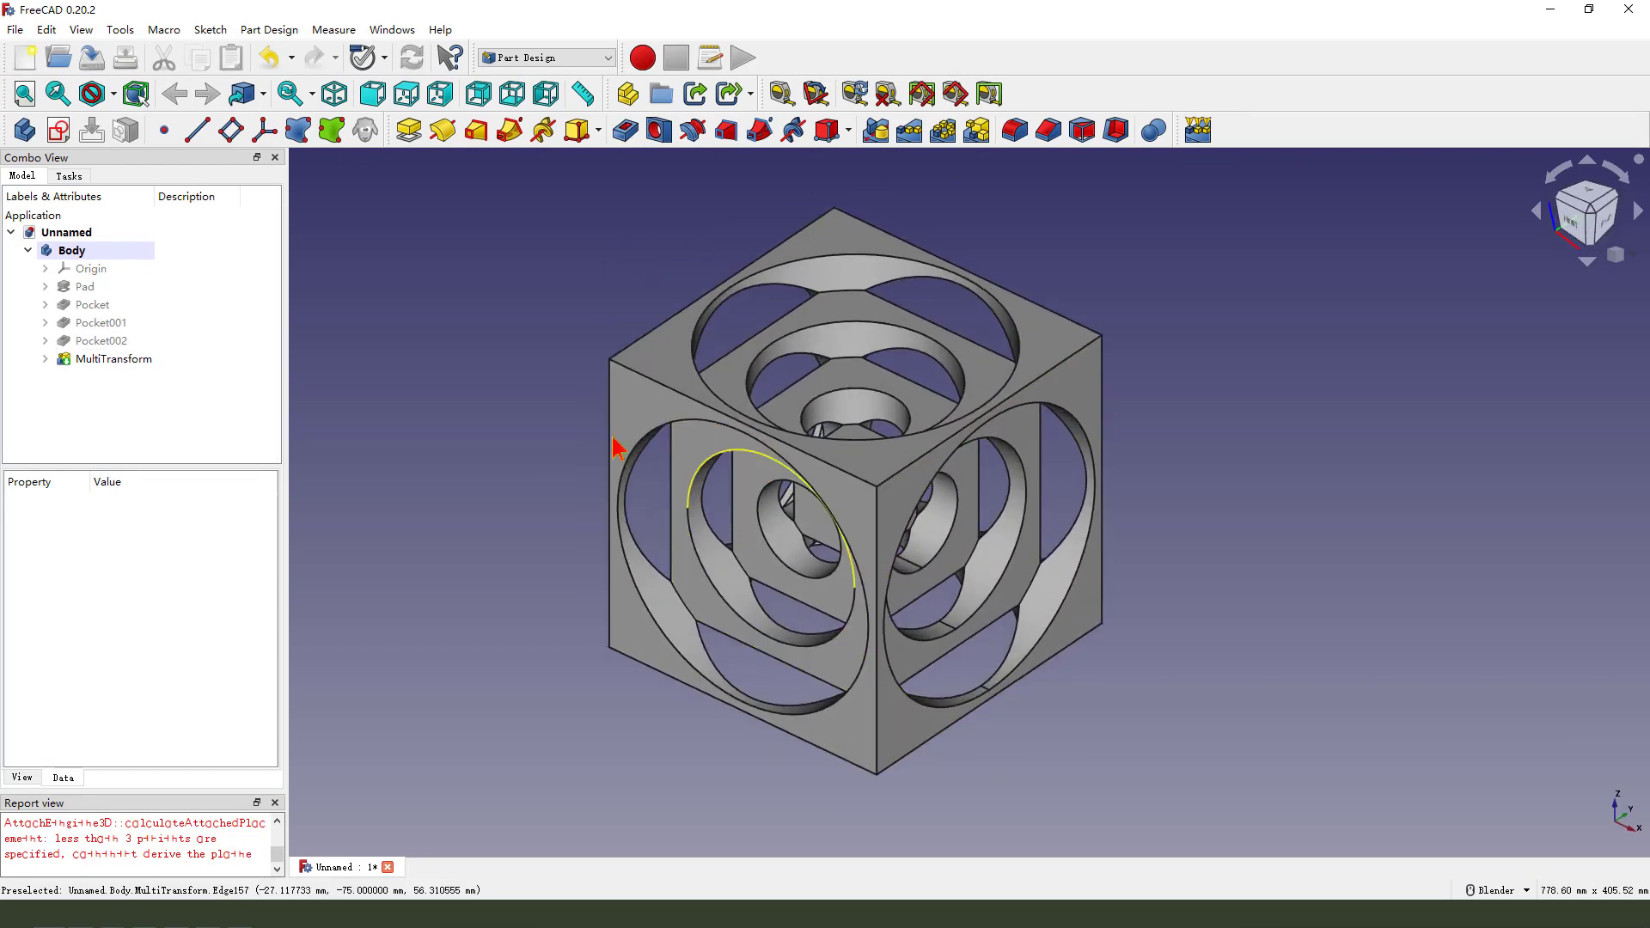
Set the Body's shape color to orange #ff5500 via Appearance.
right_click(70, 250)
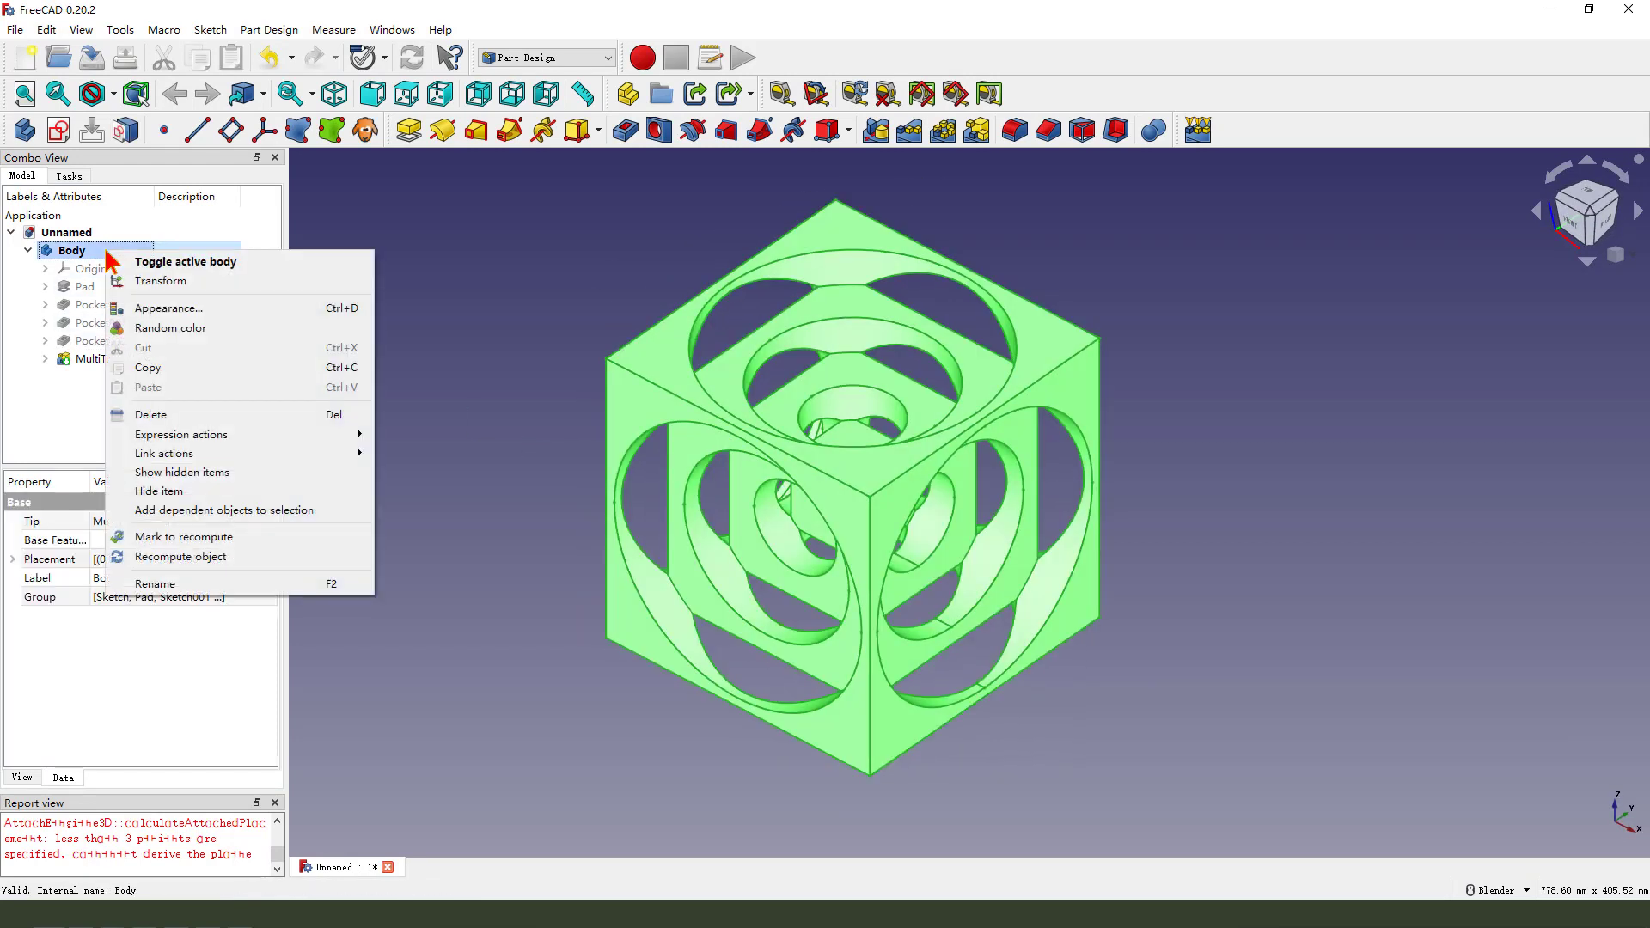
click(167, 308)
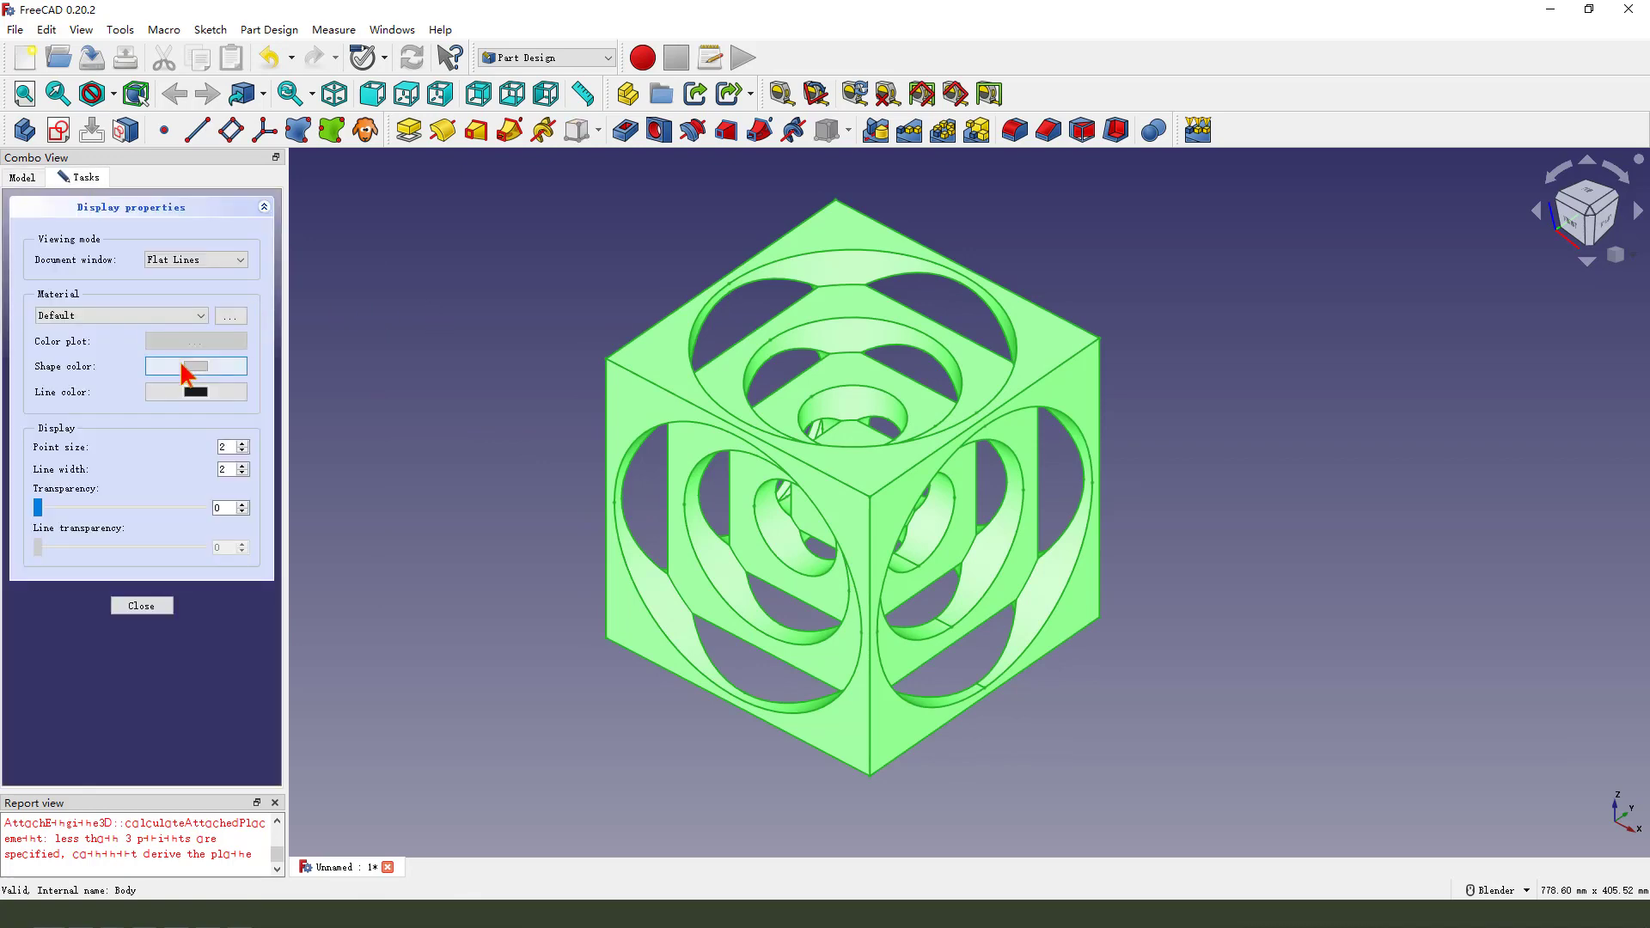
click(196, 365)
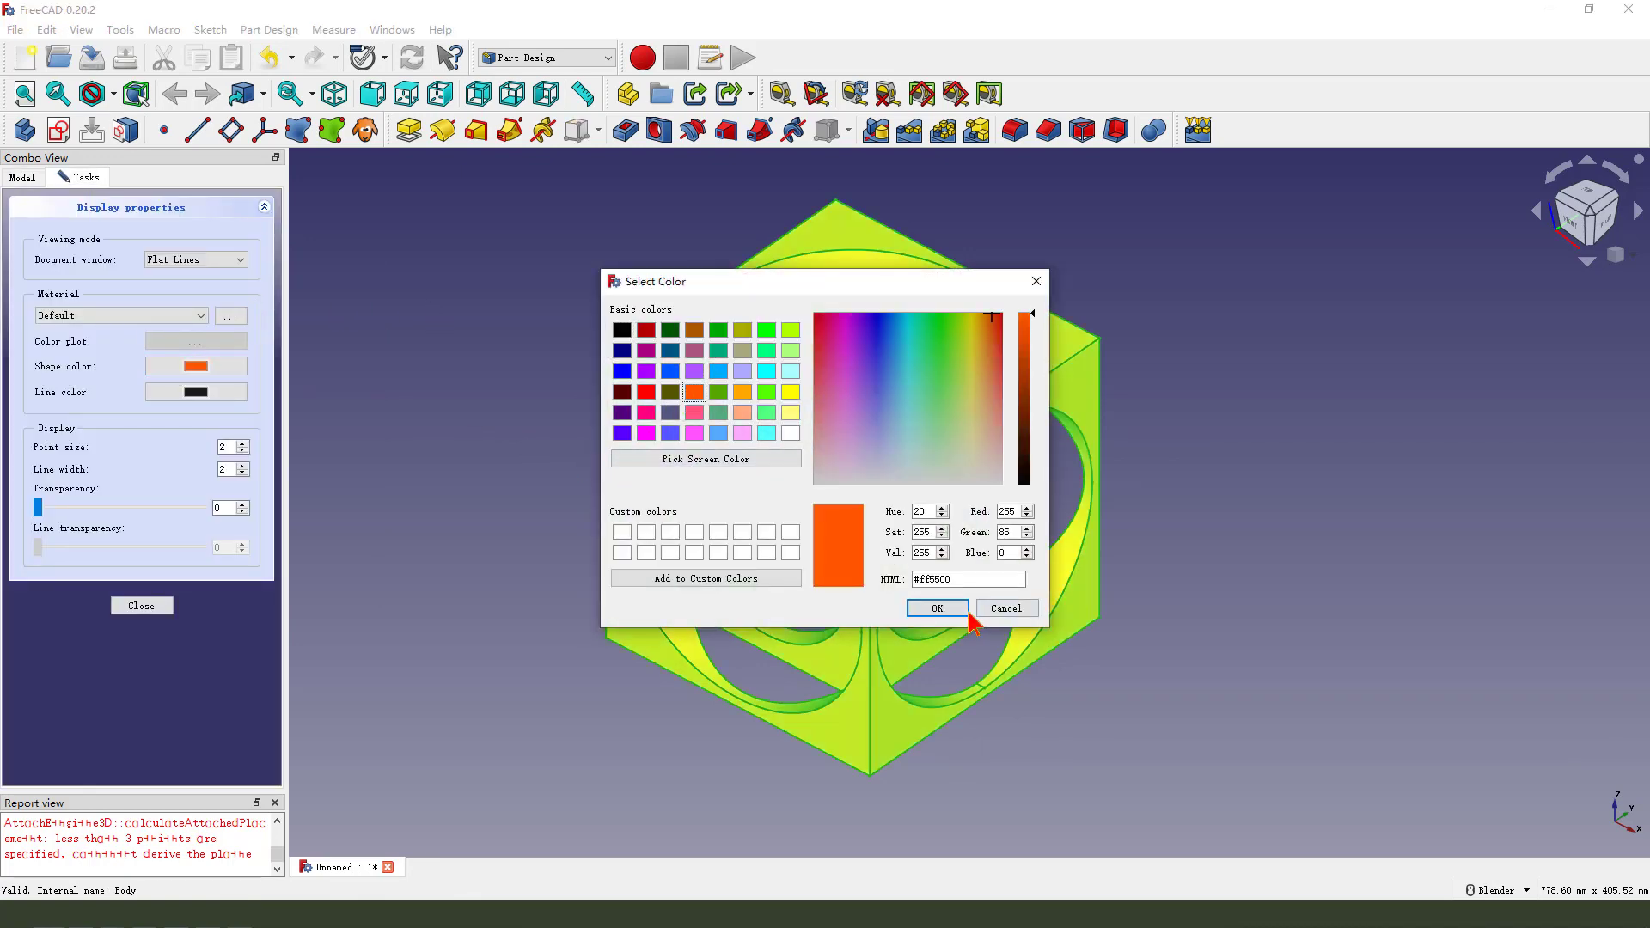
click(934, 609)
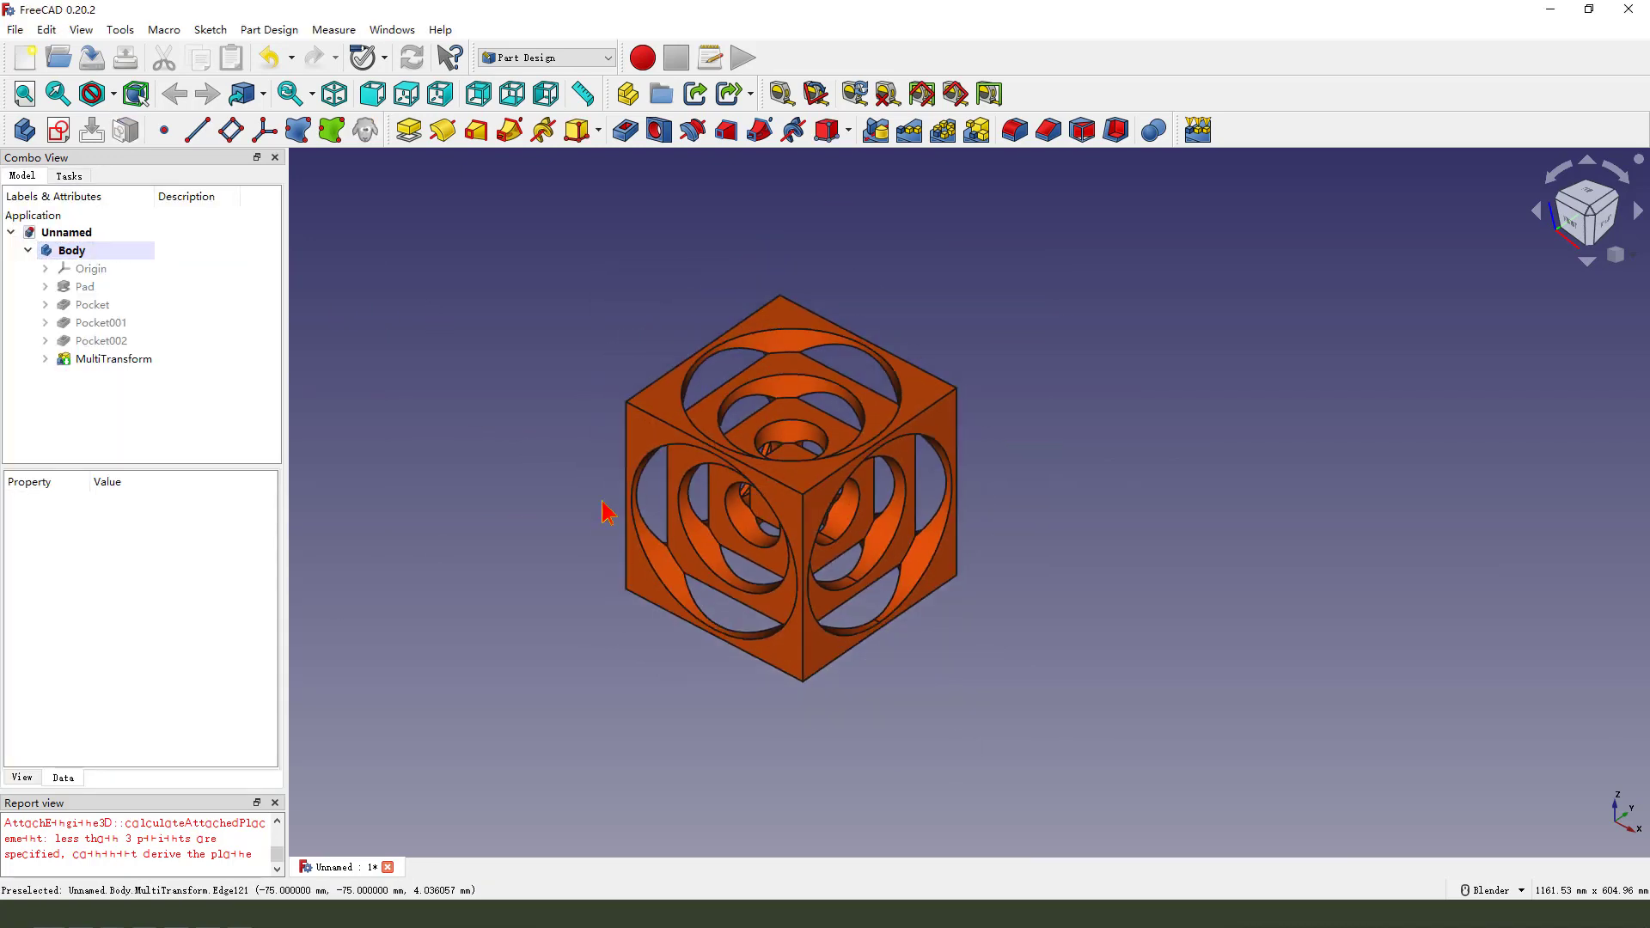
Select three inner pocket faces for per-face colouring.
click(113, 359)
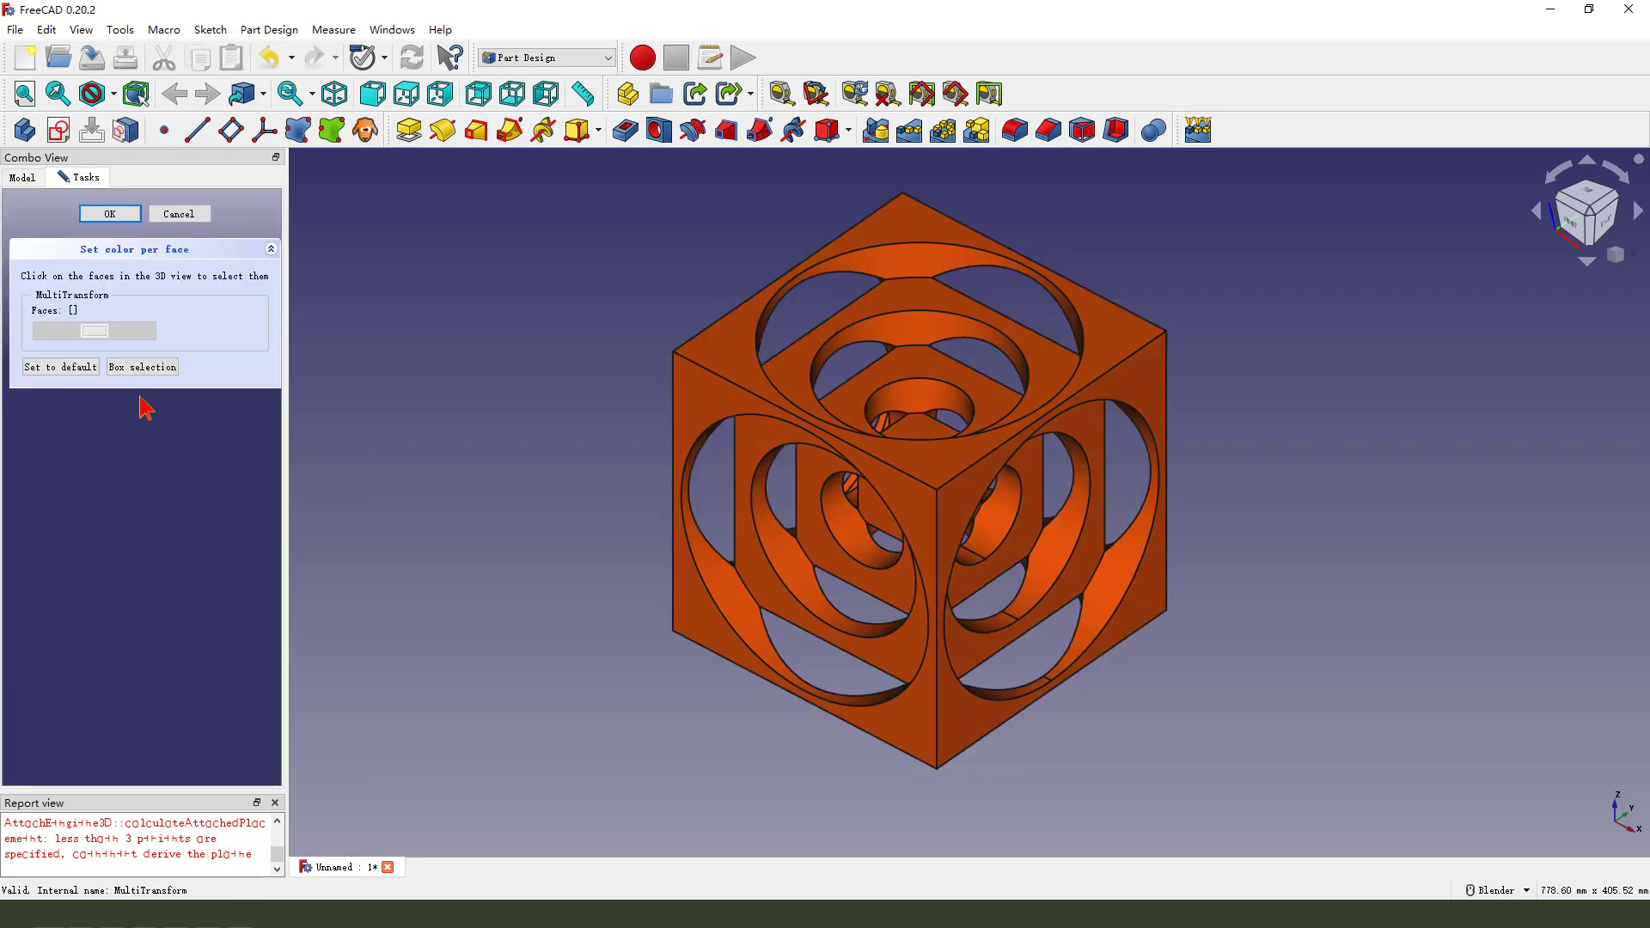
click(784, 563)
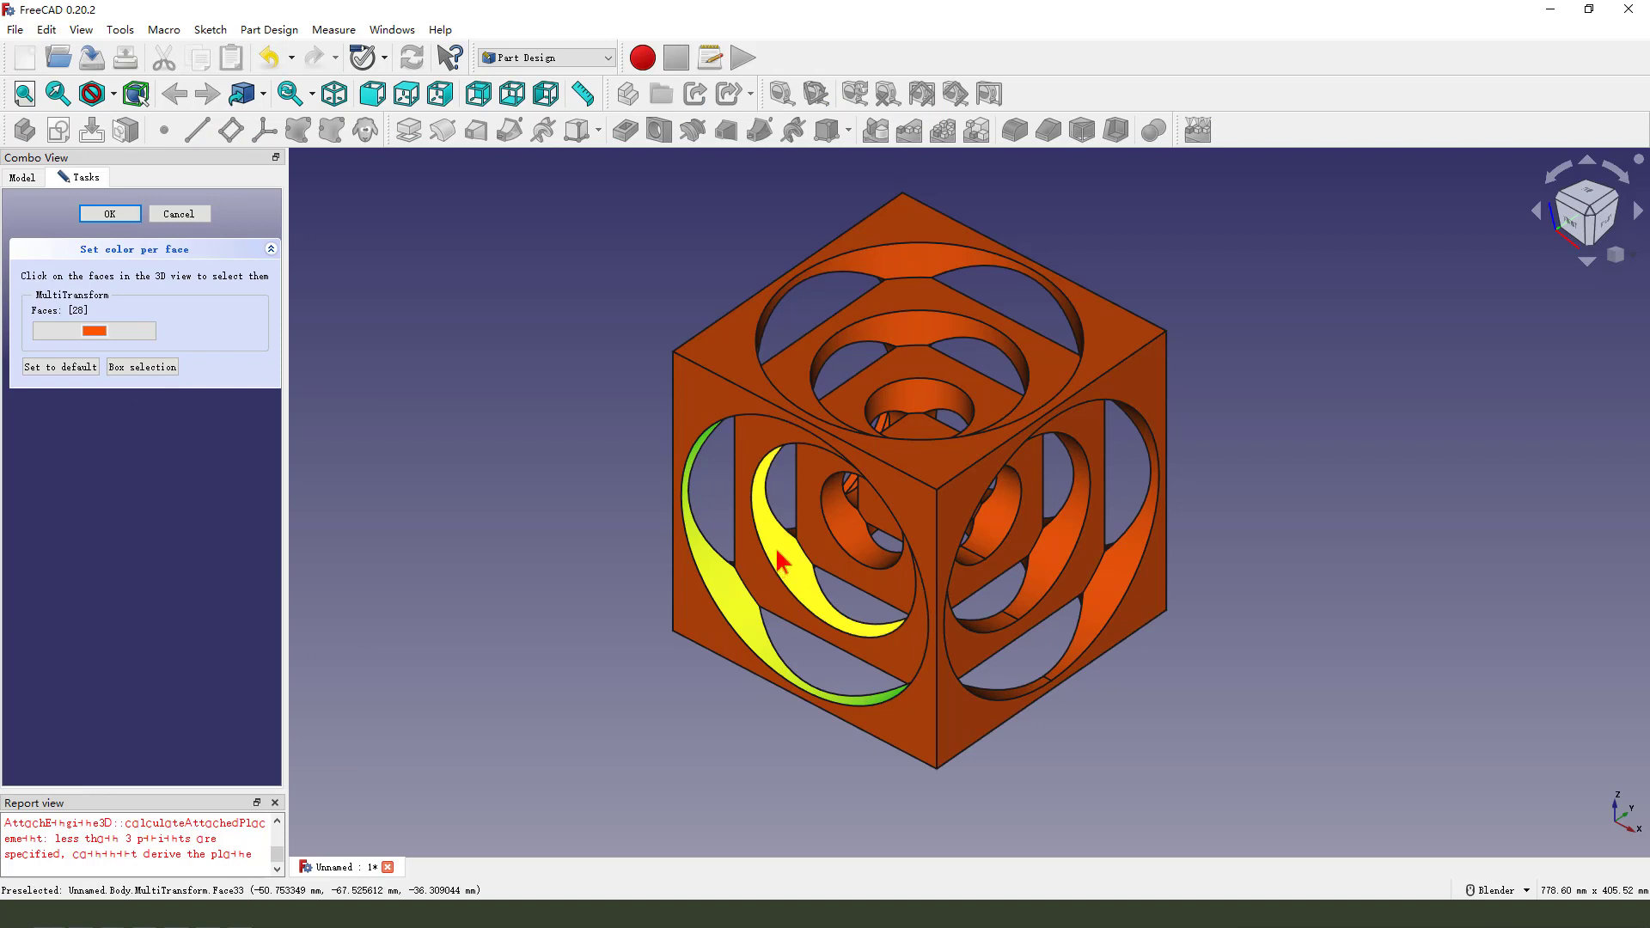
click(915, 329)
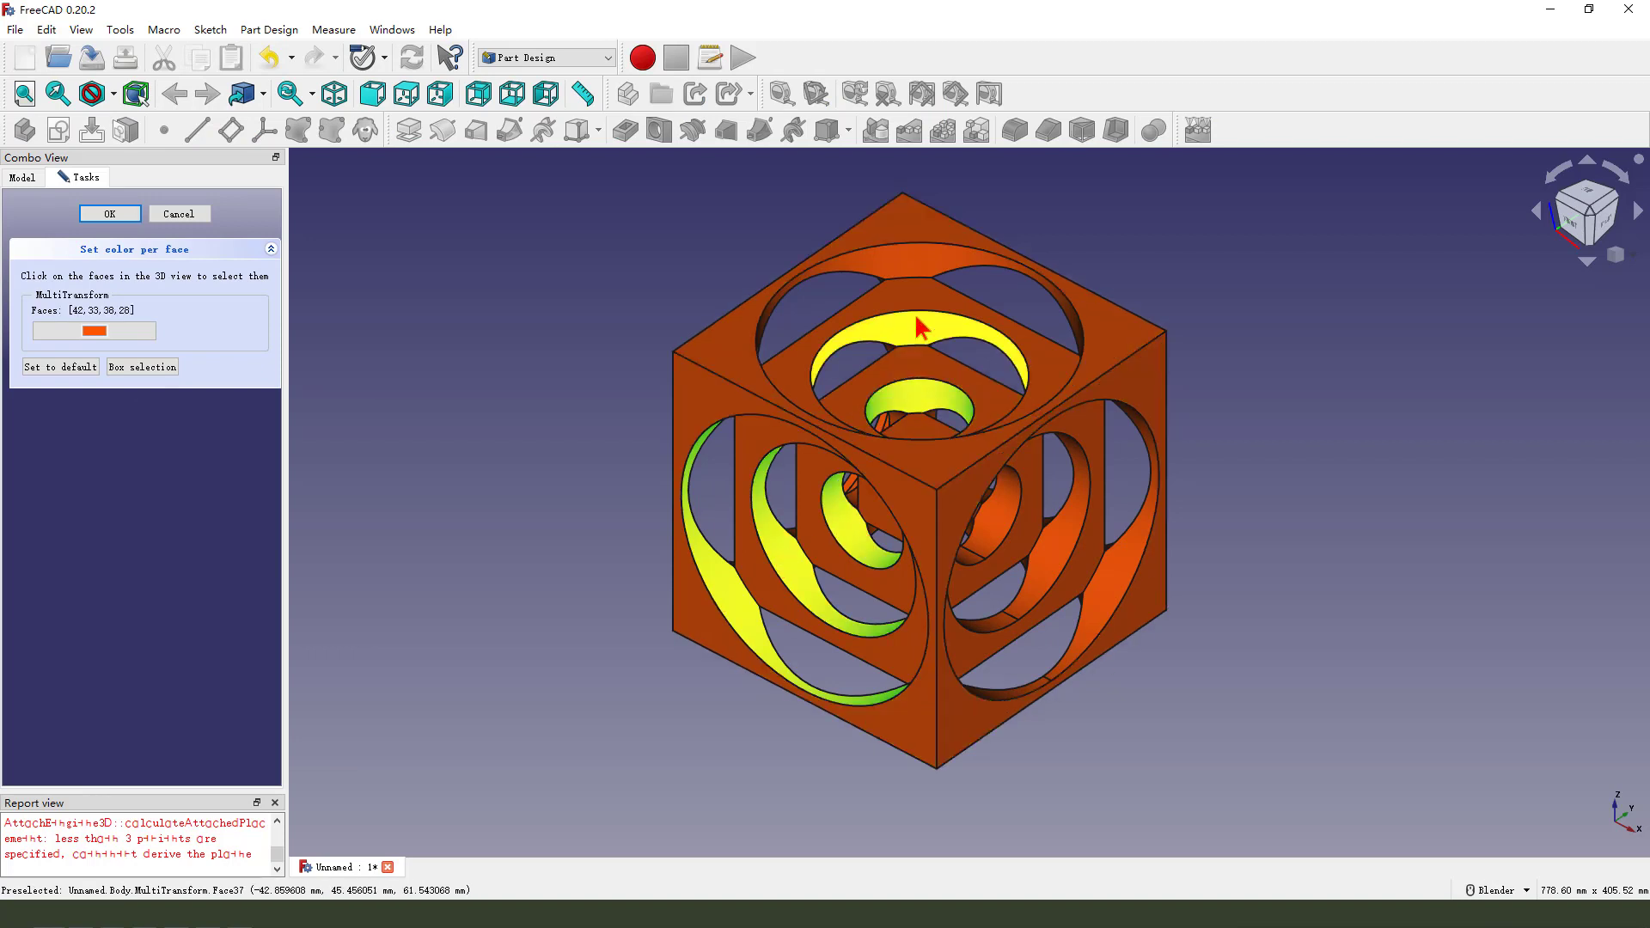
click(1063, 544)
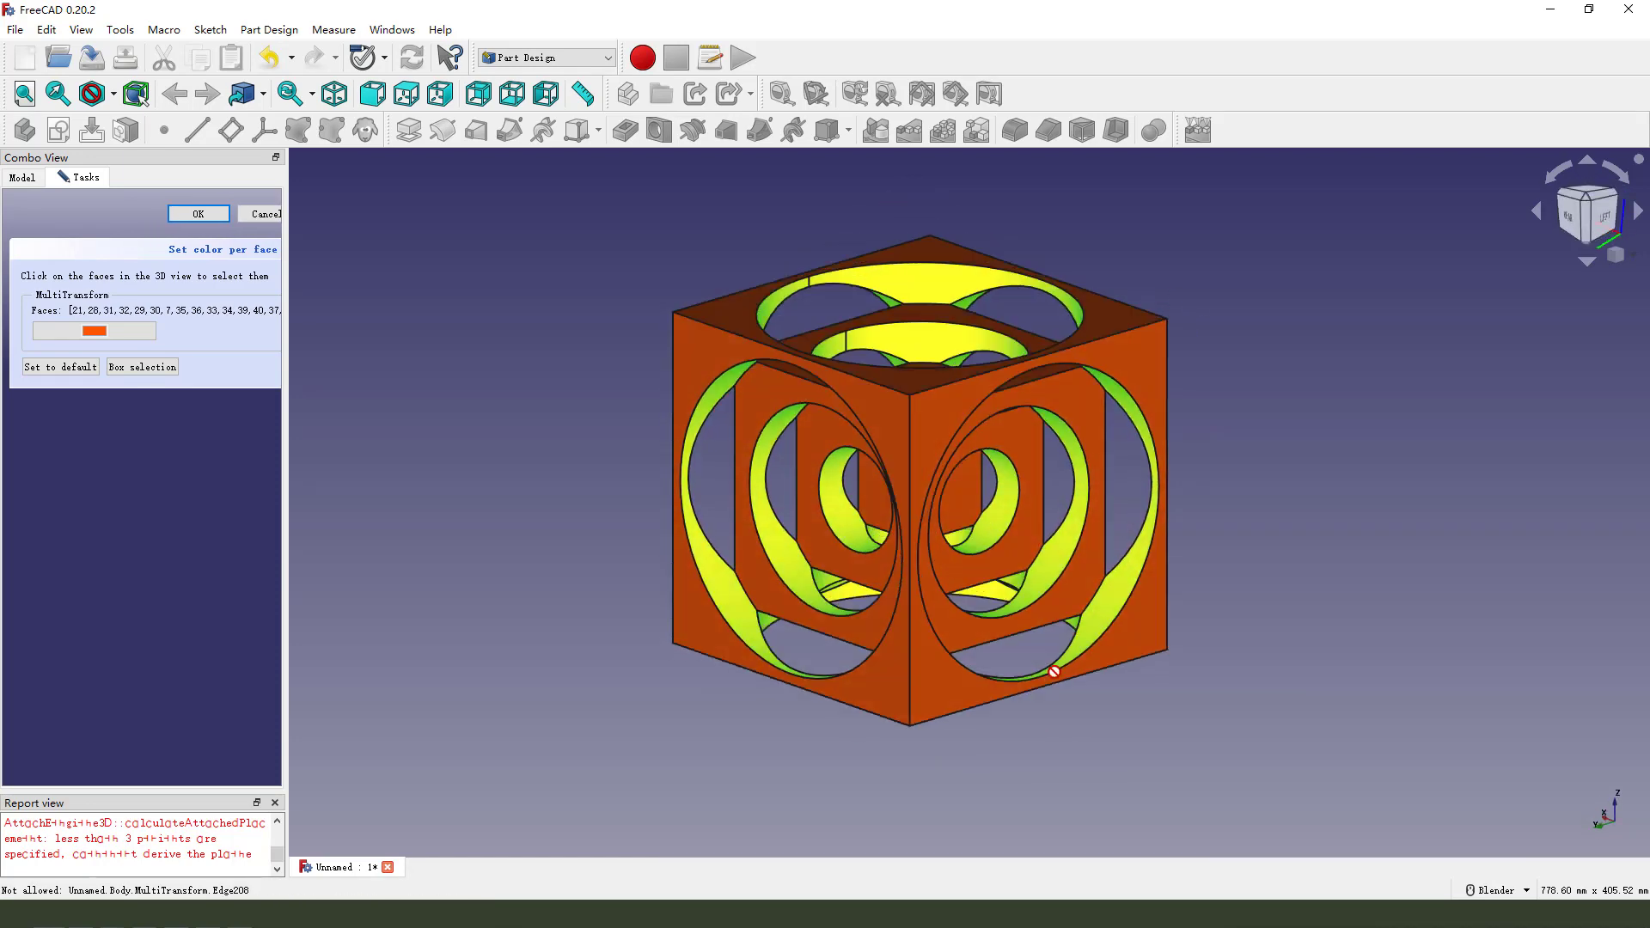
Colour the selected inner faces yellow, apply, and recentre the cube in view.
click(93, 330)
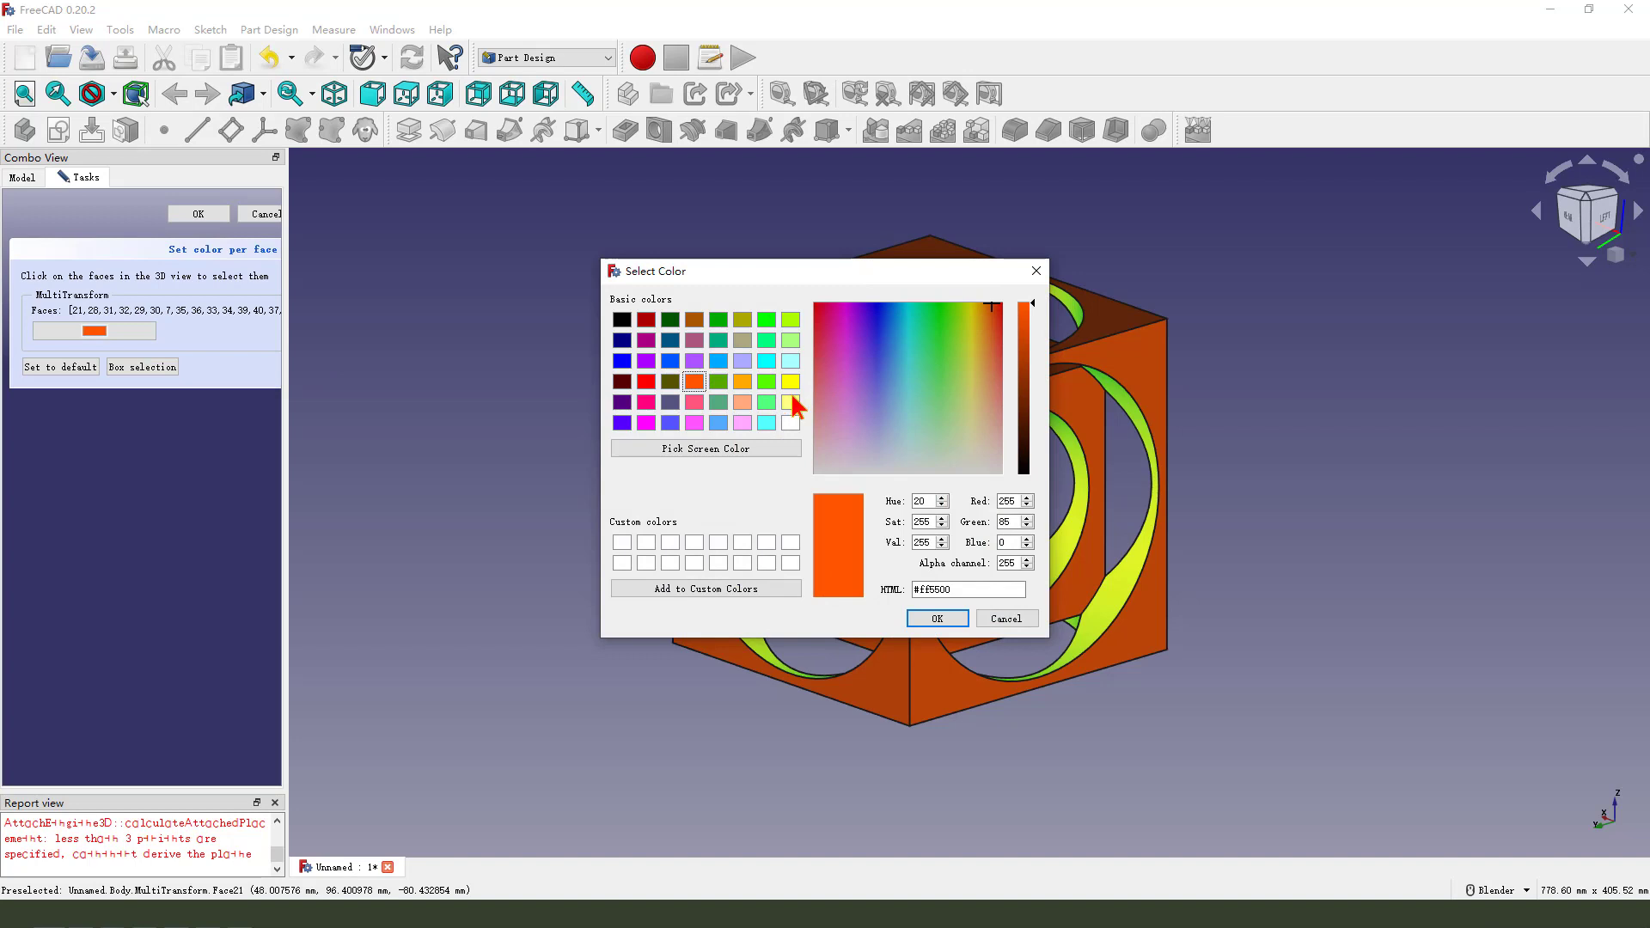
click(934, 618)
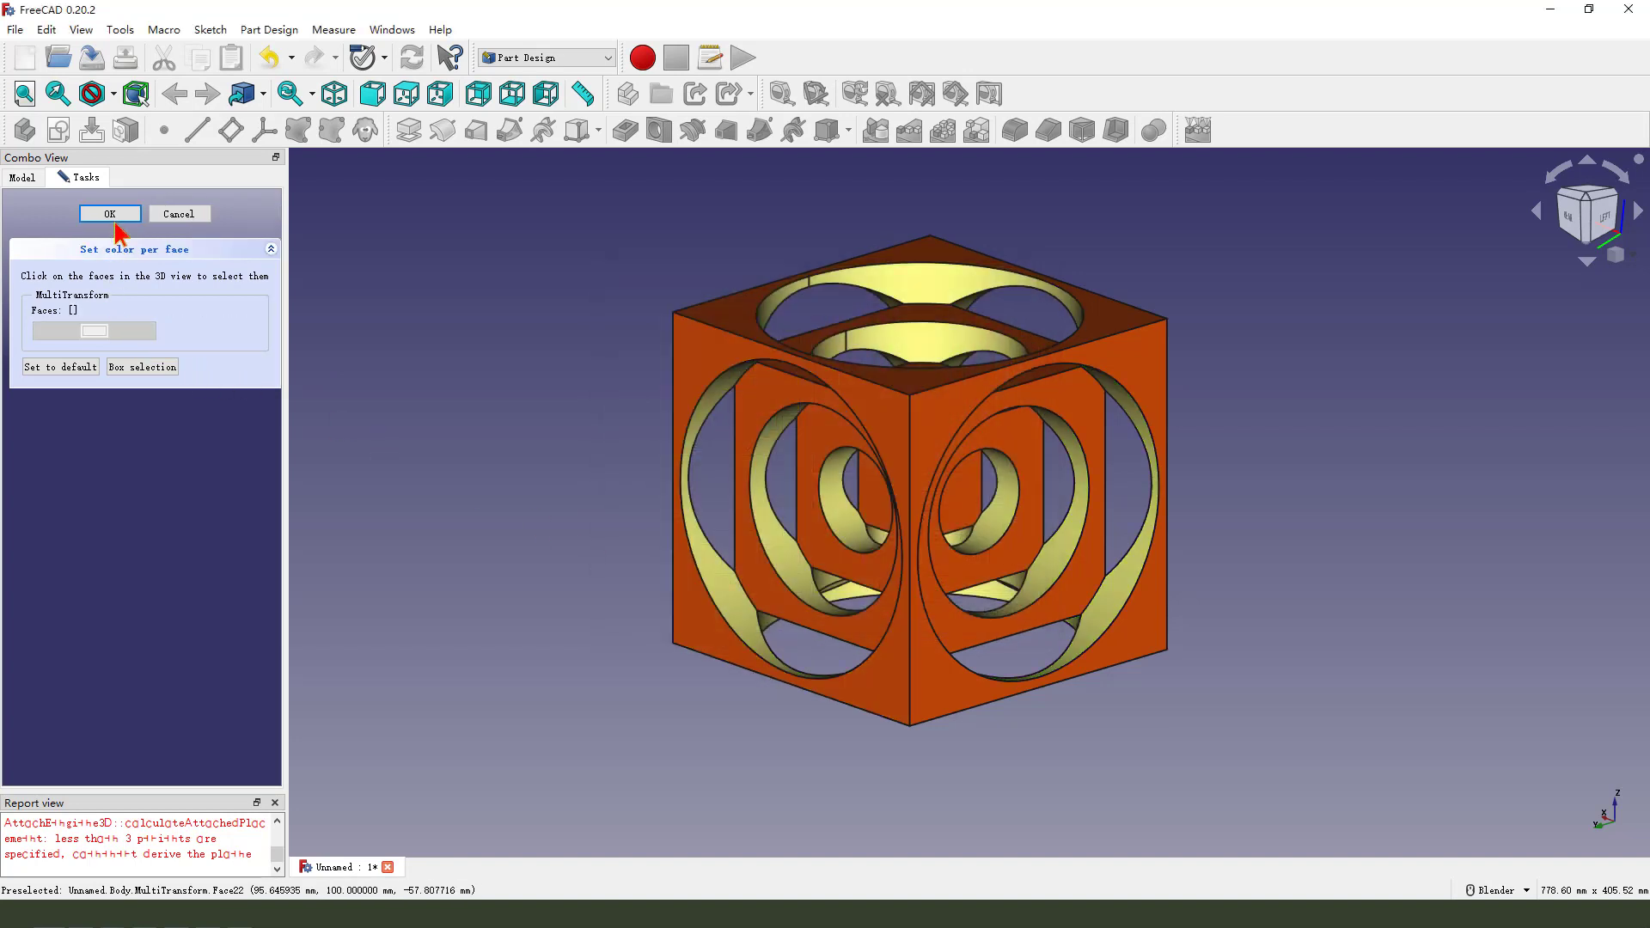
click(110, 214)
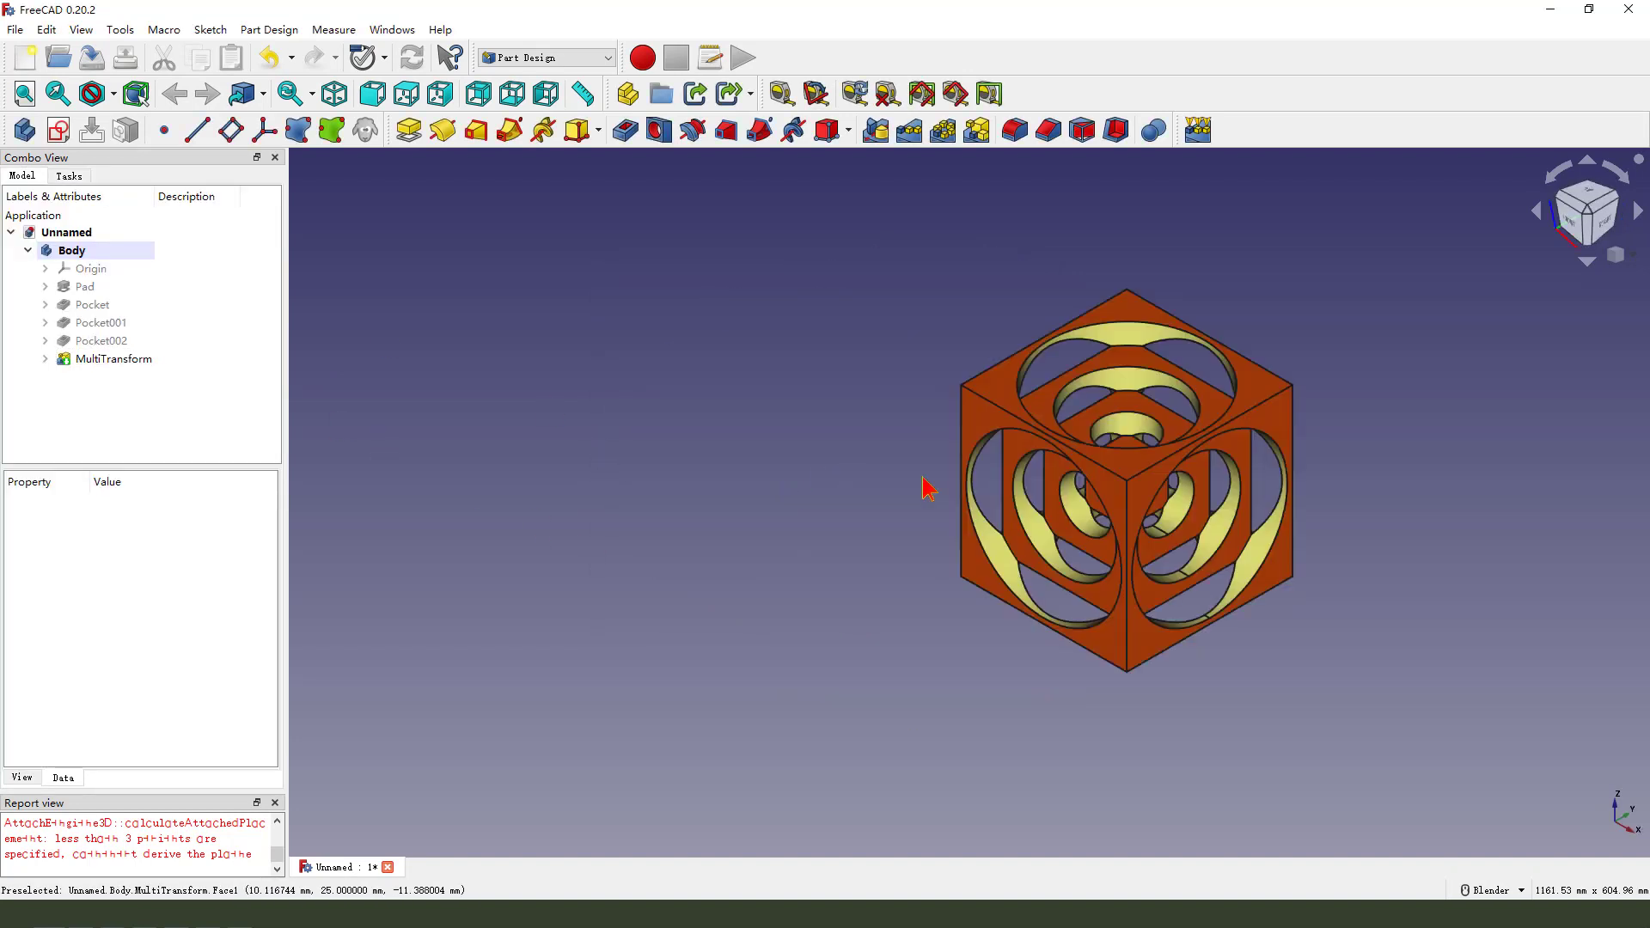
drag(927, 487, 1204, 573)
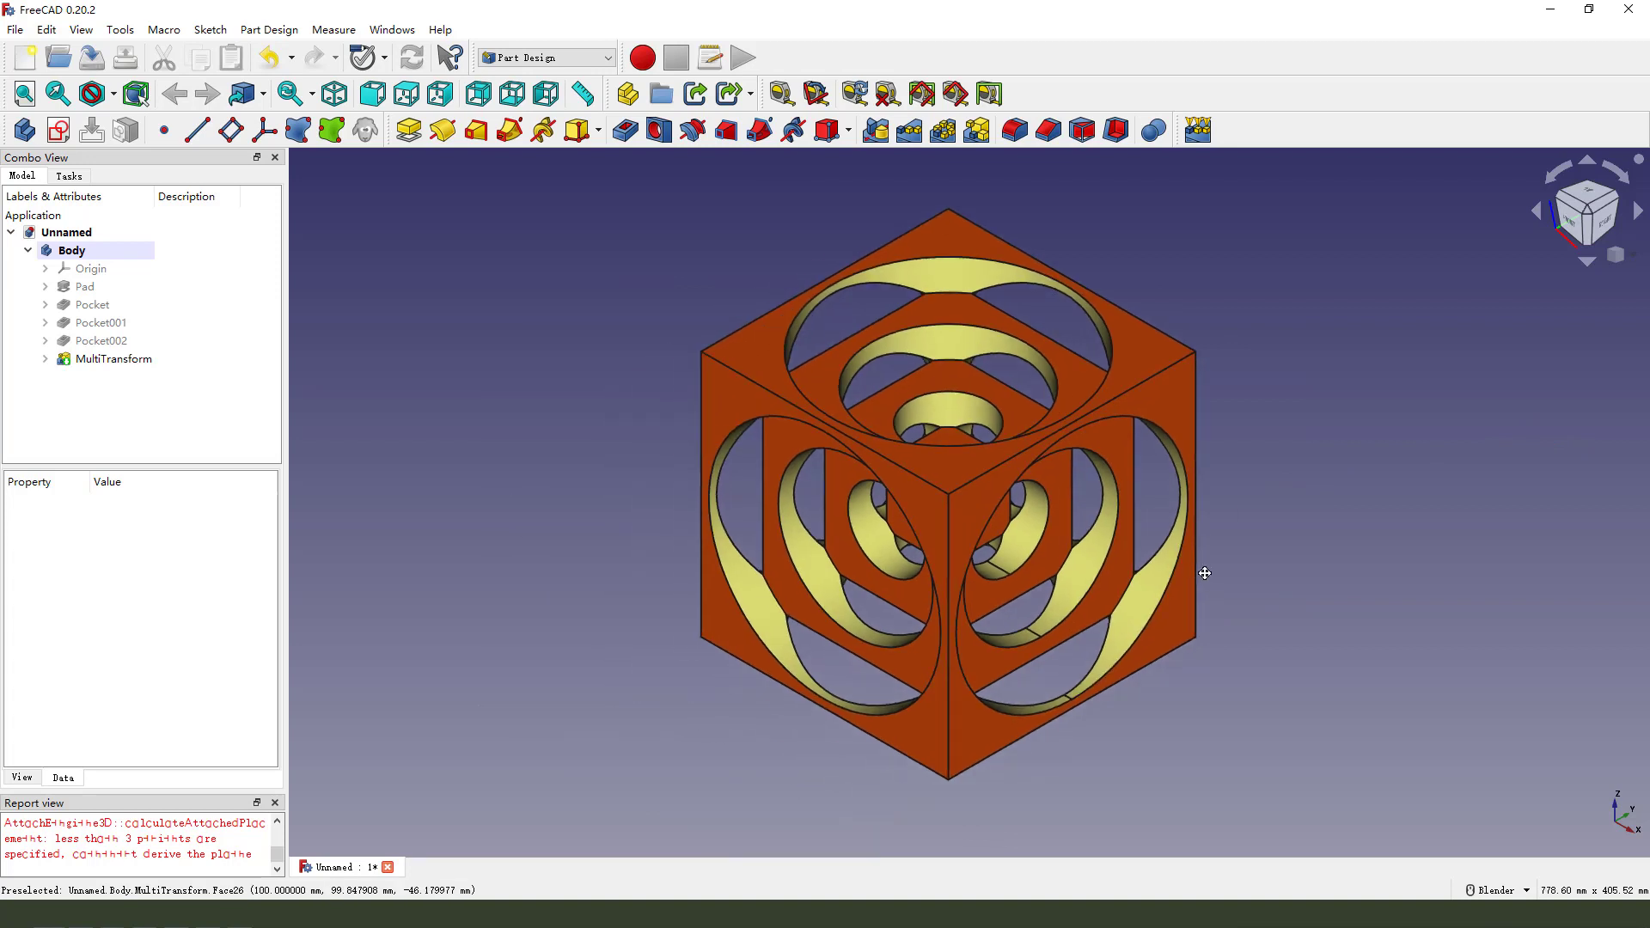